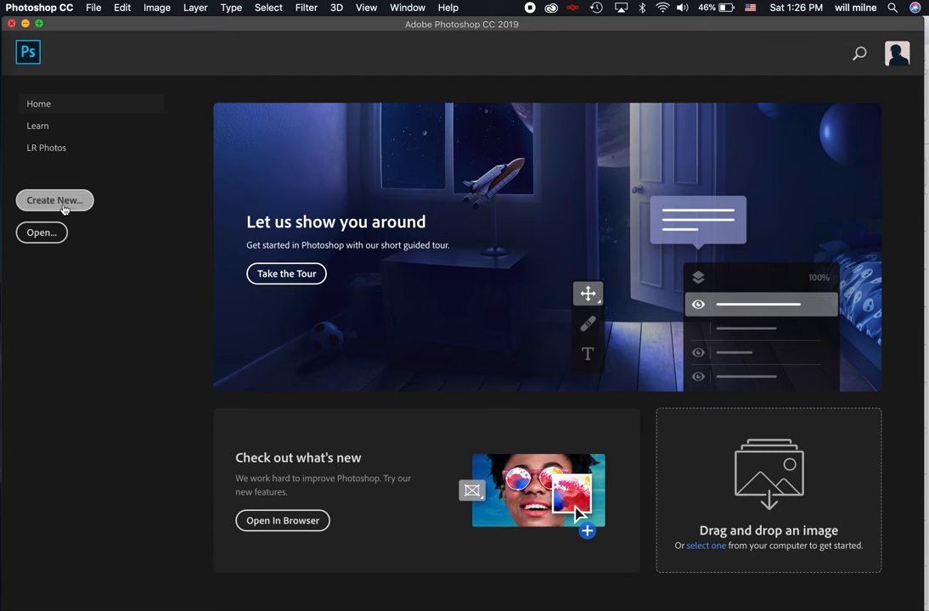
# Create a new document from the 2000 px square Art & Illustration preset at 300 ppi.
pyautogui.click(54, 199)
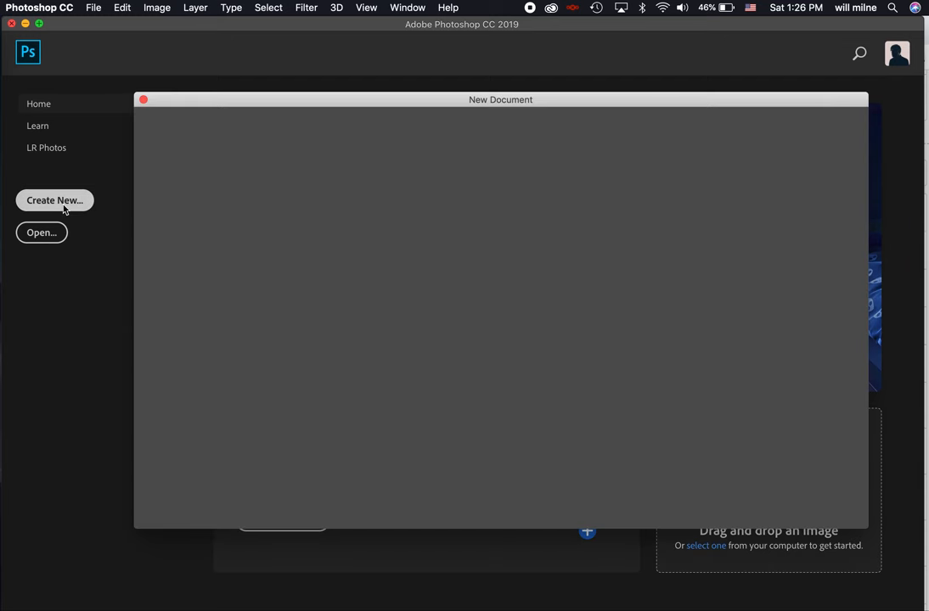
pyautogui.click(54, 201)
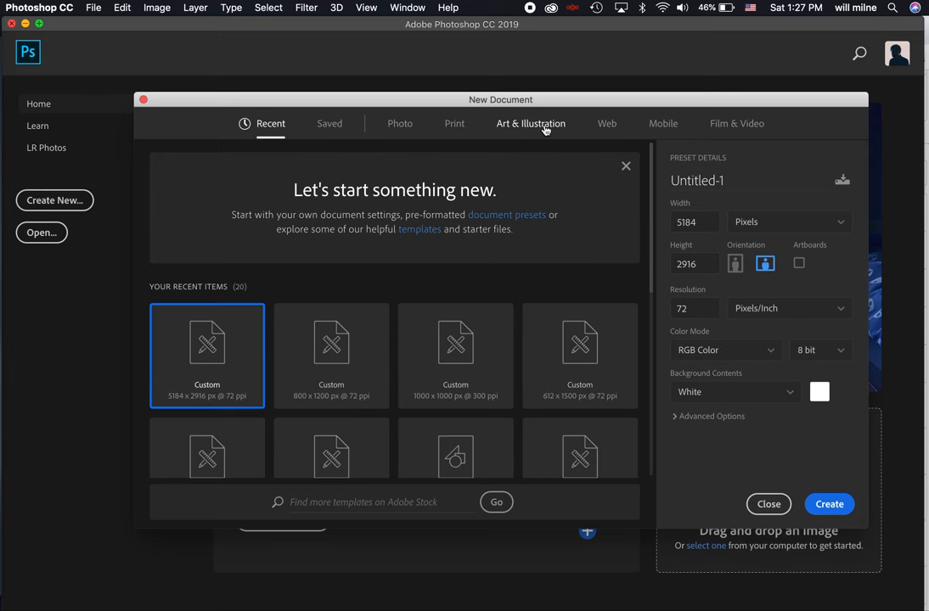
pyautogui.click(530, 123)
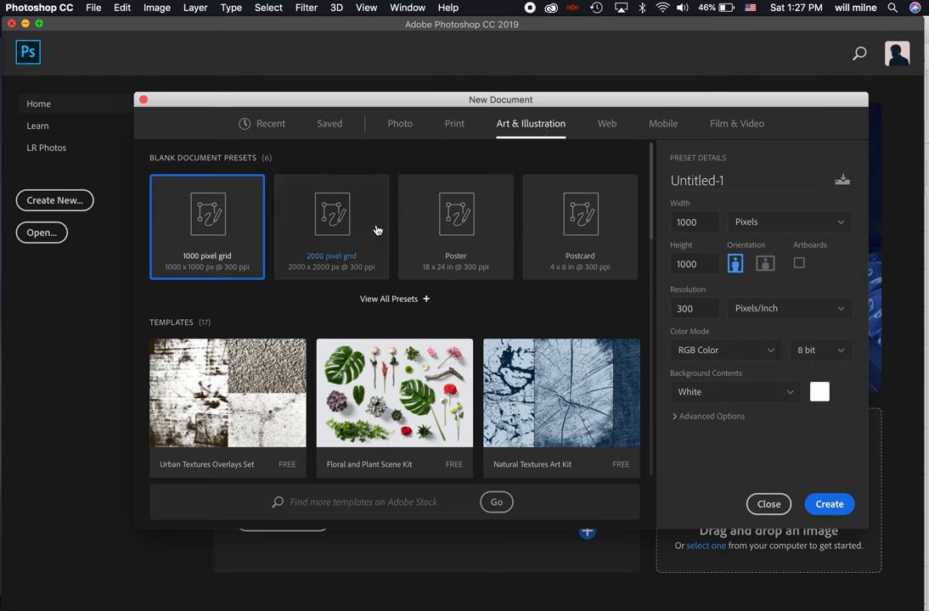
pyautogui.click(331, 217)
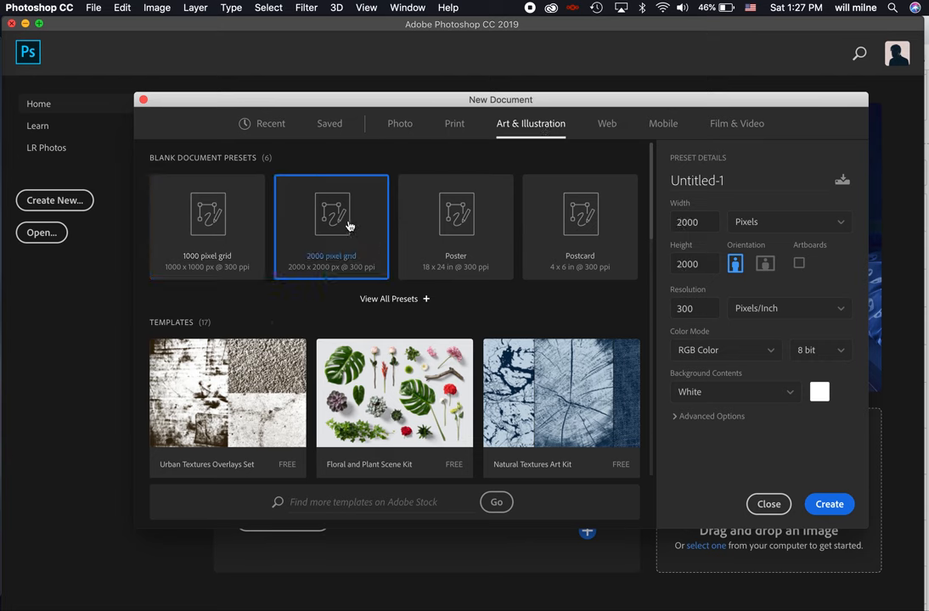
pyautogui.moveTo(696, 230)
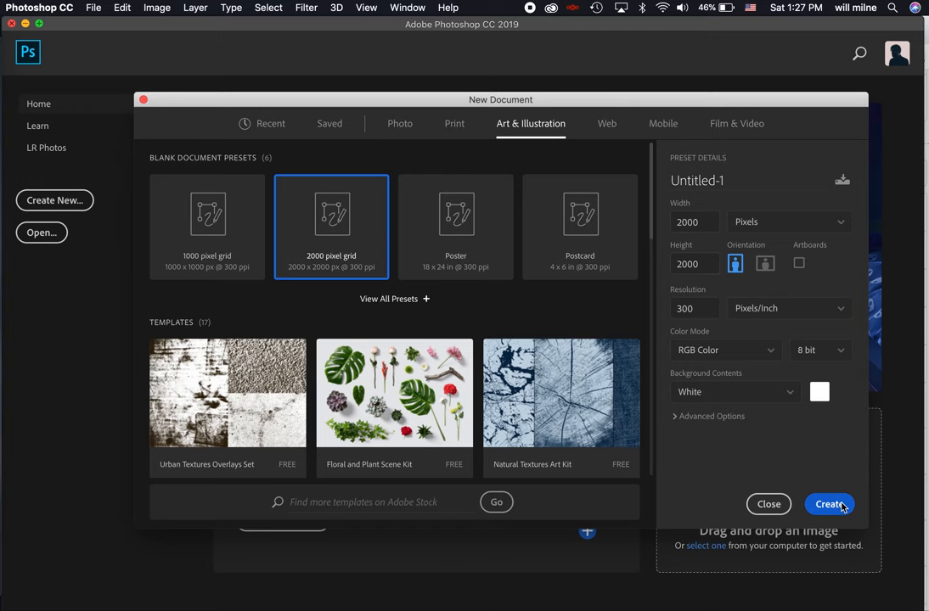
pyautogui.click(829, 504)
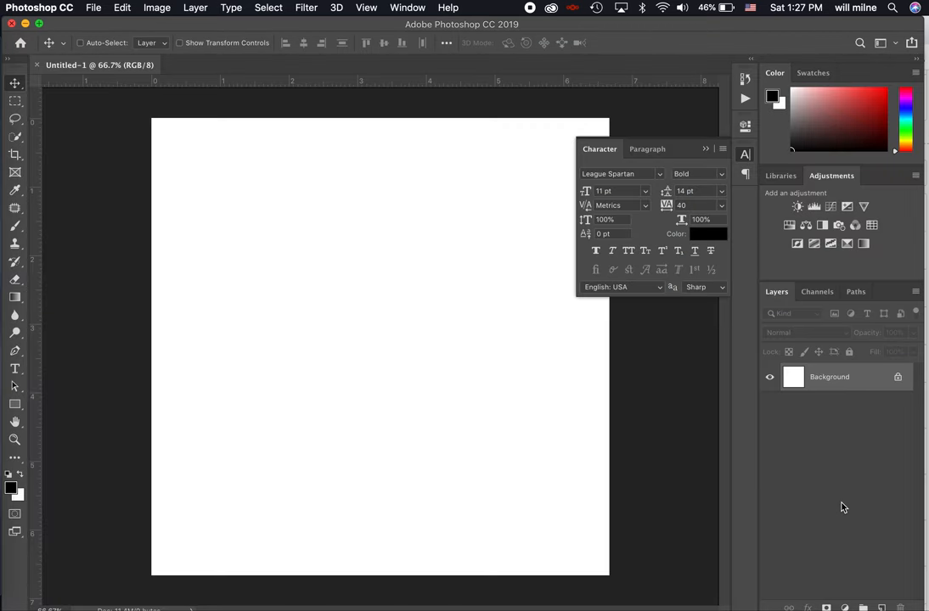
# Close the floating Character panel to clear the canvas.
pyautogui.click(707, 149)
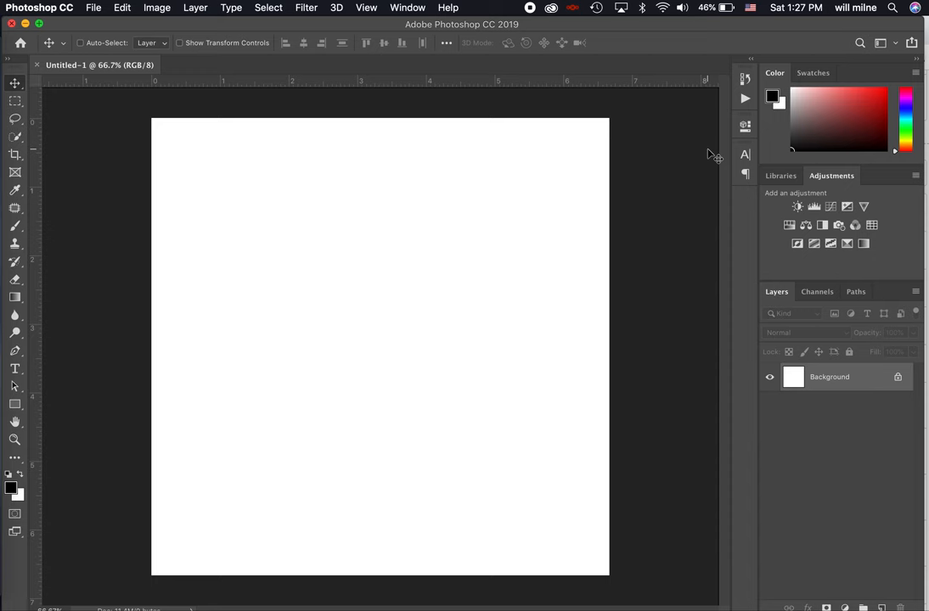
pyautogui.moveTo(745, 268)
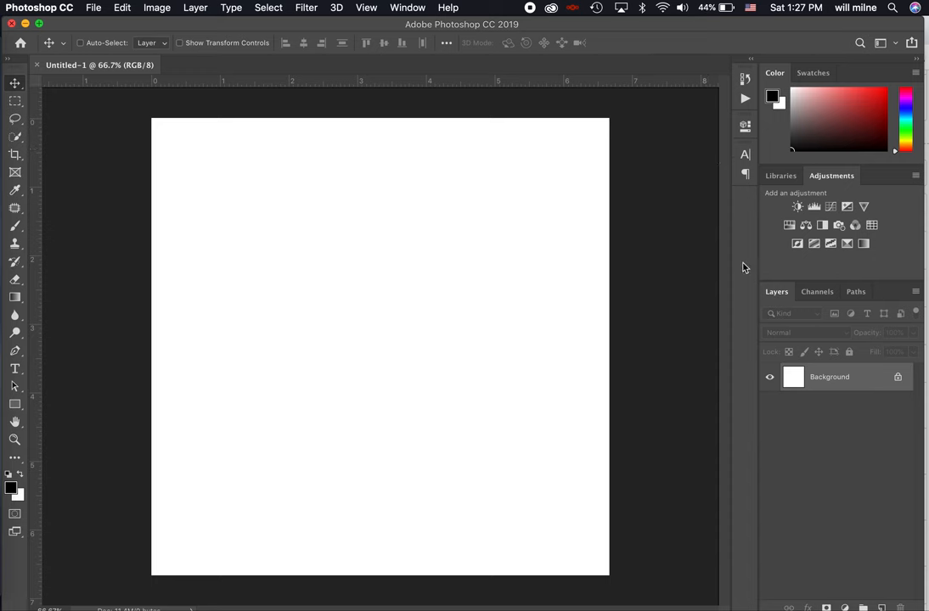
pyautogui.moveTo(797, 383)
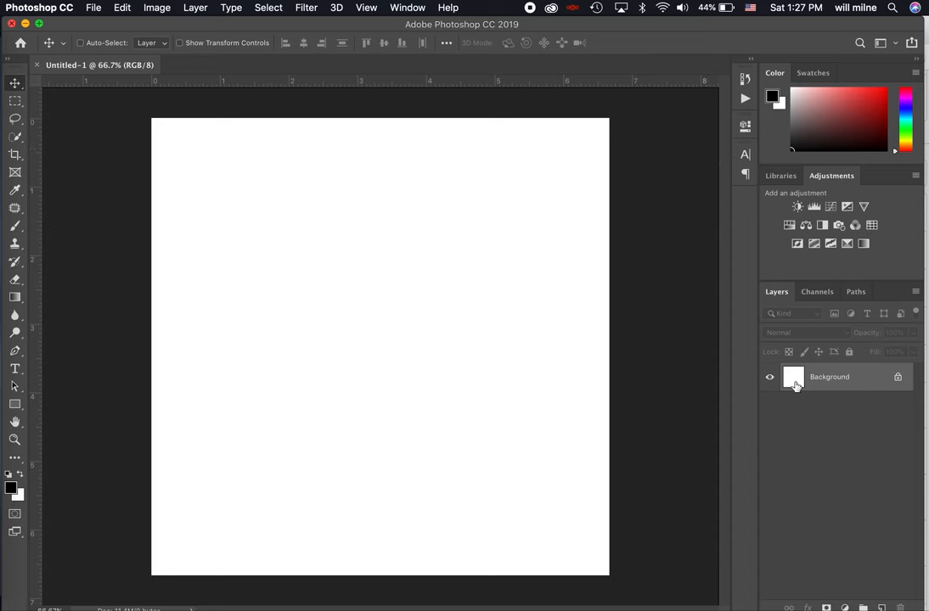
pyautogui.moveTo(794, 379)
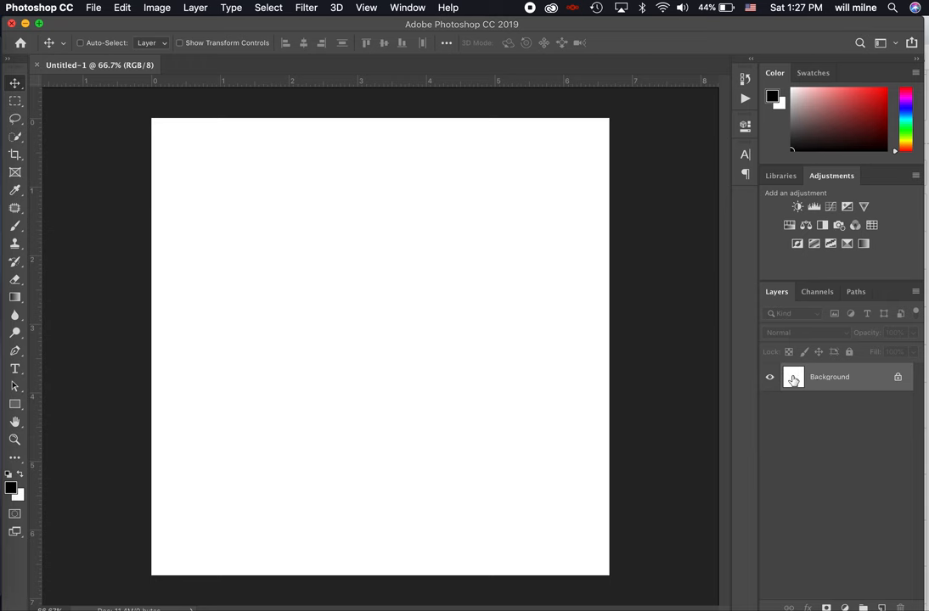
pyautogui.moveTo(793, 377)
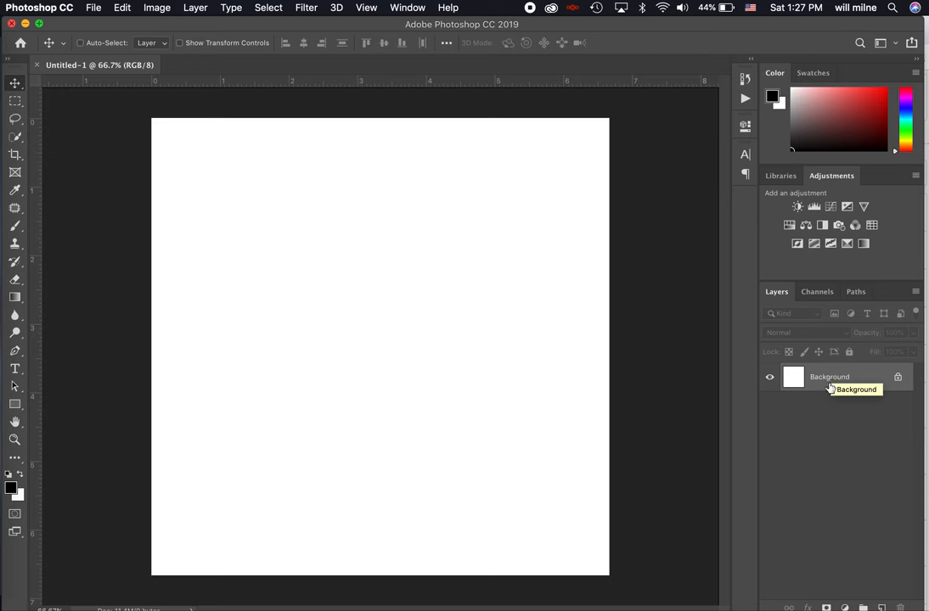
pyautogui.moveTo(830, 387)
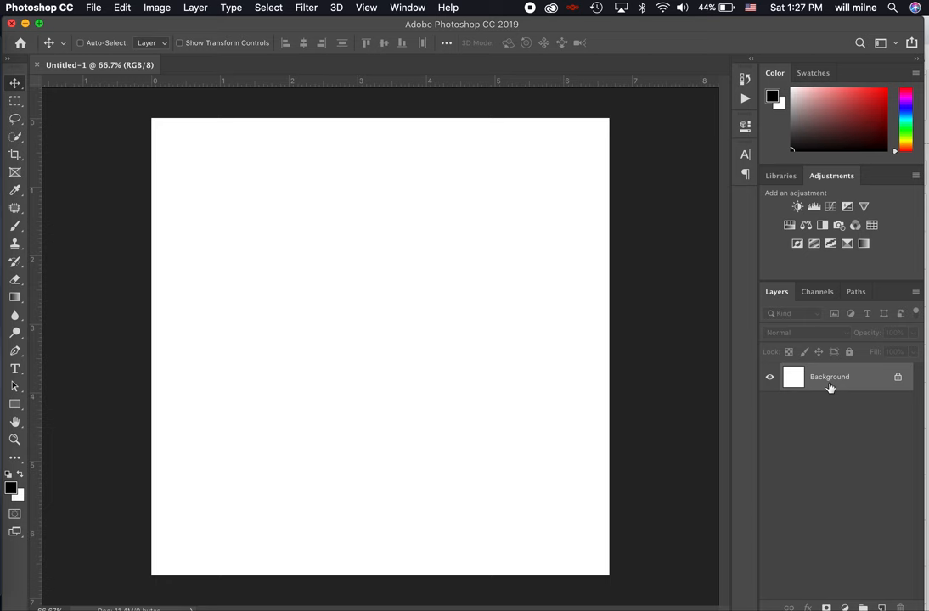
pyautogui.moveTo(803, 389)
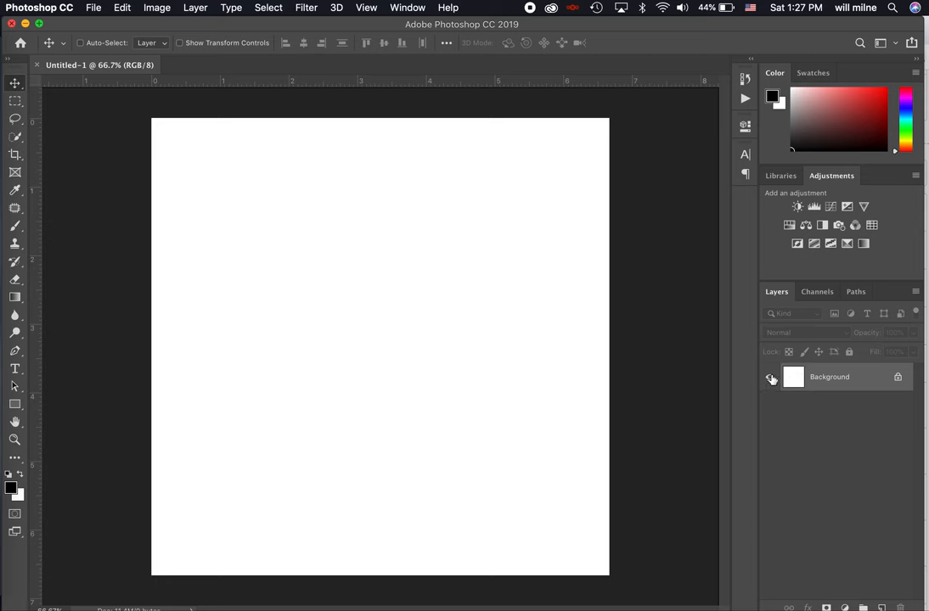
pyautogui.moveTo(771, 377)
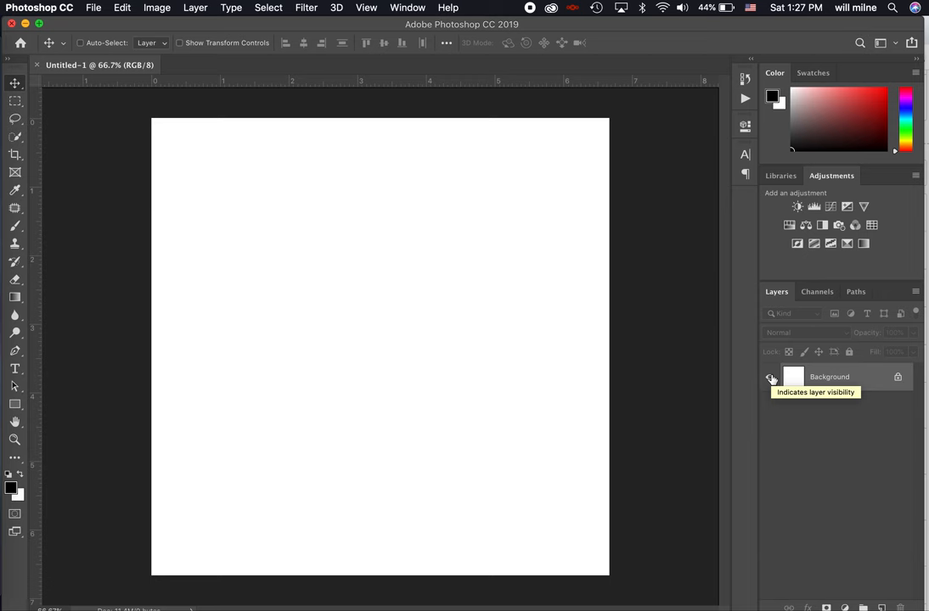
pyautogui.moveTo(771, 377)
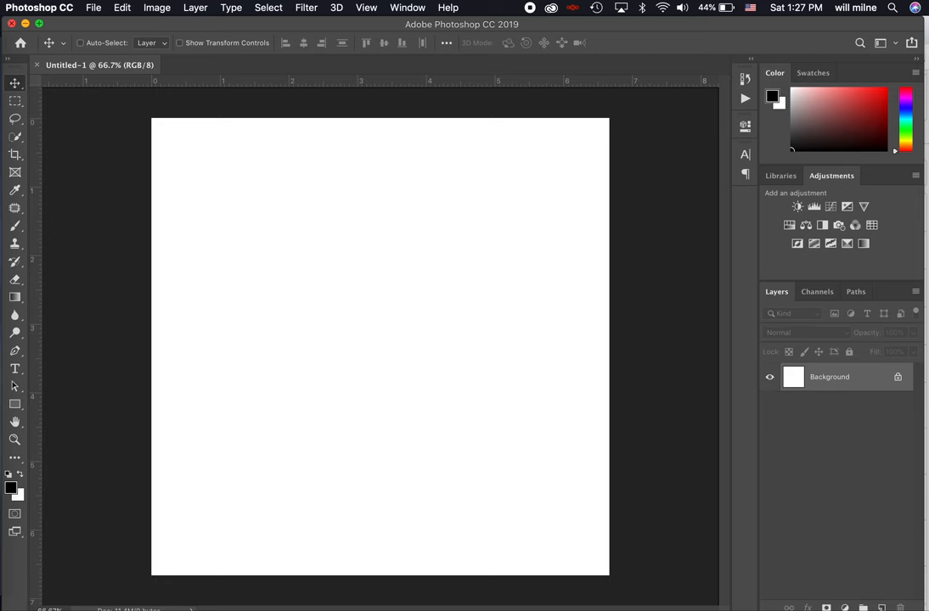
pyautogui.moveTo(898, 378)
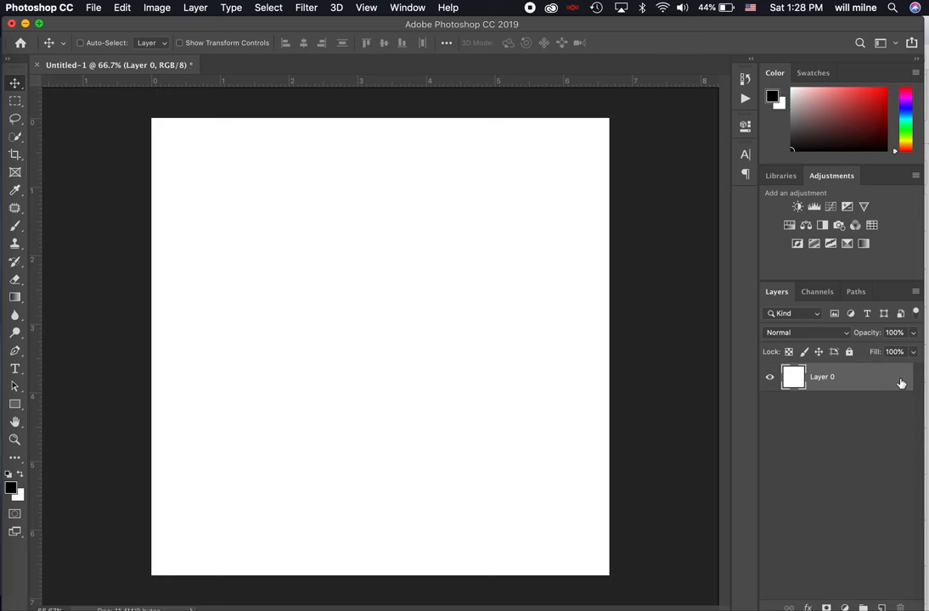
pyautogui.click(770, 377)
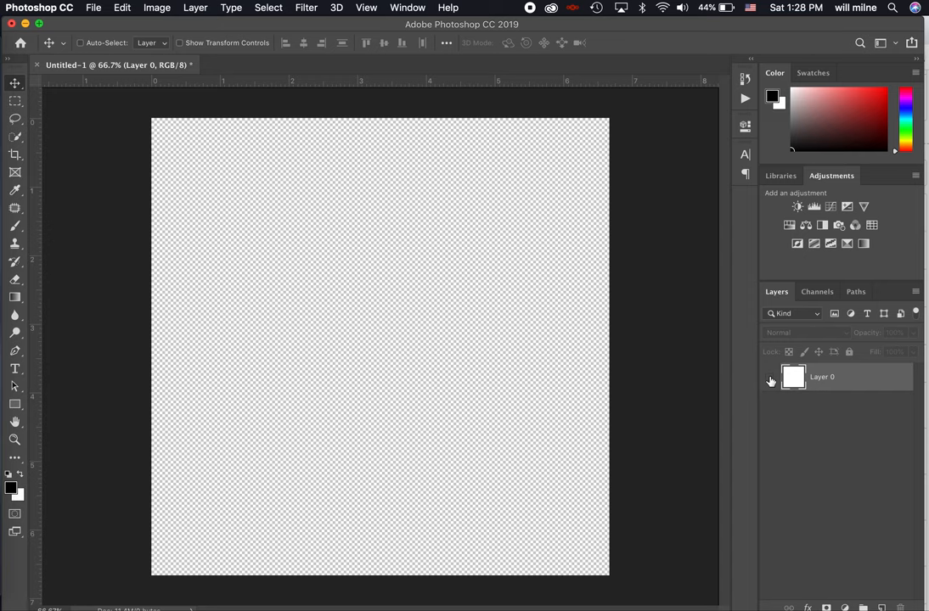
pyautogui.moveTo(770, 379)
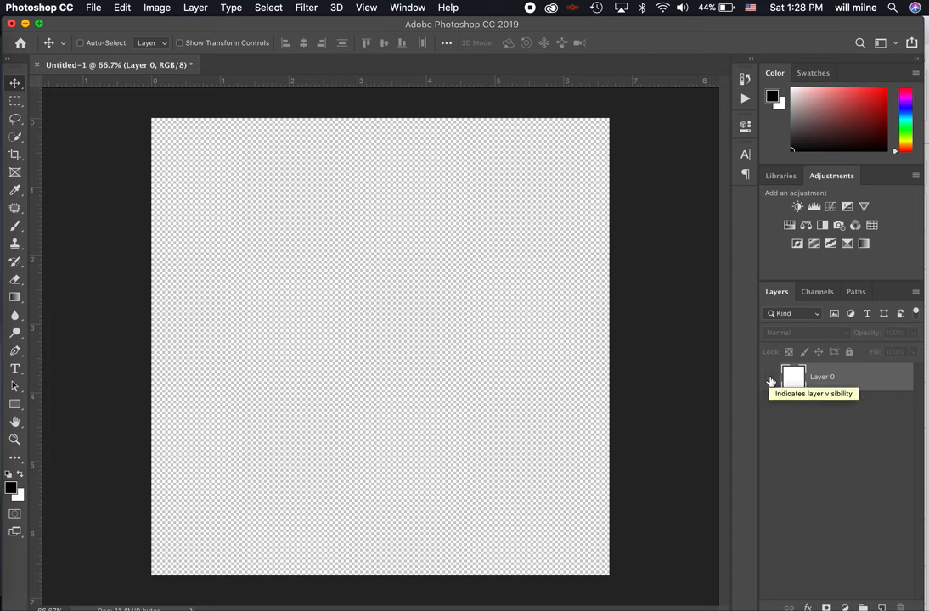
pyautogui.moveTo(770, 380)
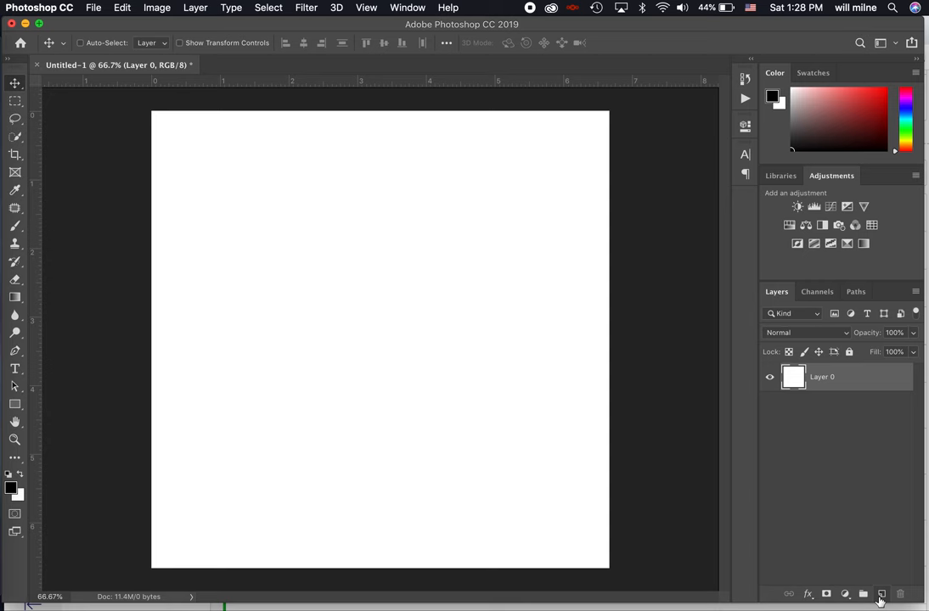
pyautogui.moveTo(881, 594)
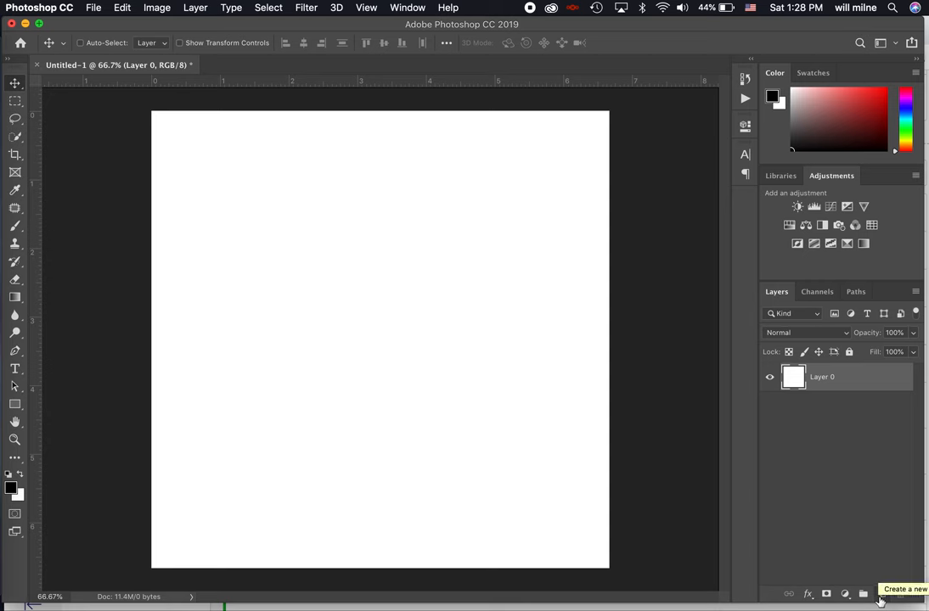
pyautogui.moveTo(918, 422)
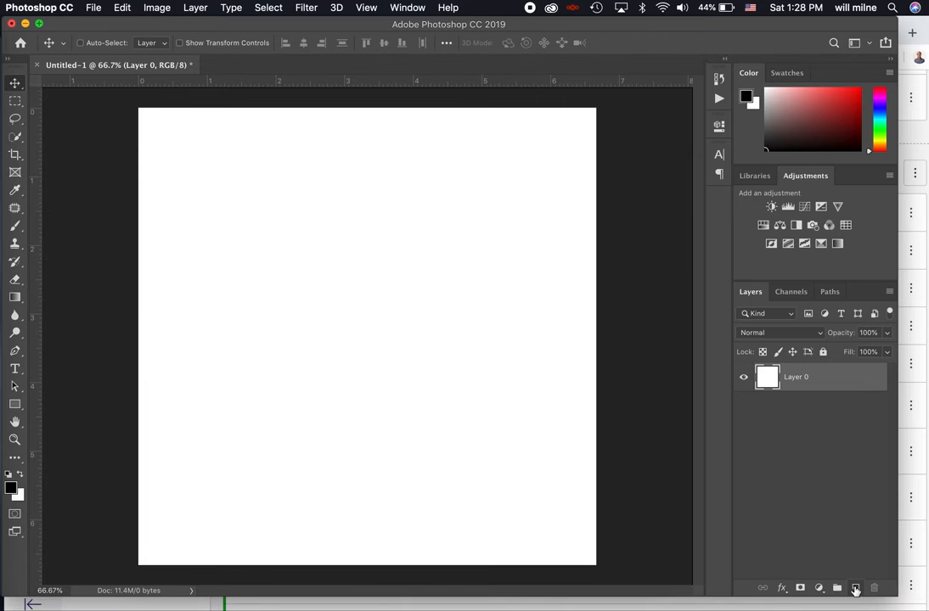
pyautogui.moveTo(856, 588)
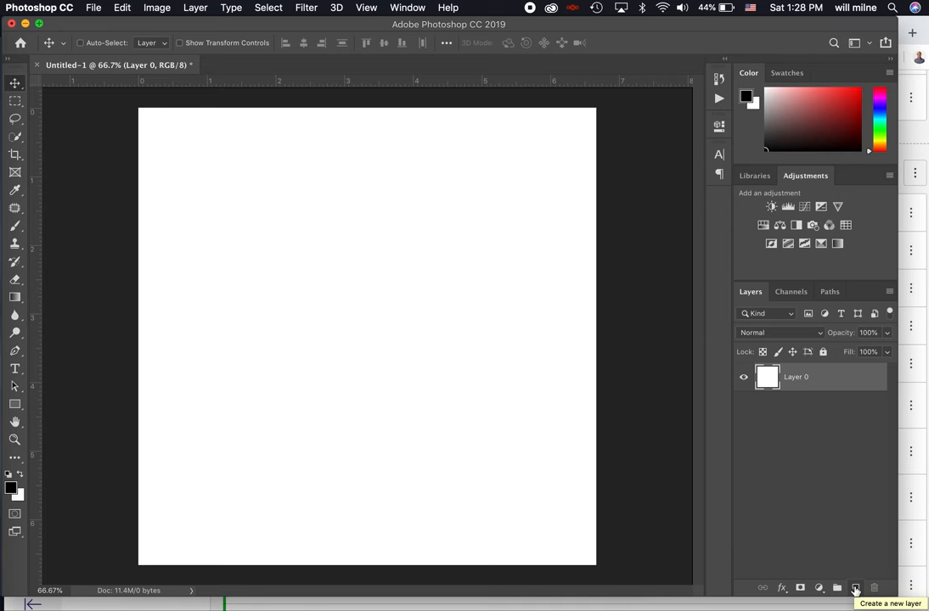
# Add empty layers Layer 1 through Layer 5 above Layer 0.
pyautogui.click(855, 587)
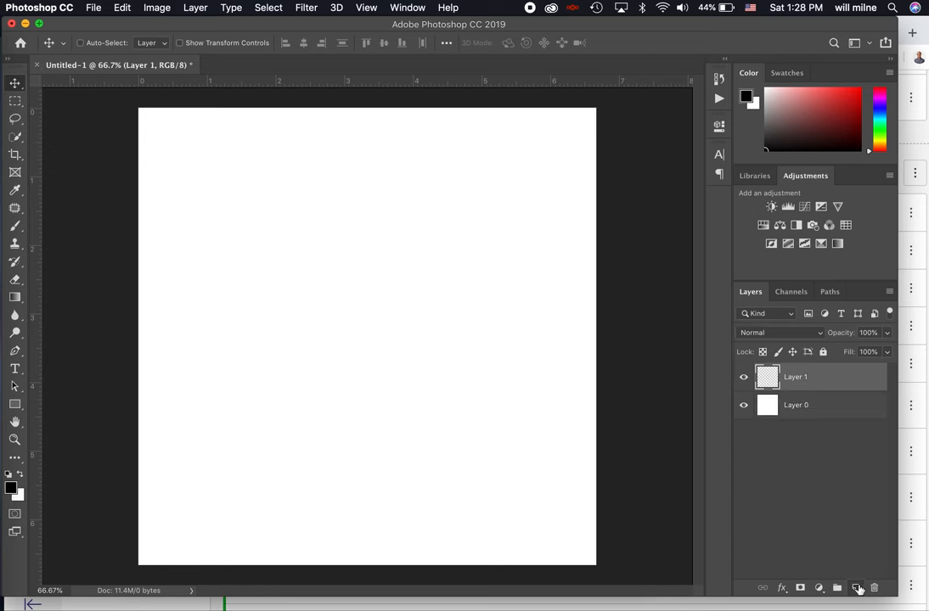
pyautogui.click(856, 588)
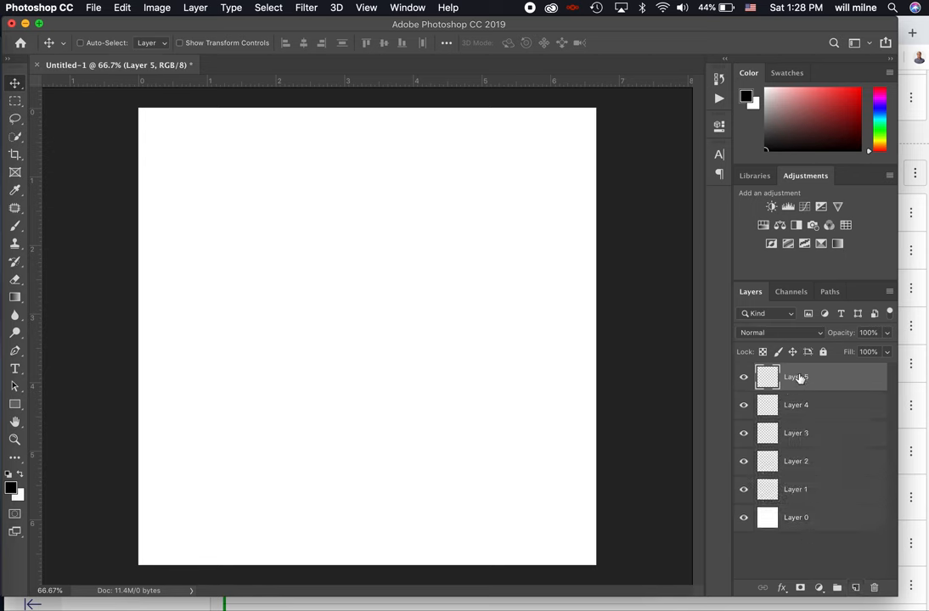
pyautogui.moveTo(807, 489)
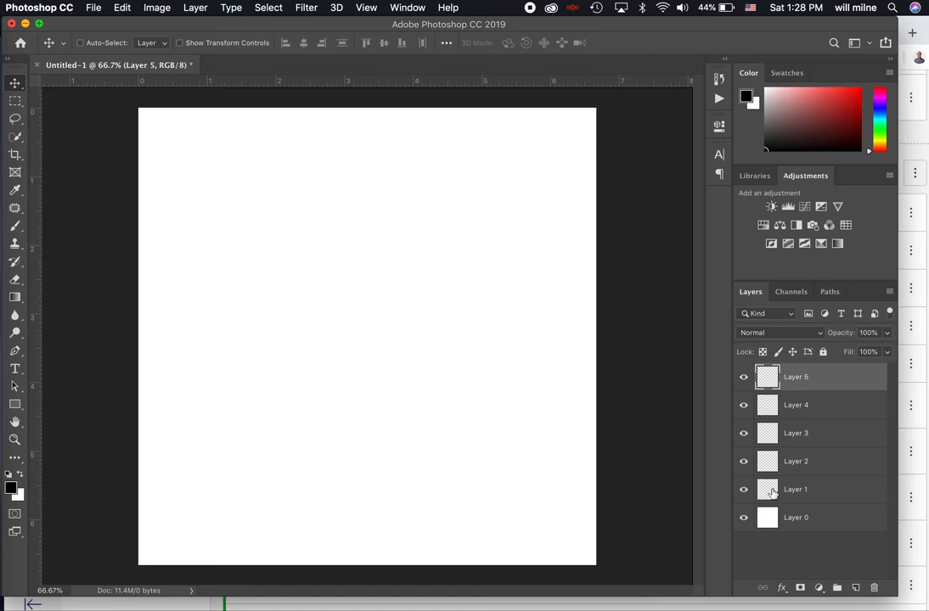
pyautogui.moveTo(767, 489)
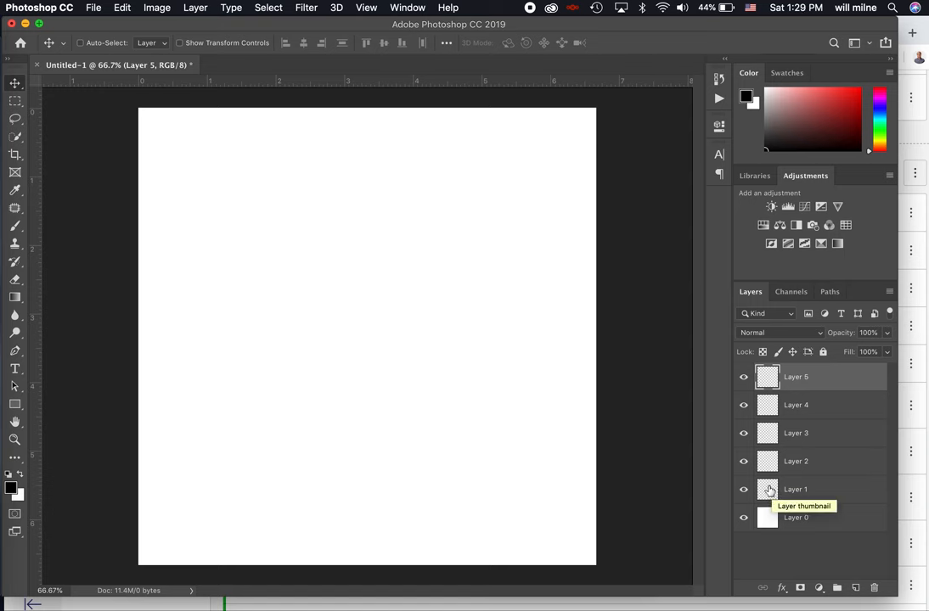
pyautogui.moveTo(766, 461)
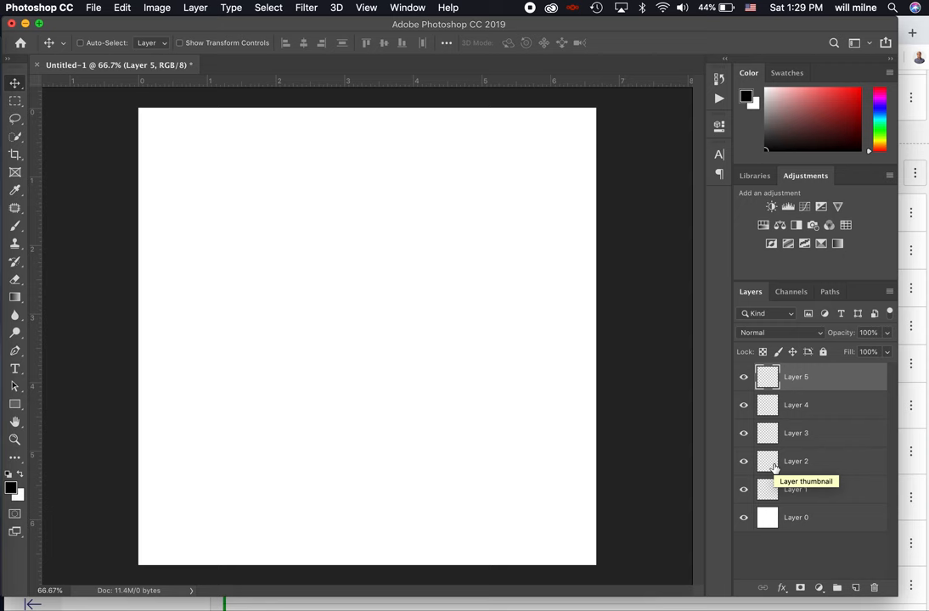
pyautogui.moveTo(832, 416)
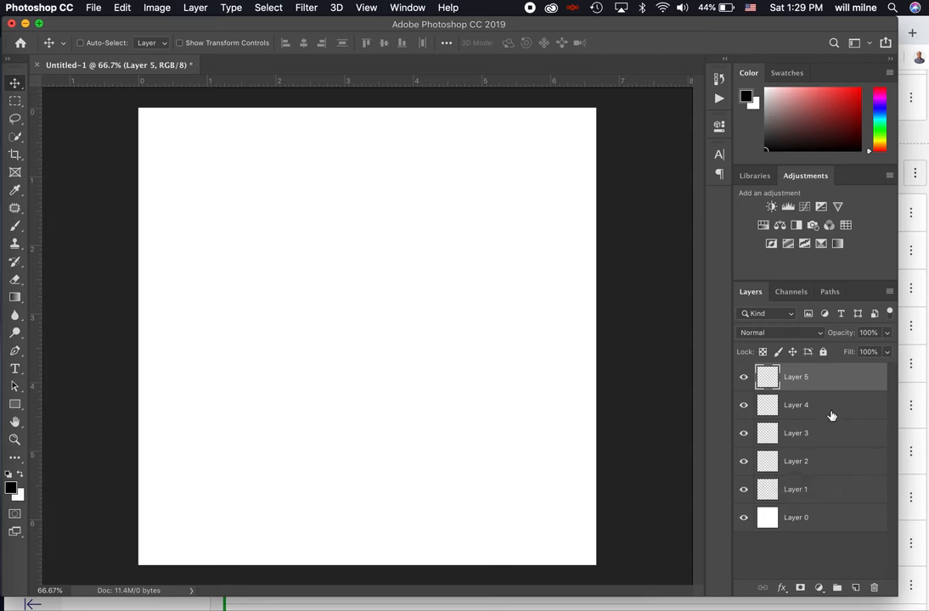
# Delete Layer 5 via the trash icon and Layer 4 via Delete Layer, confirming Yes.
pyautogui.click(795, 376)
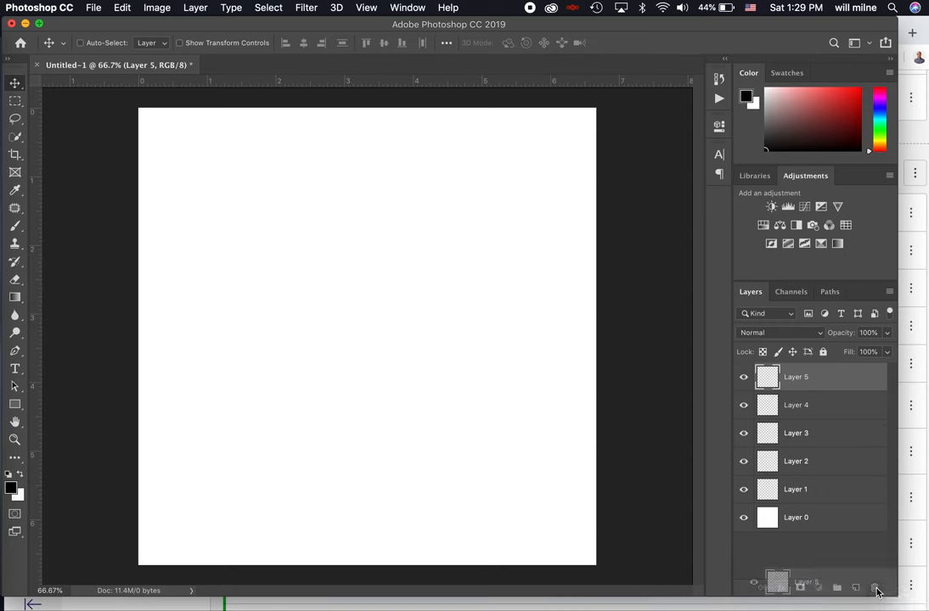
pyautogui.click(874, 587)
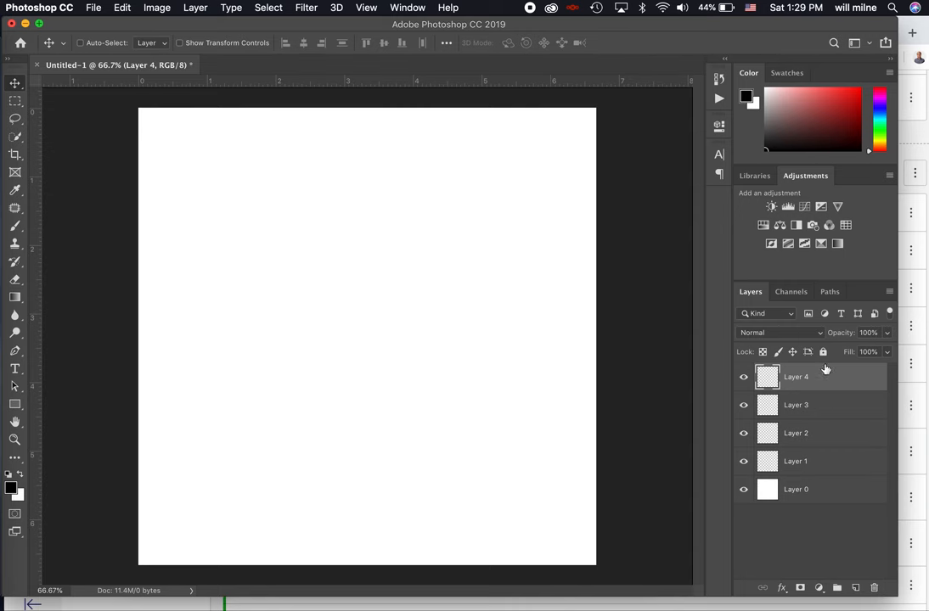
pyautogui.rightClick(796, 376)
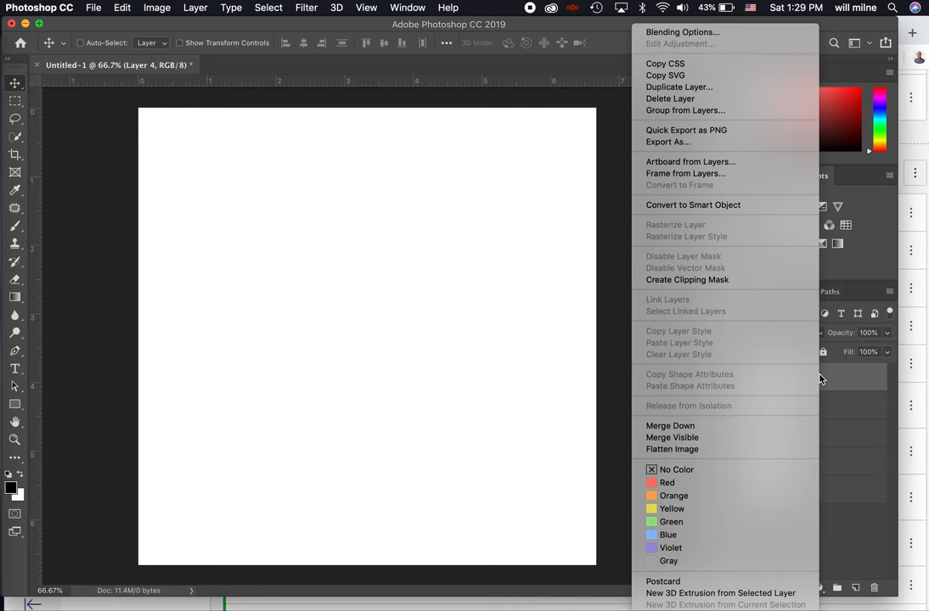
pyautogui.moveTo(670, 98)
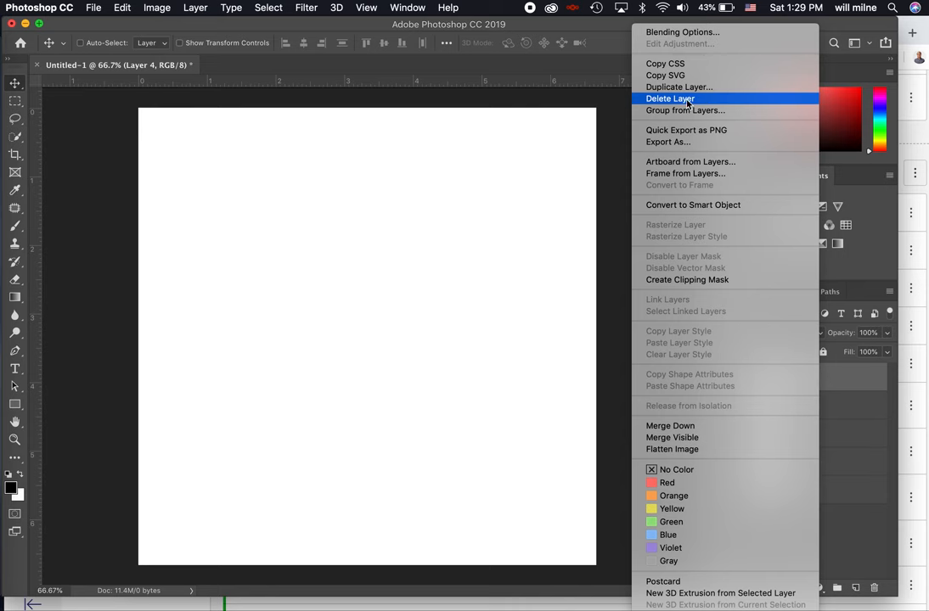
pyautogui.click(670, 99)
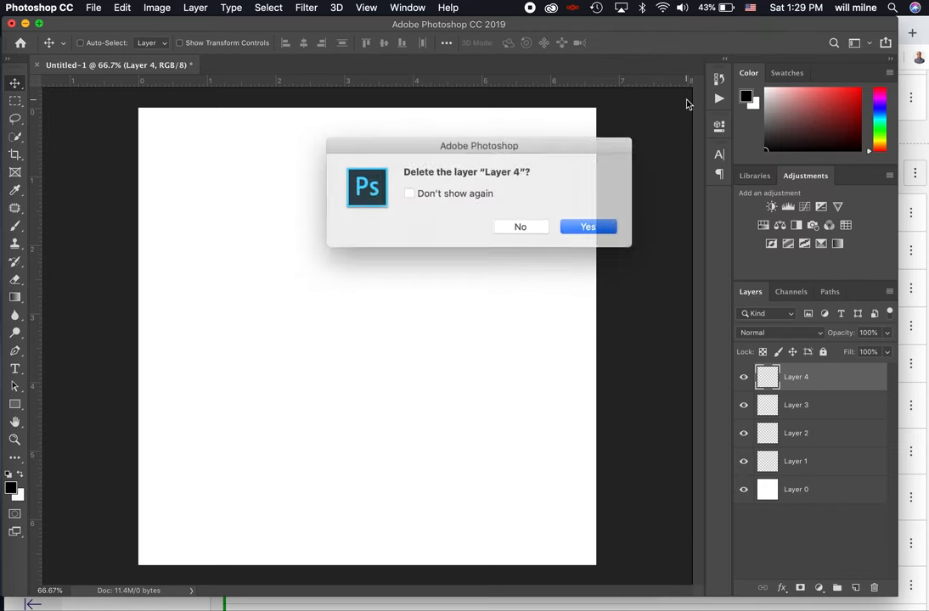
pyautogui.click(587, 226)
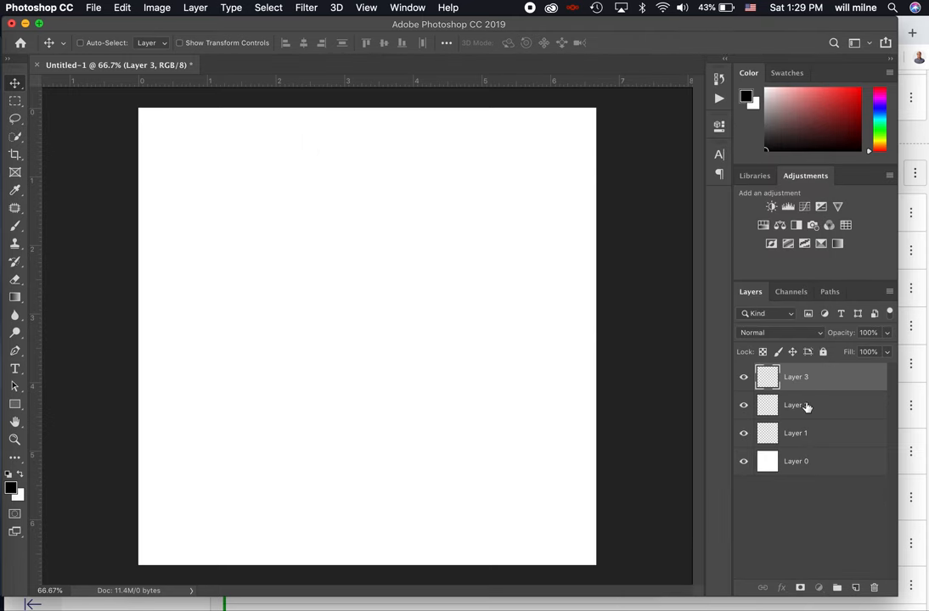
pyautogui.moveTo(794, 405)
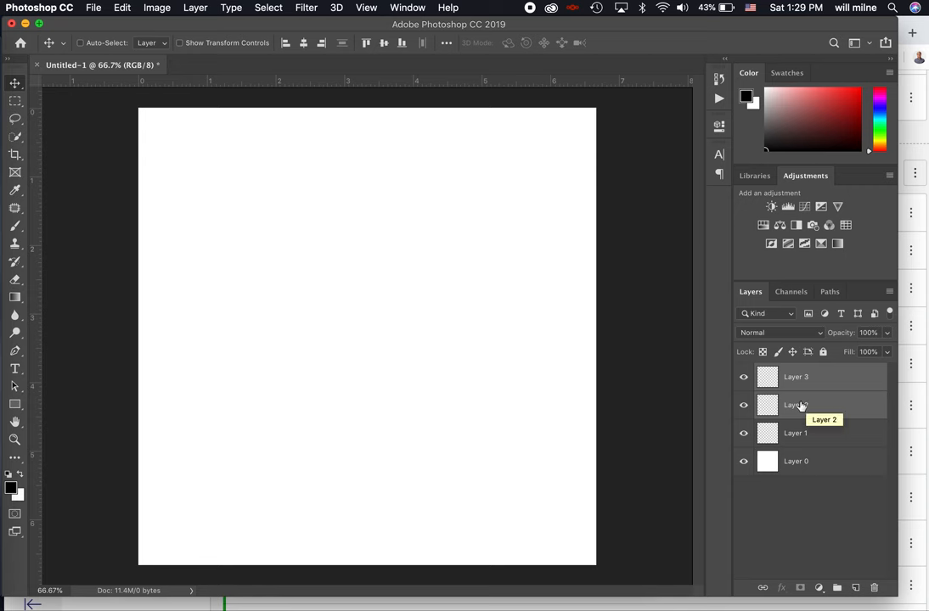
# Remove Layers 3 and 2 so only Layer 1 remains above Layer 0.
pyautogui.click(796, 433)
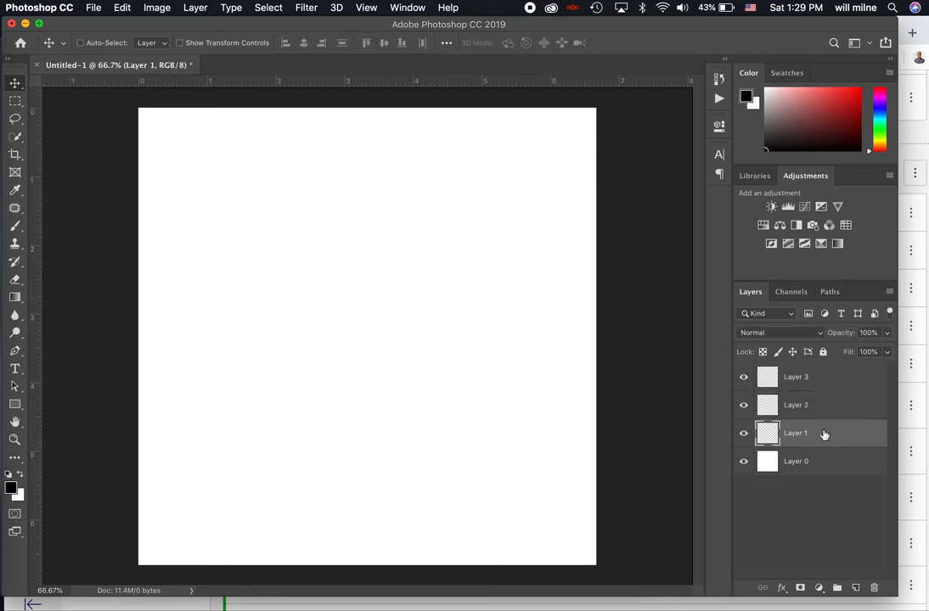
pyautogui.click(796, 376)
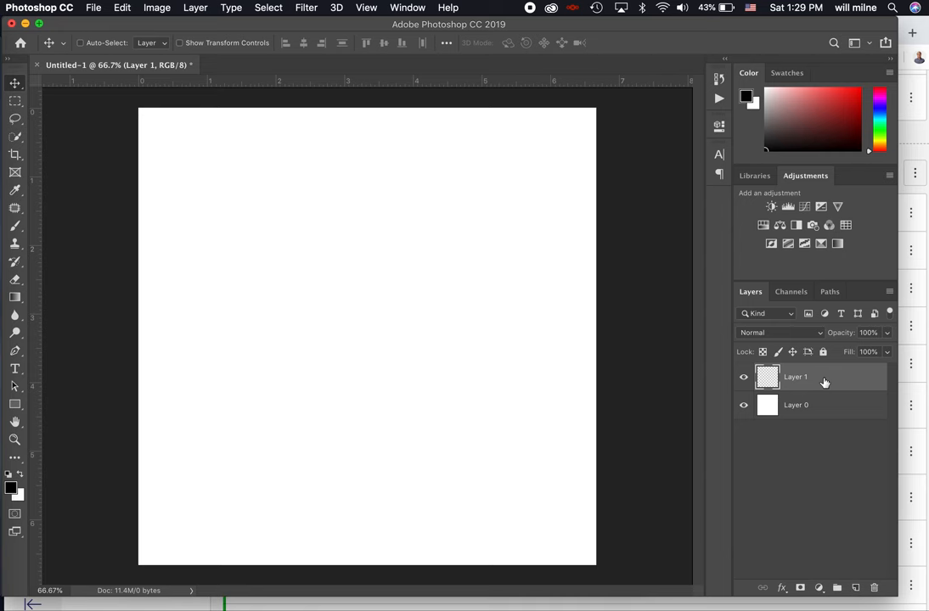
pyautogui.moveTo(795, 383)
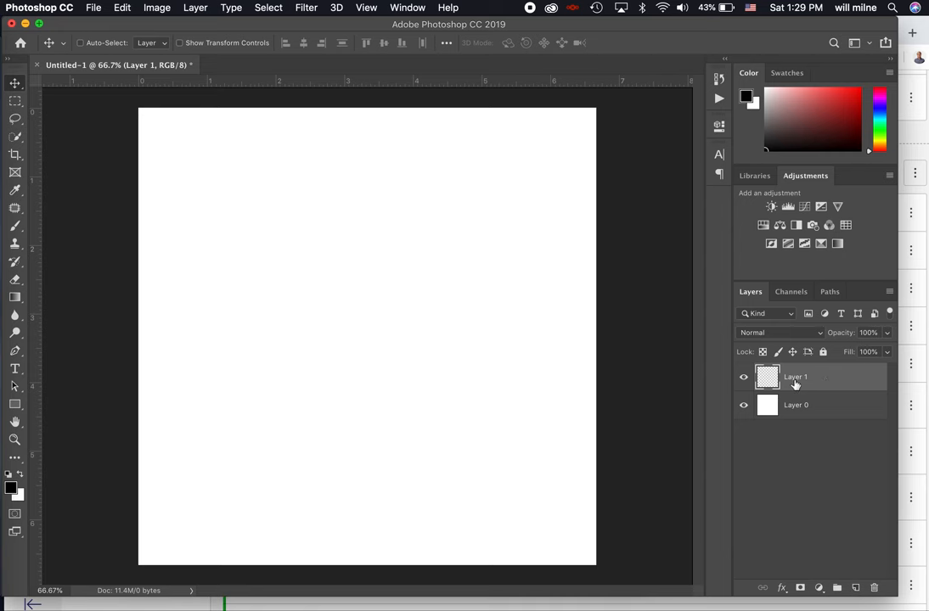
pyautogui.moveTo(794, 384)
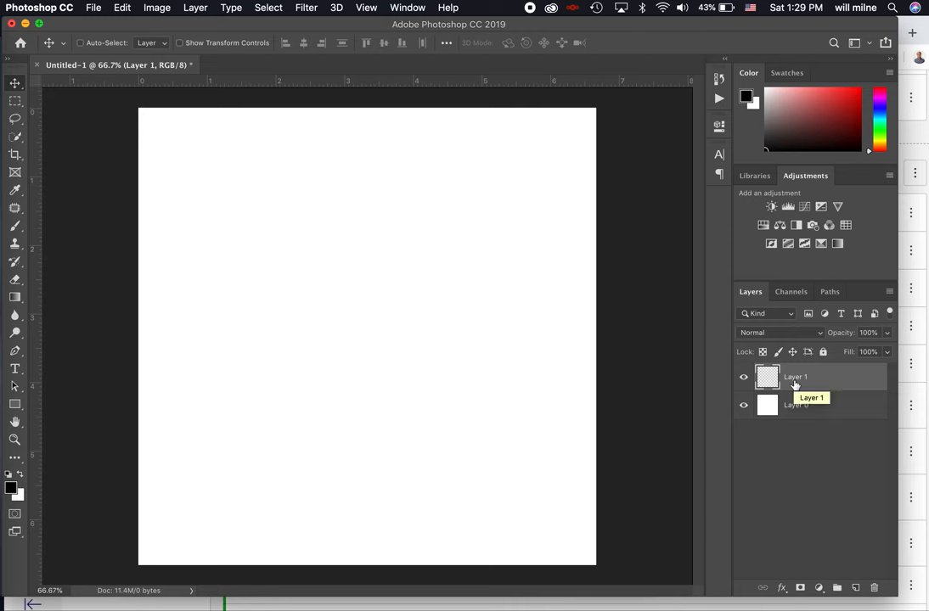
pyautogui.moveTo(51, 172)
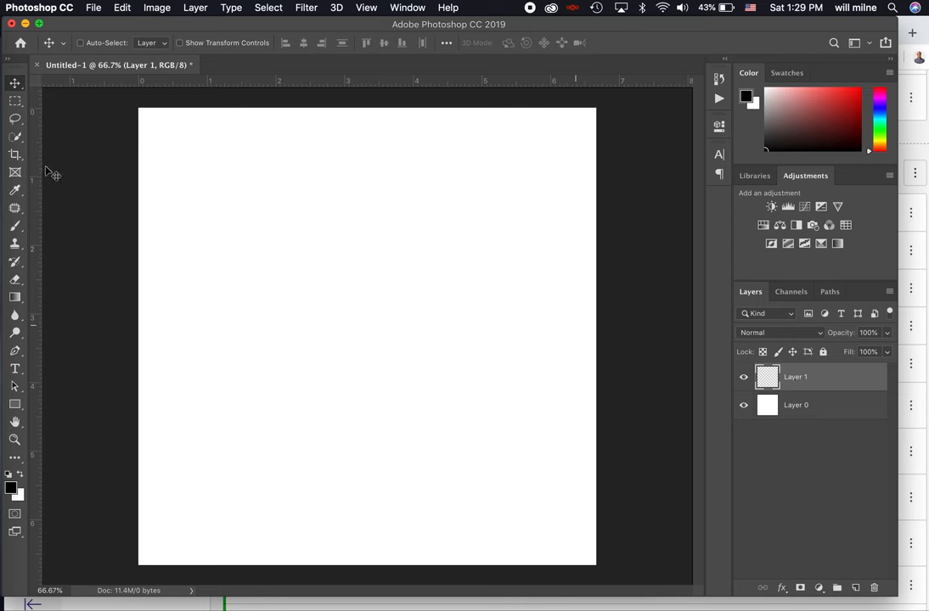
# Activate the Brush tool with a 50 px tip and hardness raised to 100%.
pyautogui.click(15, 225)
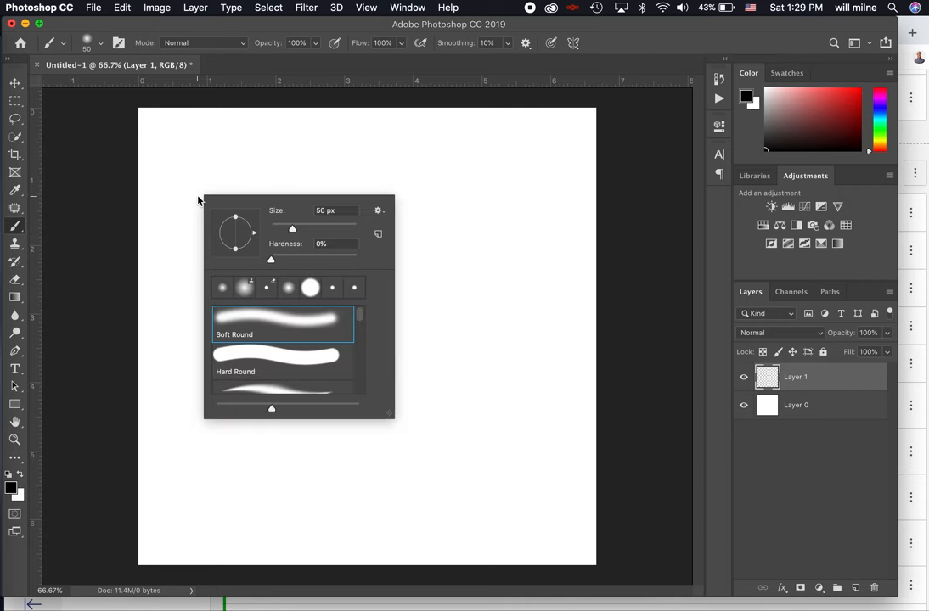
pyautogui.moveTo(271, 253); pyautogui.dragTo(295, 254)
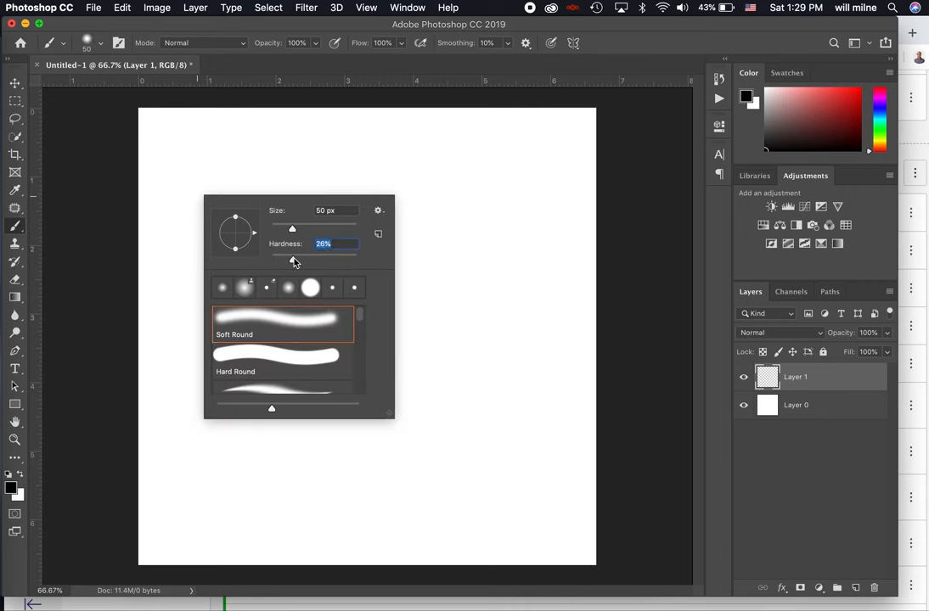
pyautogui.moveTo(292, 259); pyautogui.dragTo(357, 259)
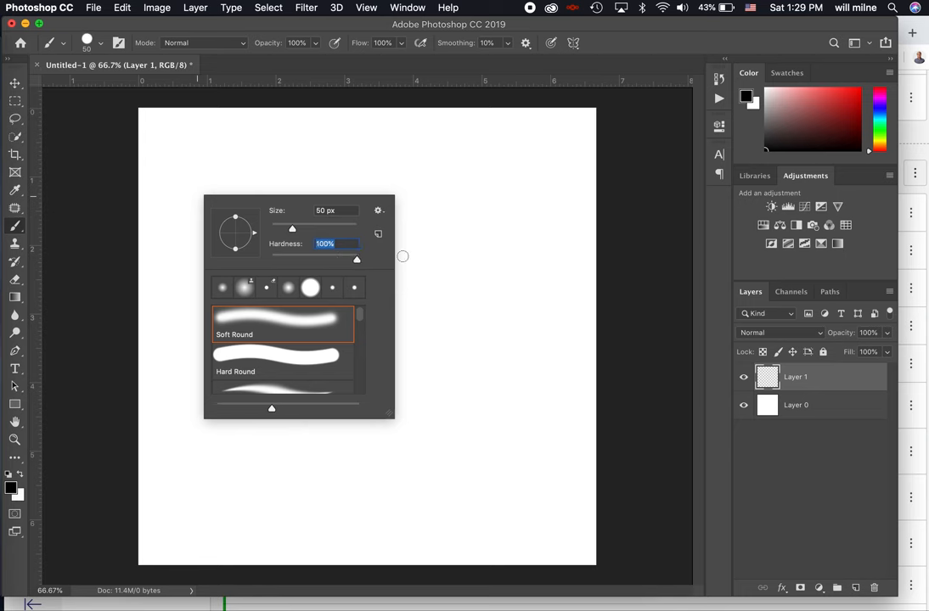
pyautogui.moveTo(474, 254)
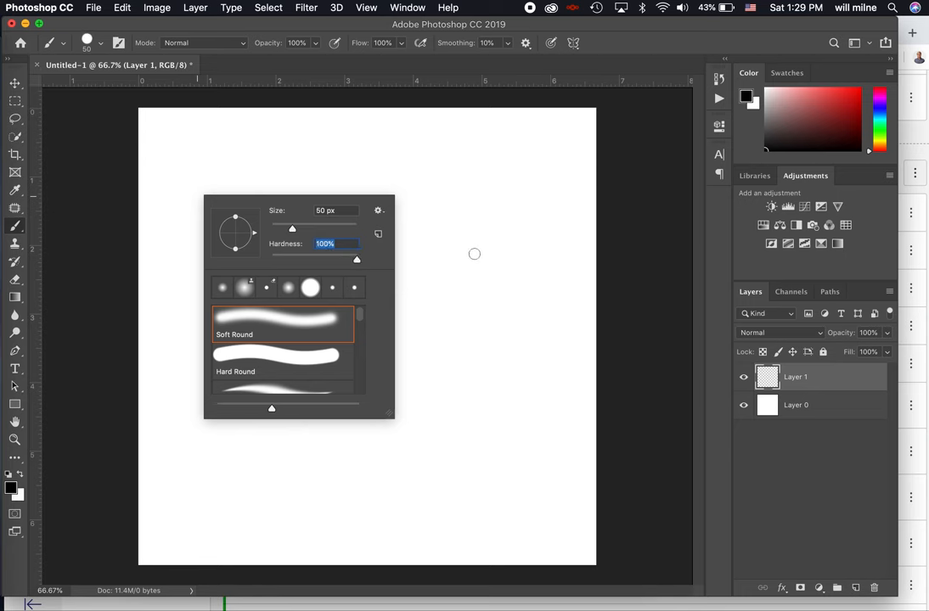
pyautogui.moveTo(284, 337)
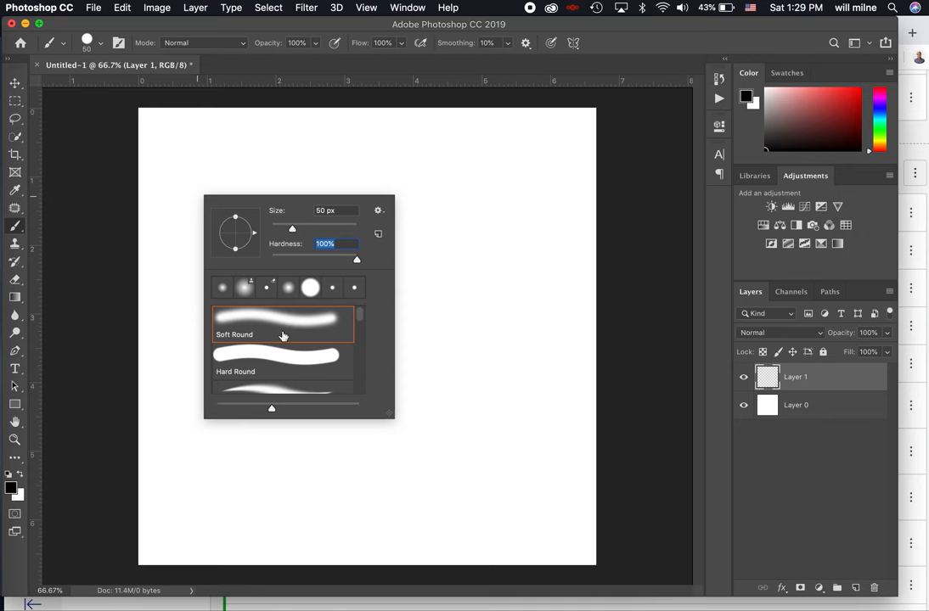
pyautogui.moveTo(271, 364)
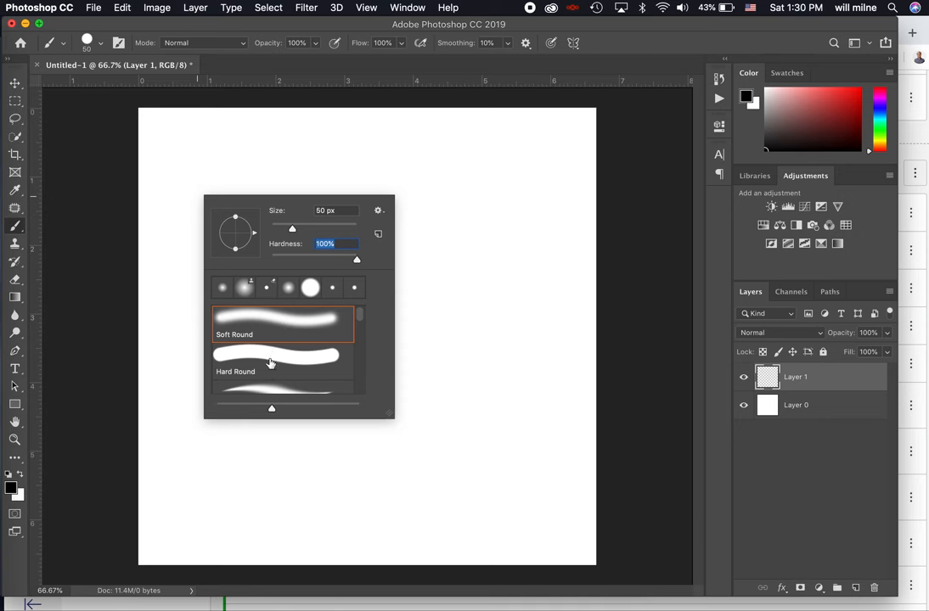
pyautogui.moveTo(358, 261)
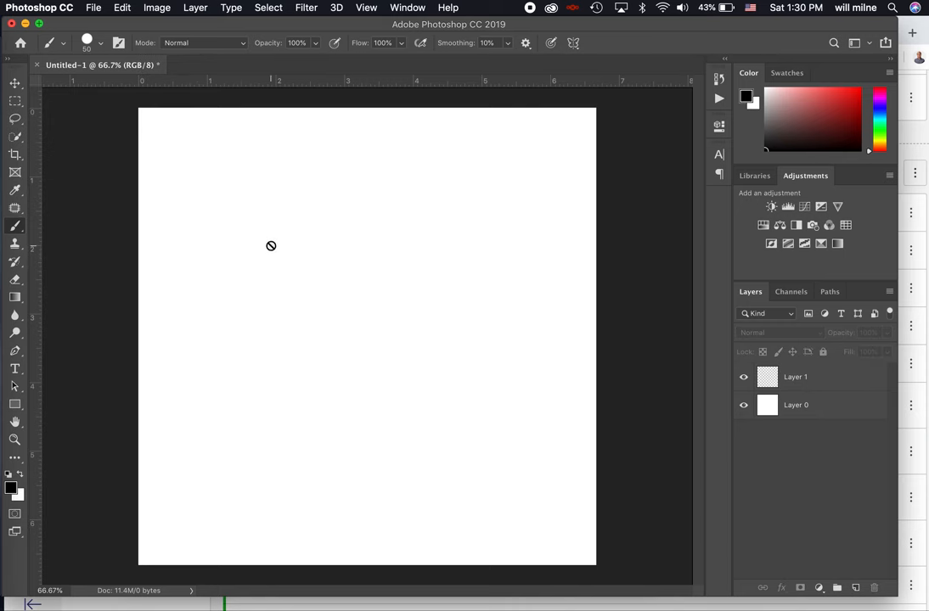
# Paint straight black horizontal, vertical and diagonal strokes on Layer 1 forming a kite-like shape.
pyautogui.click(795, 377)
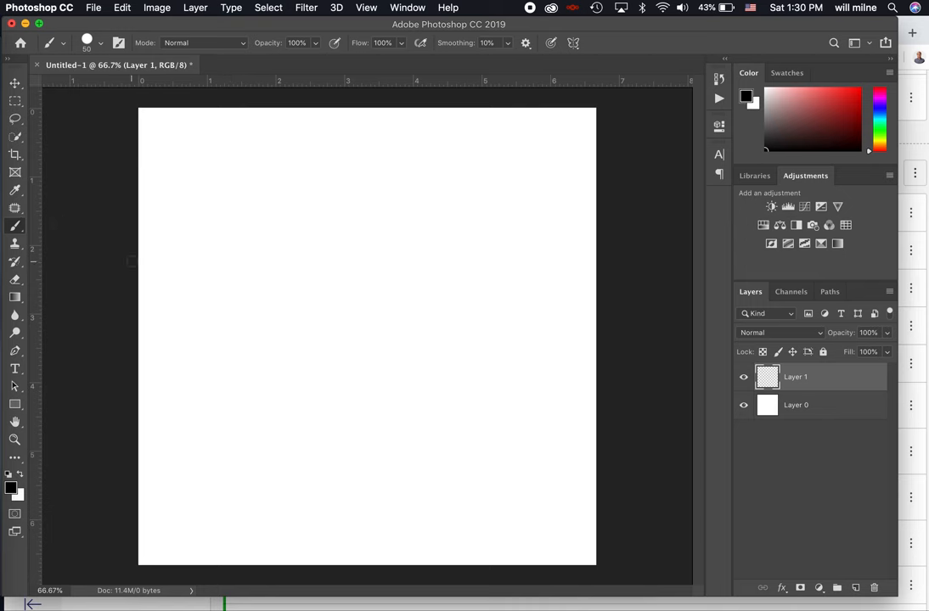
pyautogui.moveTo(138, 262); pyautogui.dragTo(281, 262)
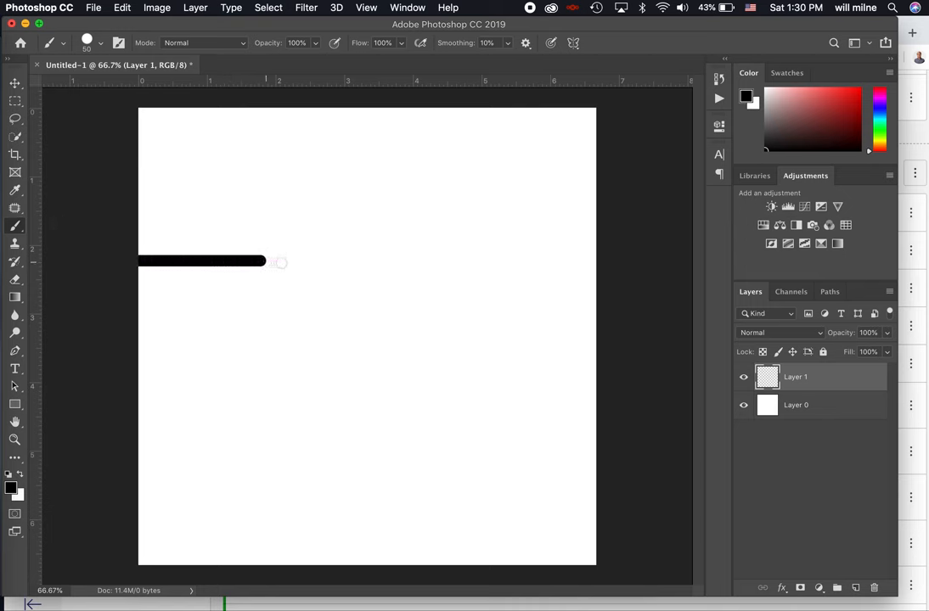
pyautogui.moveTo(266, 262); pyautogui.dragTo(449, 262)
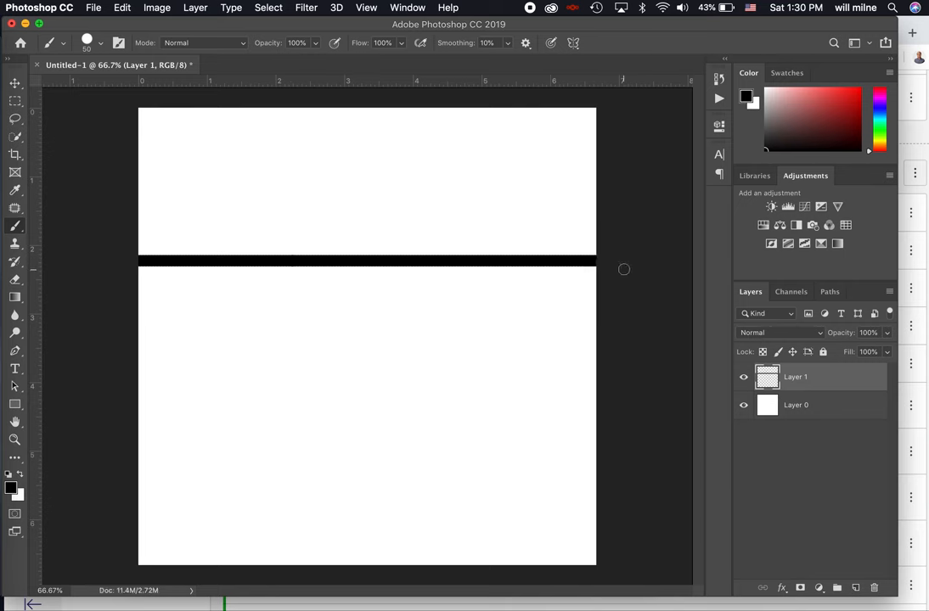
pyautogui.moveTo(260, 100)
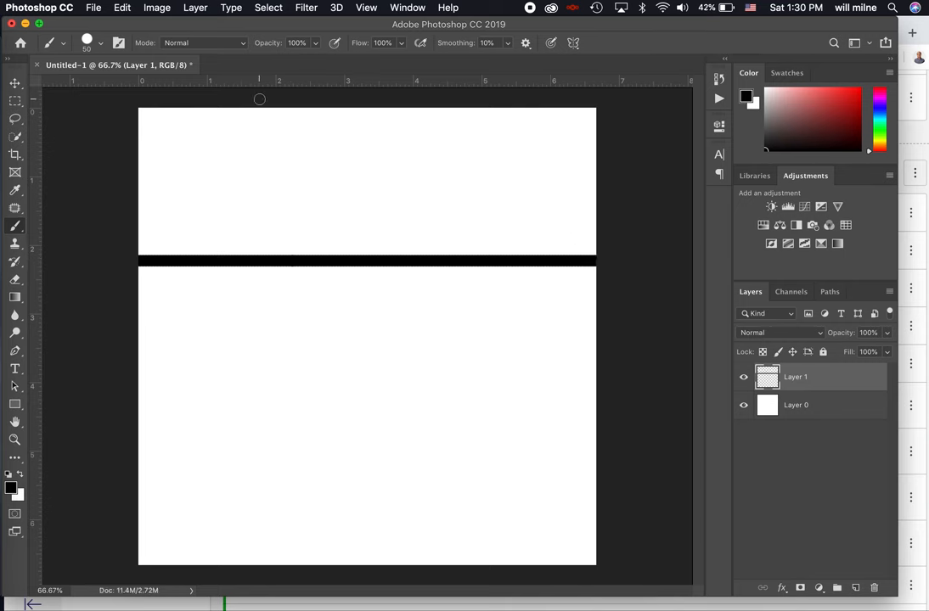
pyautogui.moveTo(259, 98); pyautogui.dragTo(597, 249)
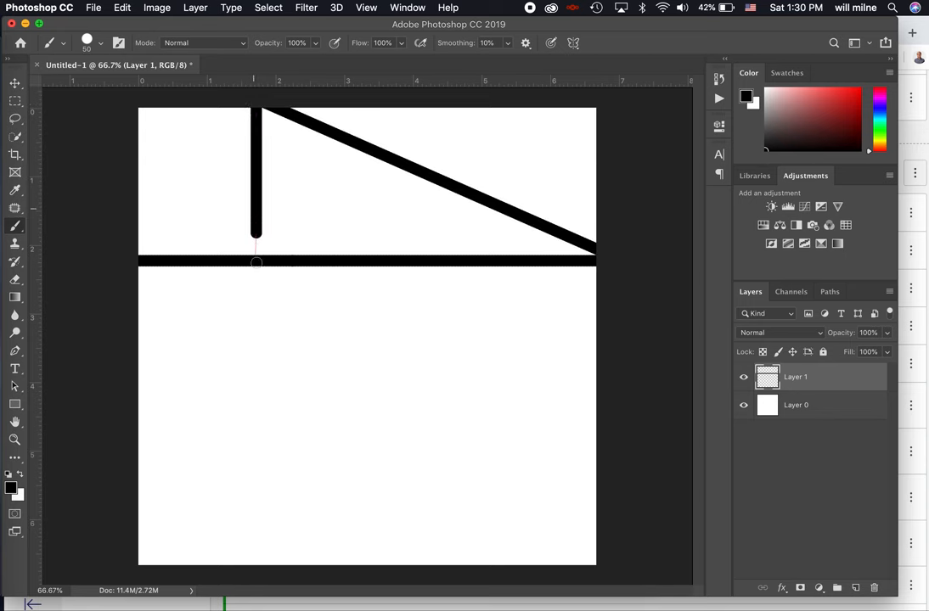
pyautogui.moveTo(257, 261); pyautogui.dragTo(256, 576)
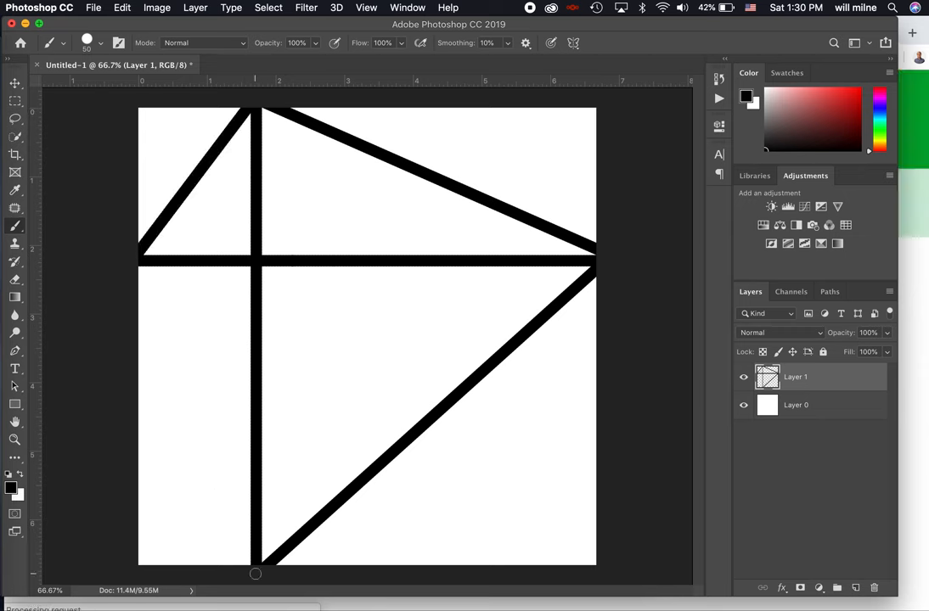
pyautogui.moveTo(138, 263); pyautogui.dragTo(255, 571)
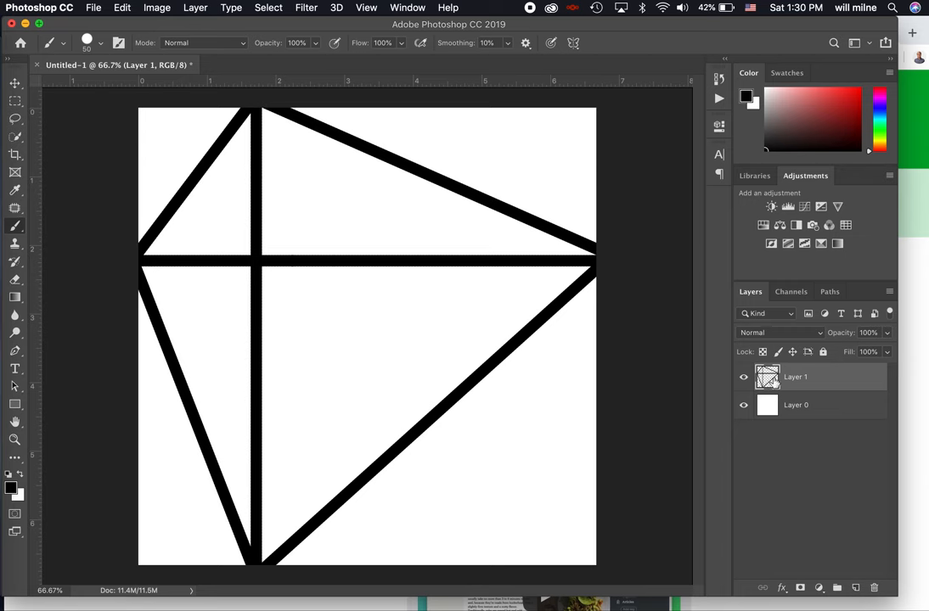
pyautogui.moveTo(782, 382)
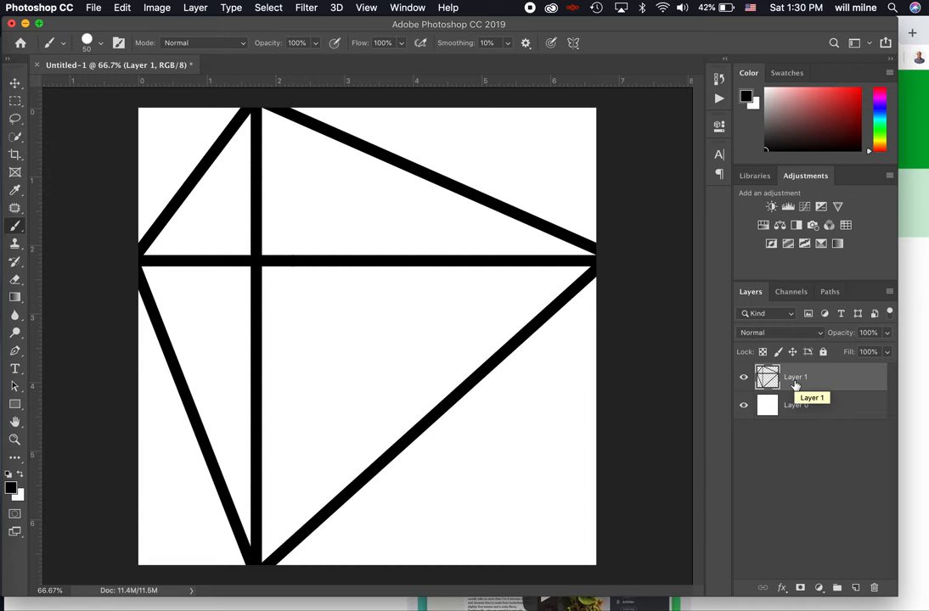
# Rename Layer 1 to Lines and Layer 0 to a locked Background layer.
pyautogui.doubleClick(795, 377)
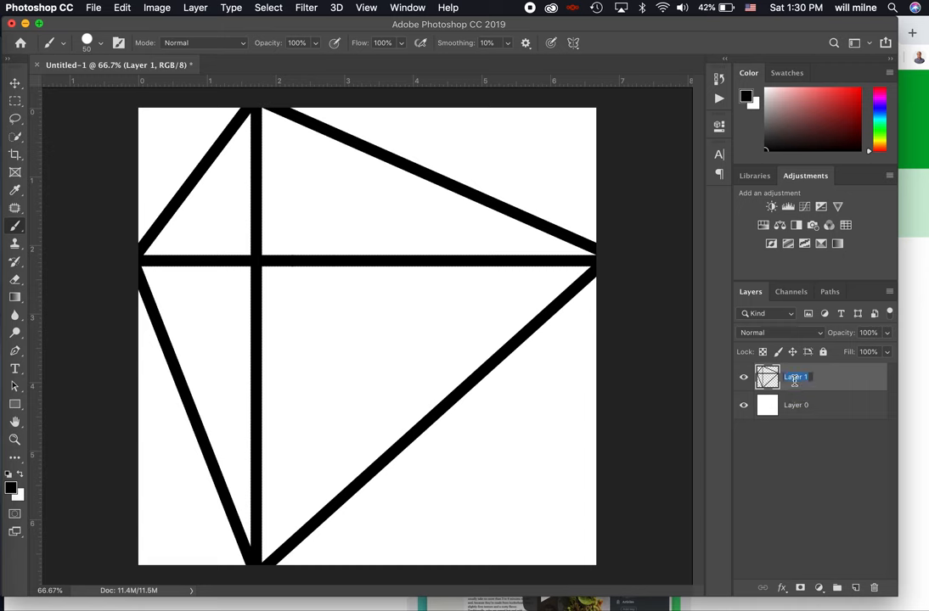
pyautogui.moveTo(836, 378)
pyautogui.write('Lines')
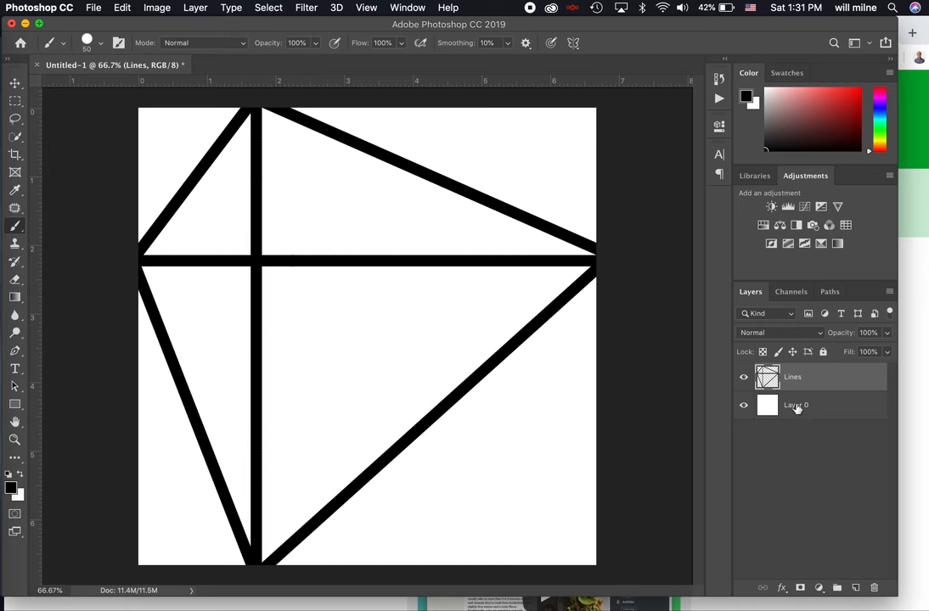
pyautogui.doubleClick(796, 405)
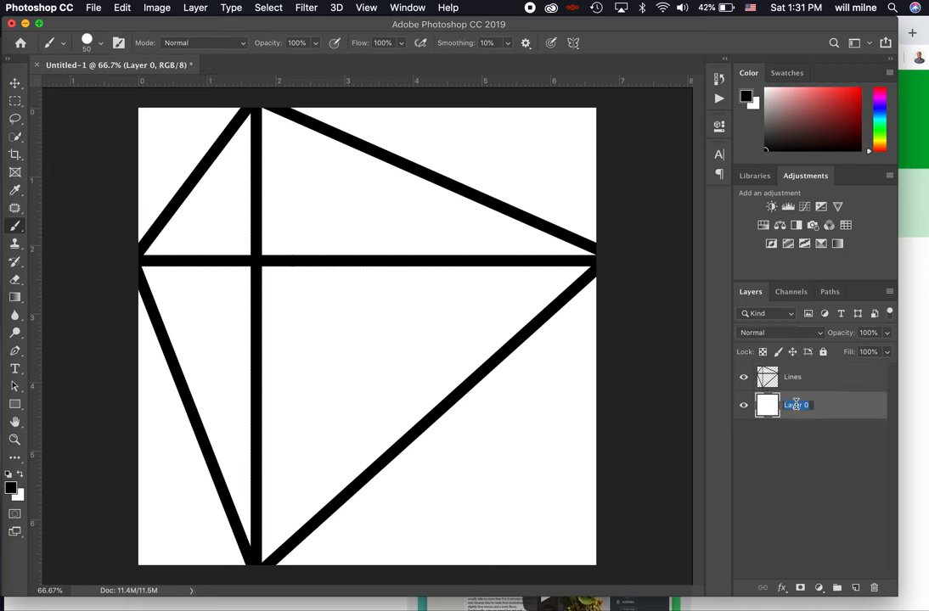
pyautogui.press('Return')
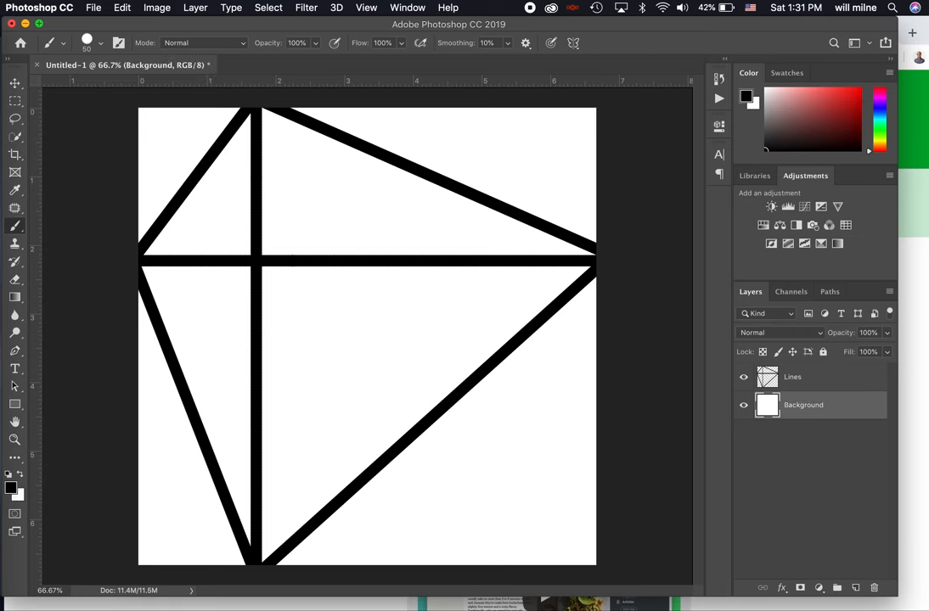
pyautogui.moveTo(804, 405)
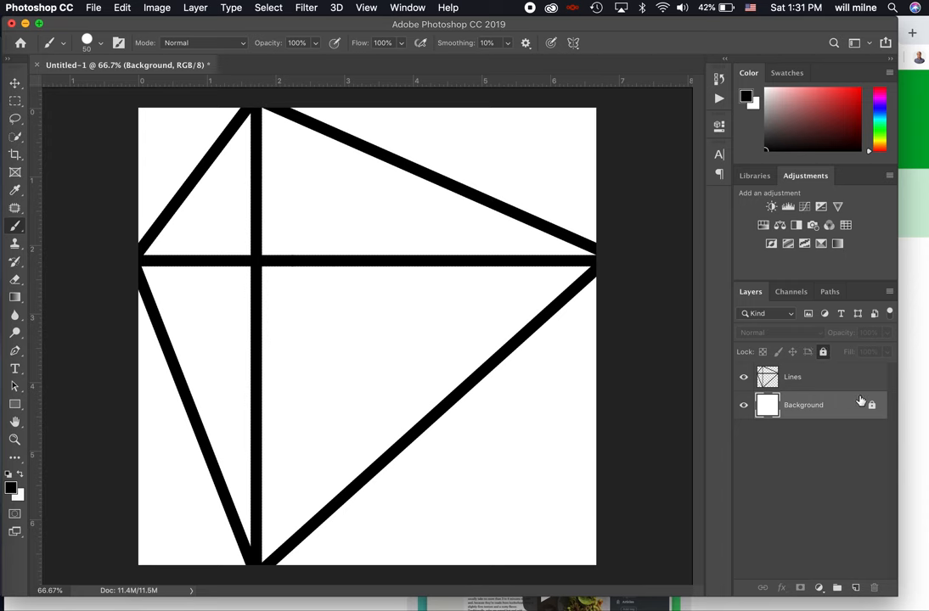
pyautogui.moveTo(828, 381)
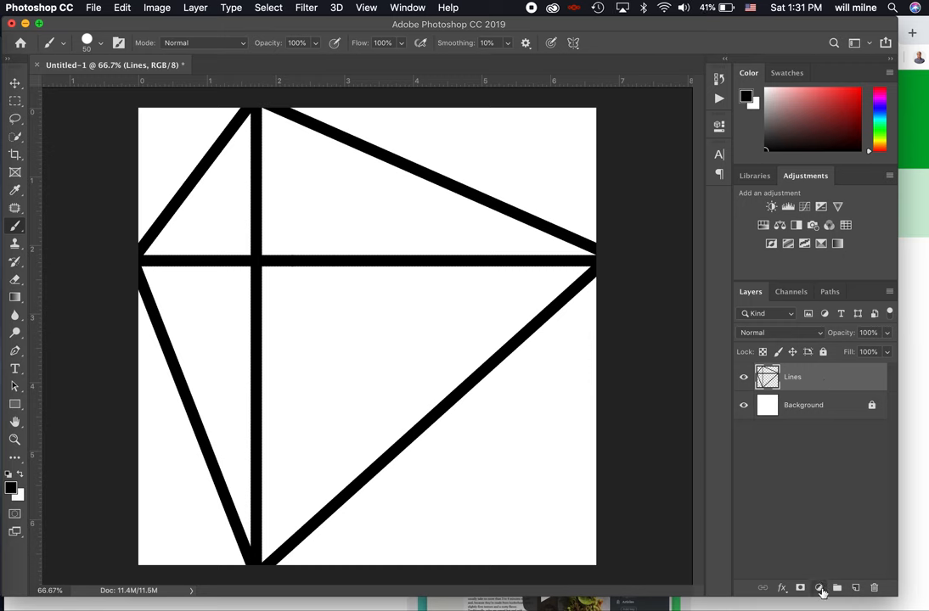
pyautogui.moveTo(820, 587)
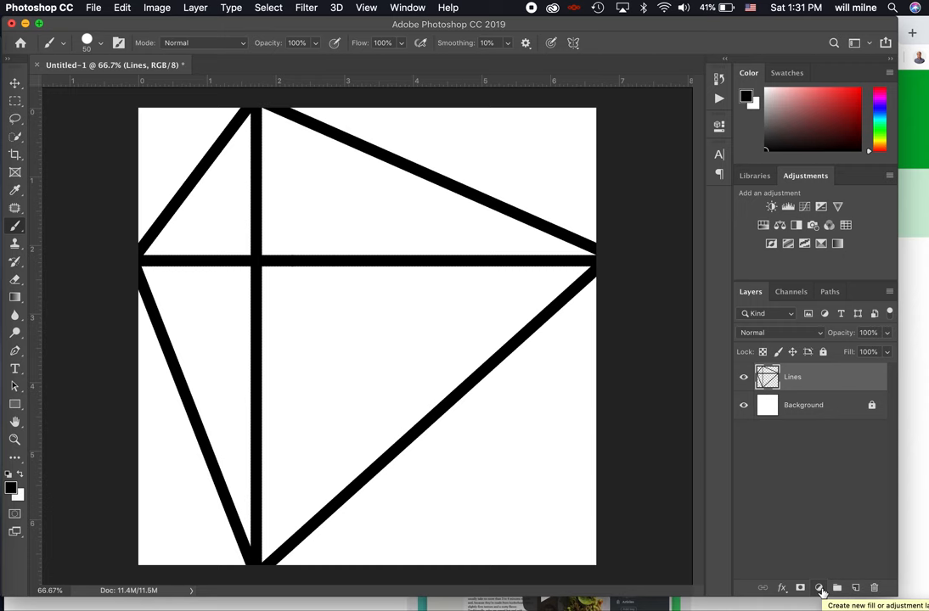
pyautogui.moveTo(902, 550)
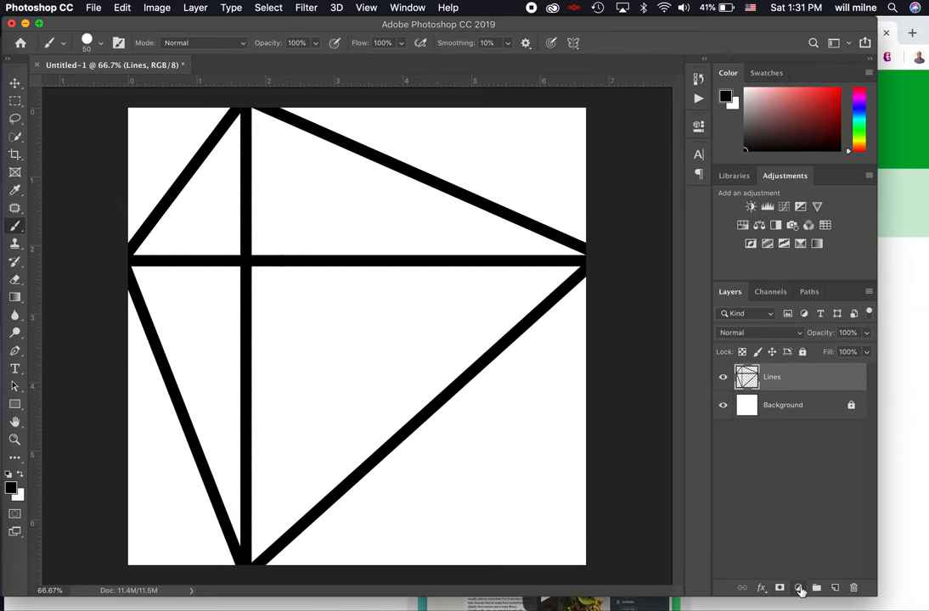
pyautogui.moveTo(799, 588)
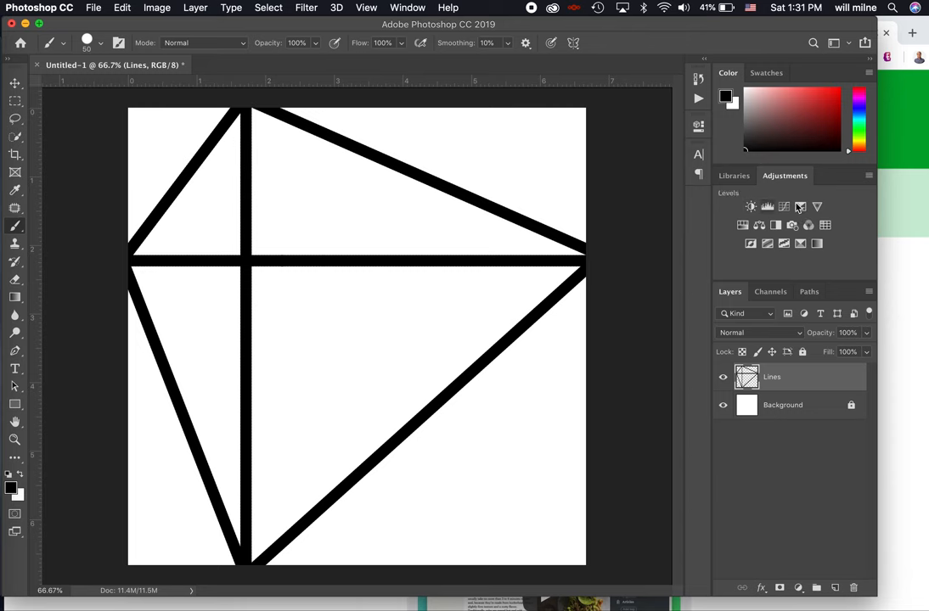
# Show the menu of new fill and adjustment layer types from the Layers panel.
pyautogui.click(408, 8)
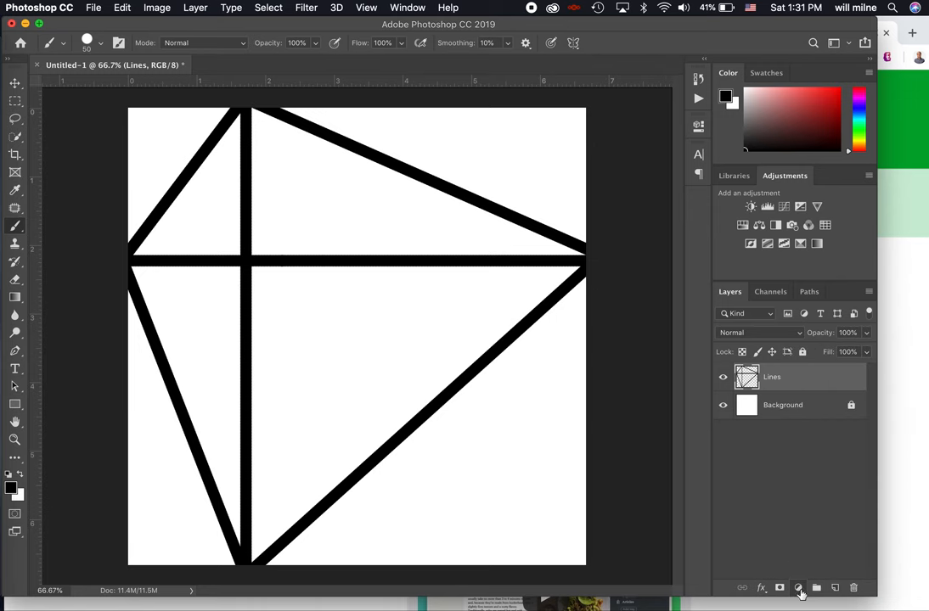
pyautogui.moveTo(798, 588)
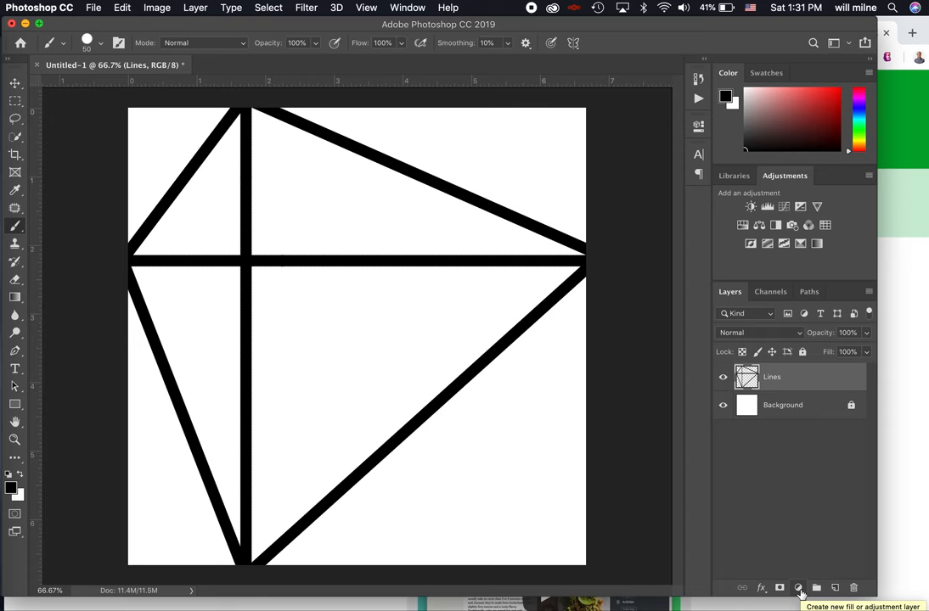
pyautogui.click(797, 587)
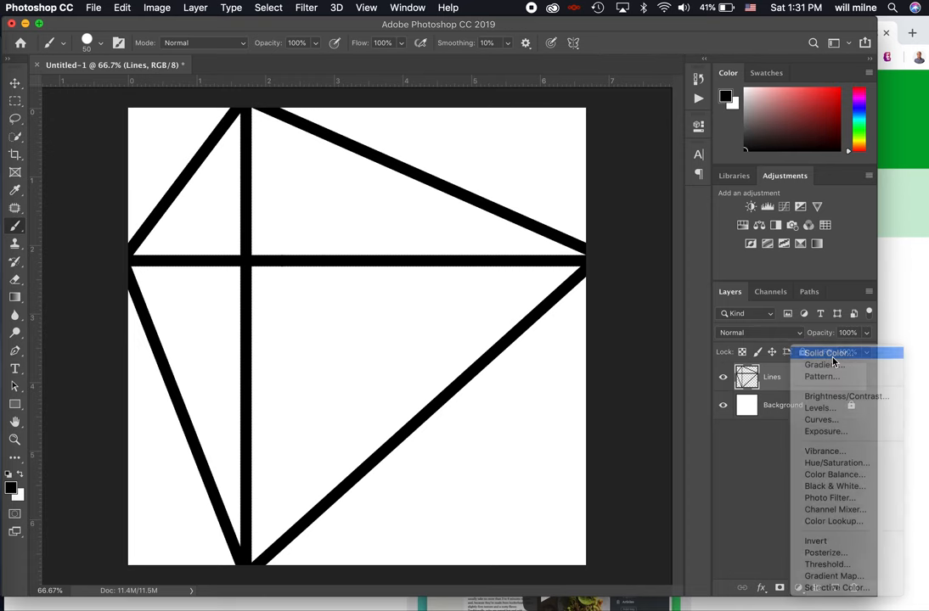
# Add a Solid Color fill layer in light blue (7fd9f0) above Lines.
pyautogui.click(825, 352)
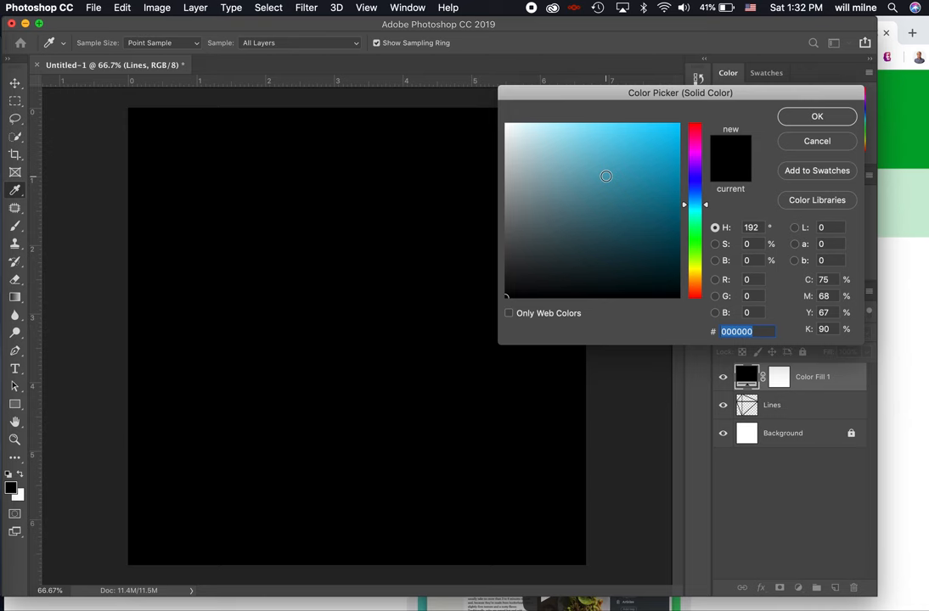
pyautogui.click(639, 138)
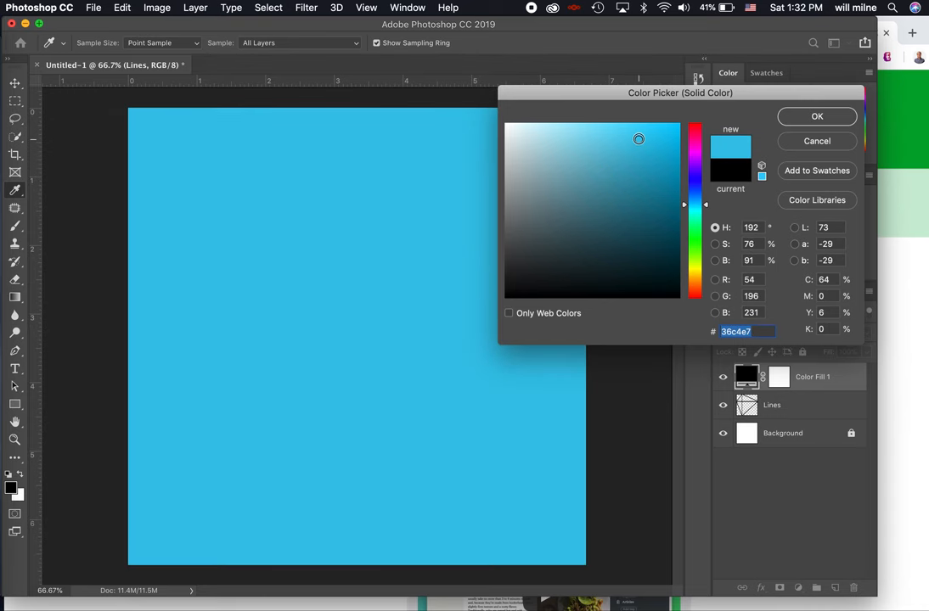
pyautogui.click(587, 133)
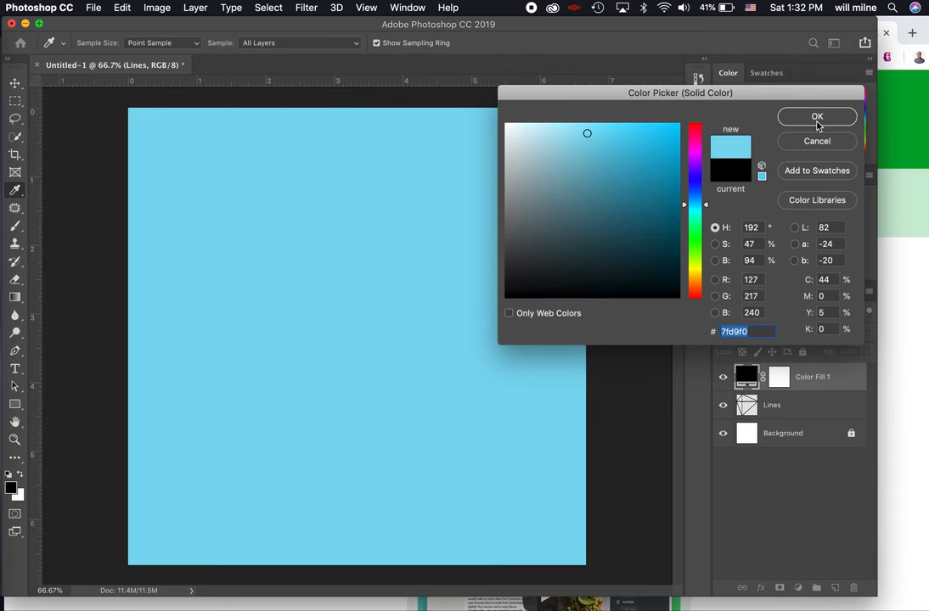
pyautogui.click(817, 117)
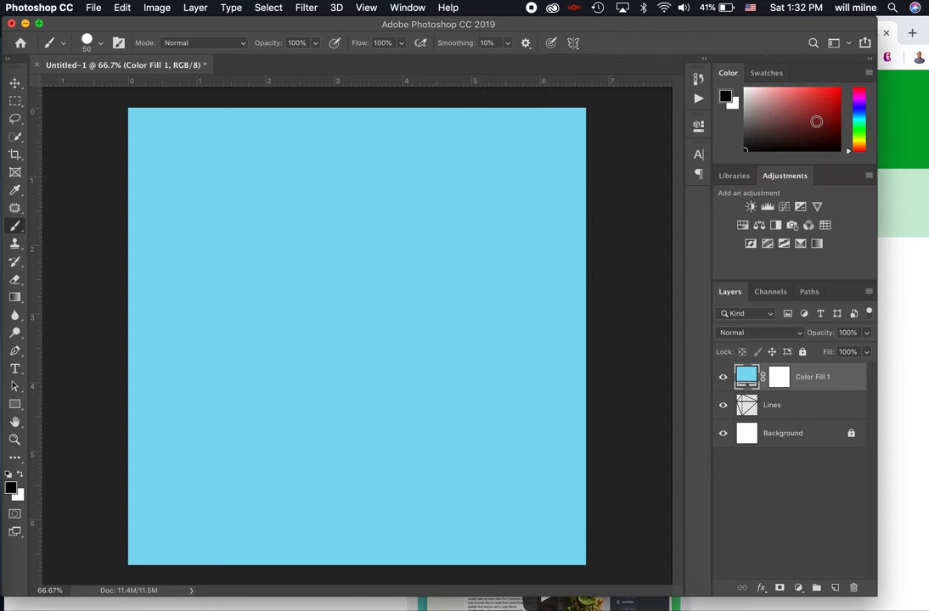
pyautogui.moveTo(806, 380)
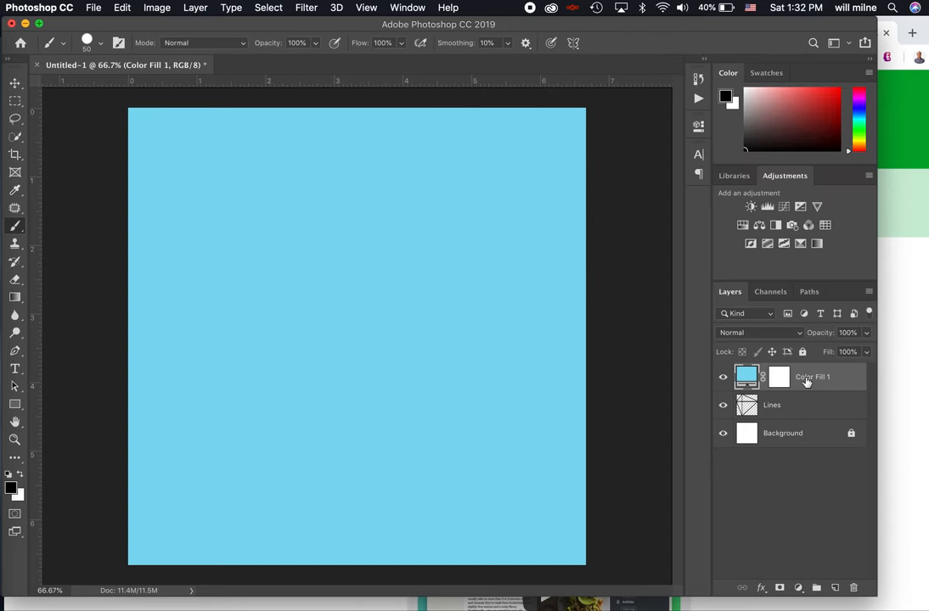
pyautogui.moveTo(813, 377)
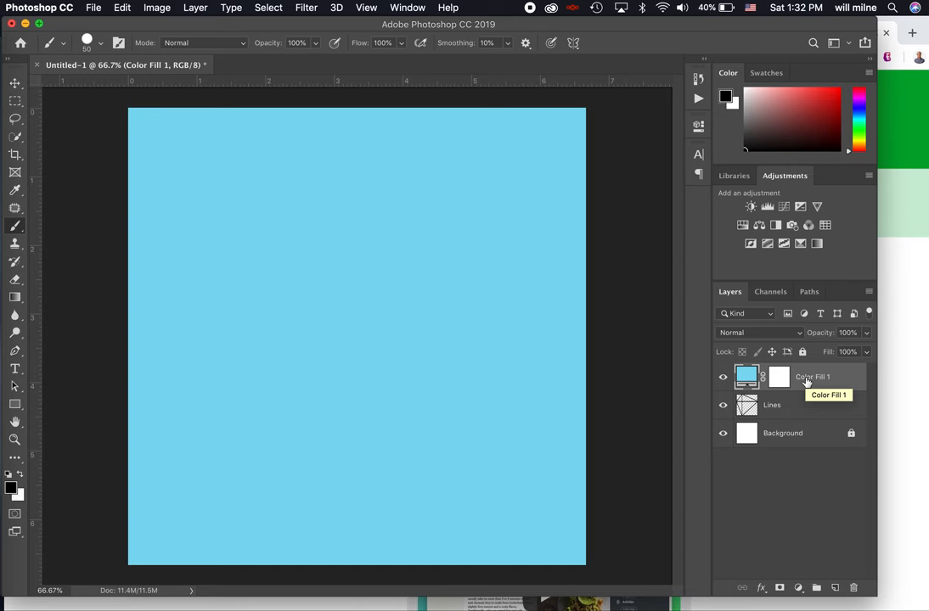
pyautogui.moveTo(794, 439)
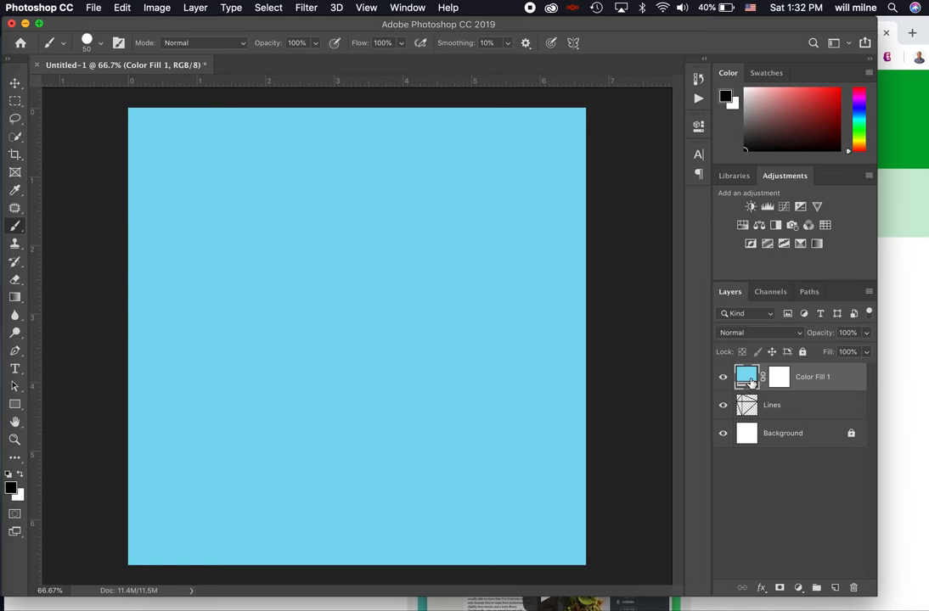
pyautogui.moveTo(778, 382)
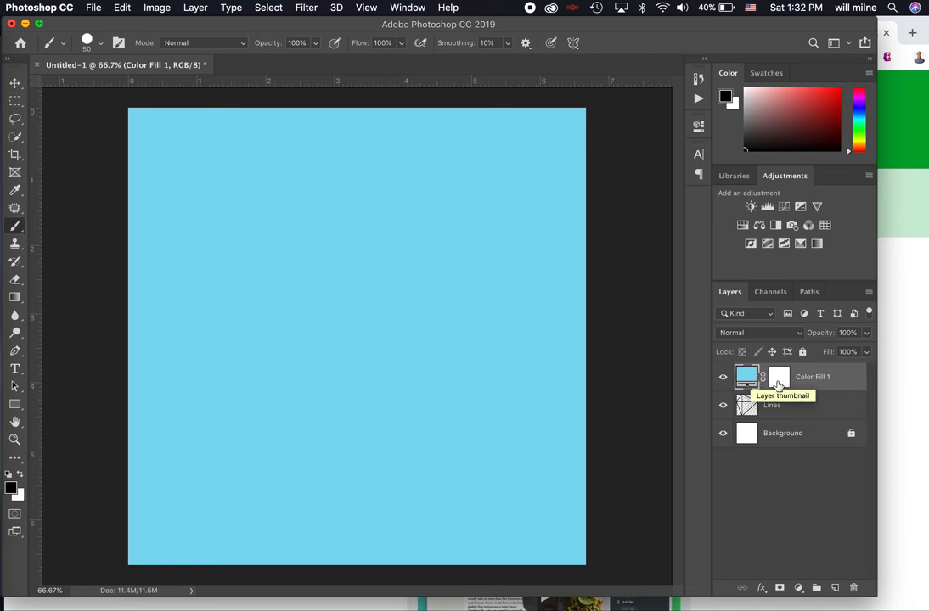
pyautogui.moveTo(814, 380)
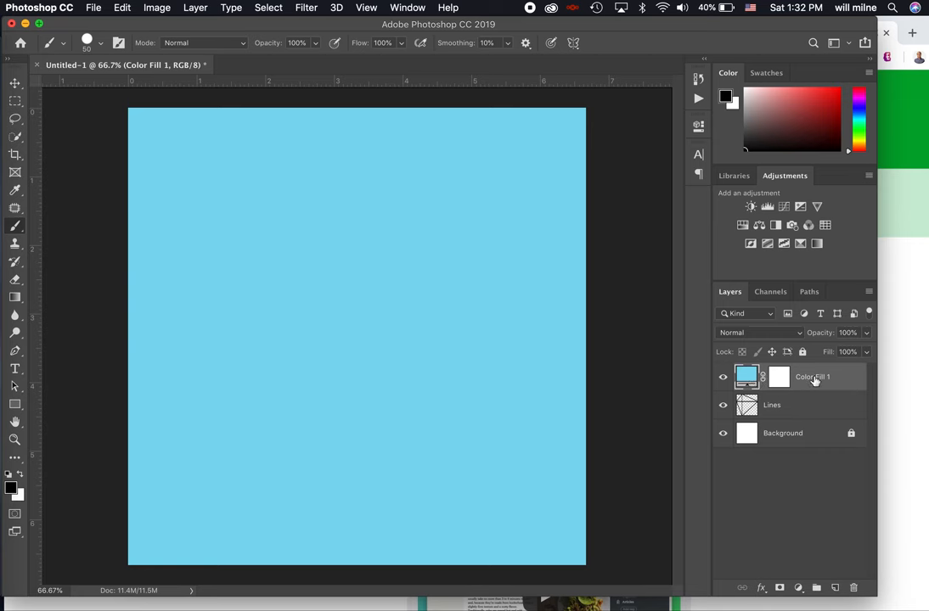
pyautogui.moveTo(814, 377)
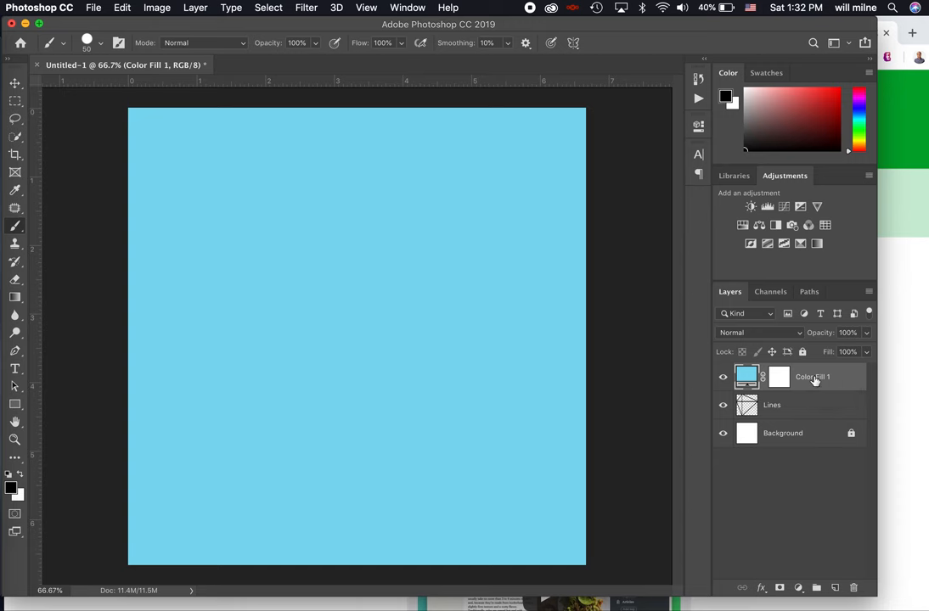
pyautogui.moveTo(781, 380)
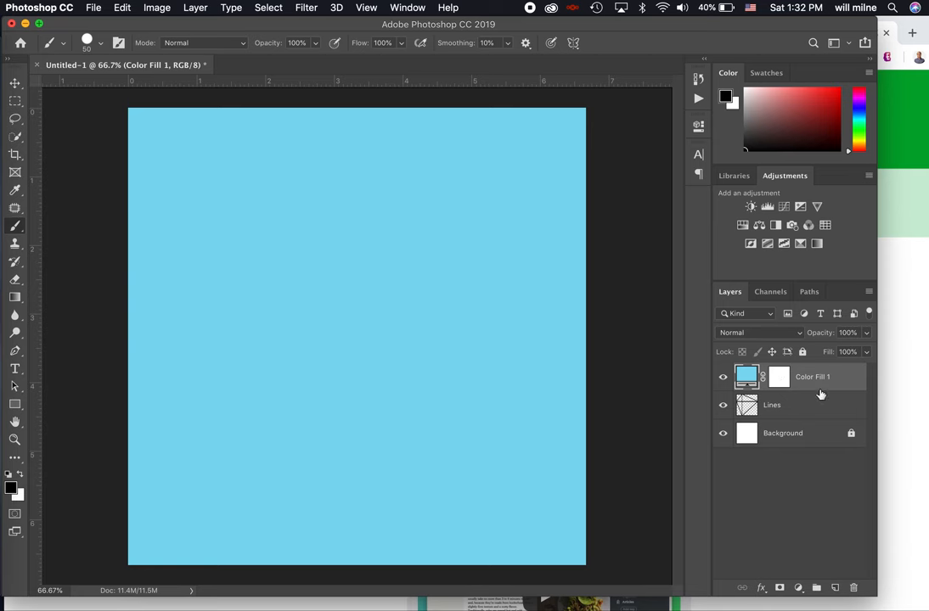
pyautogui.moveTo(771, 382)
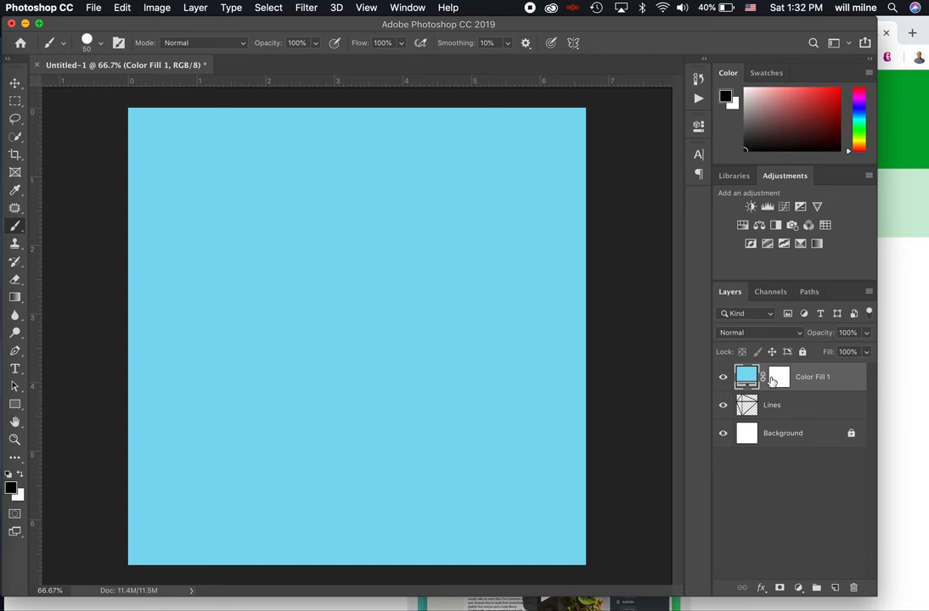
pyautogui.moveTo(779, 378)
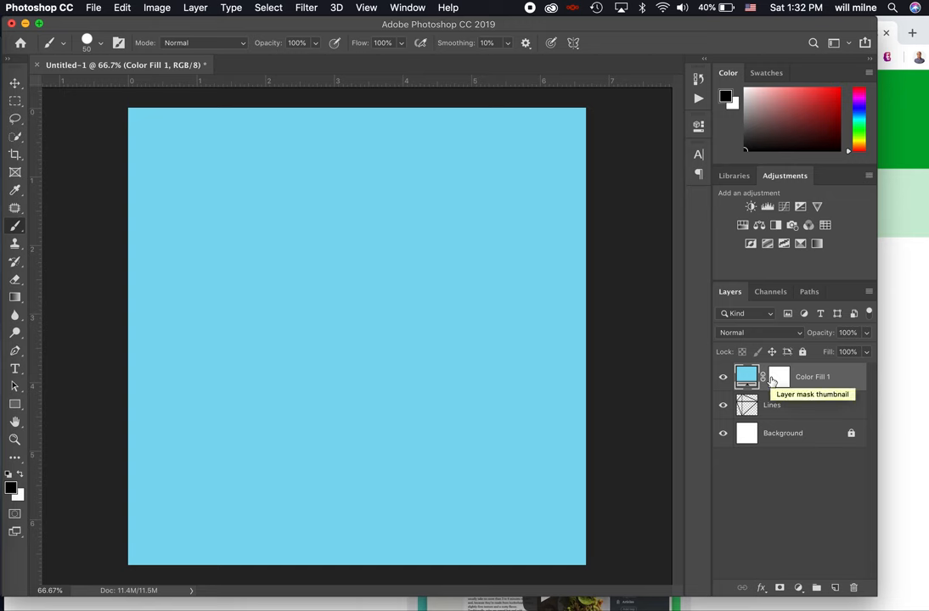
pyautogui.moveTo(746, 377)
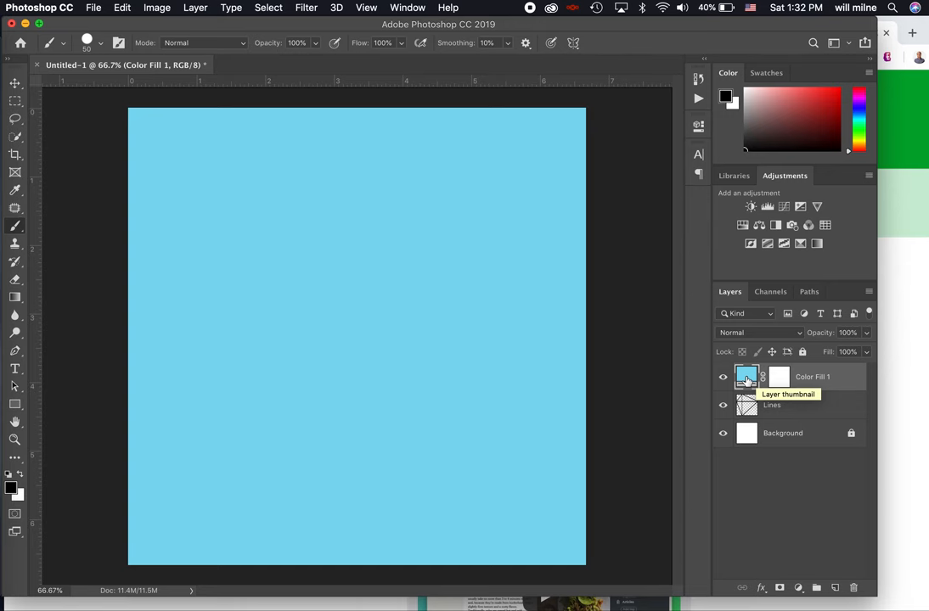
pyautogui.doubleClick(747, 377)
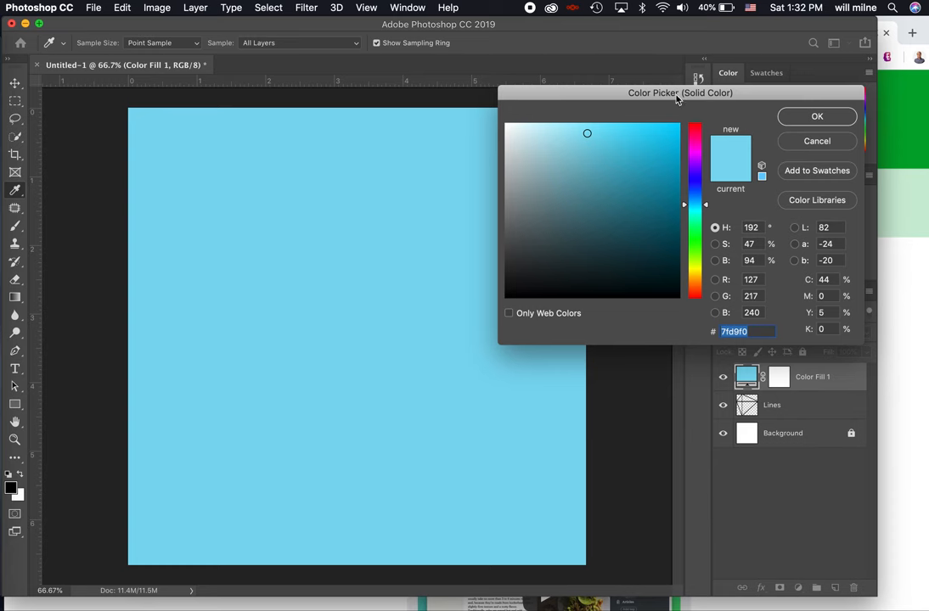
pyautogui.moveTo(696, 206); pyautogui.dragTo(698, 207)
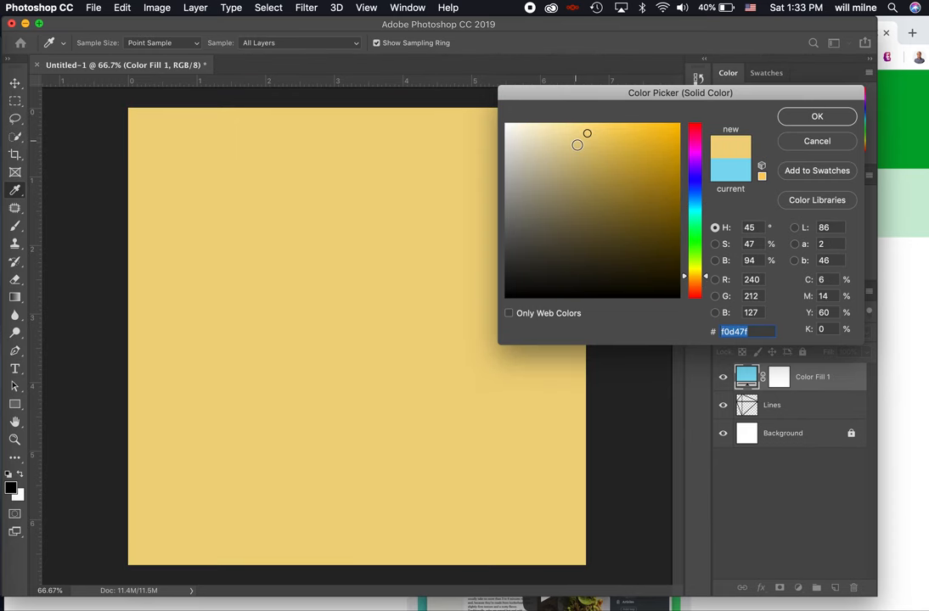
pyautogui.click(816, 116)
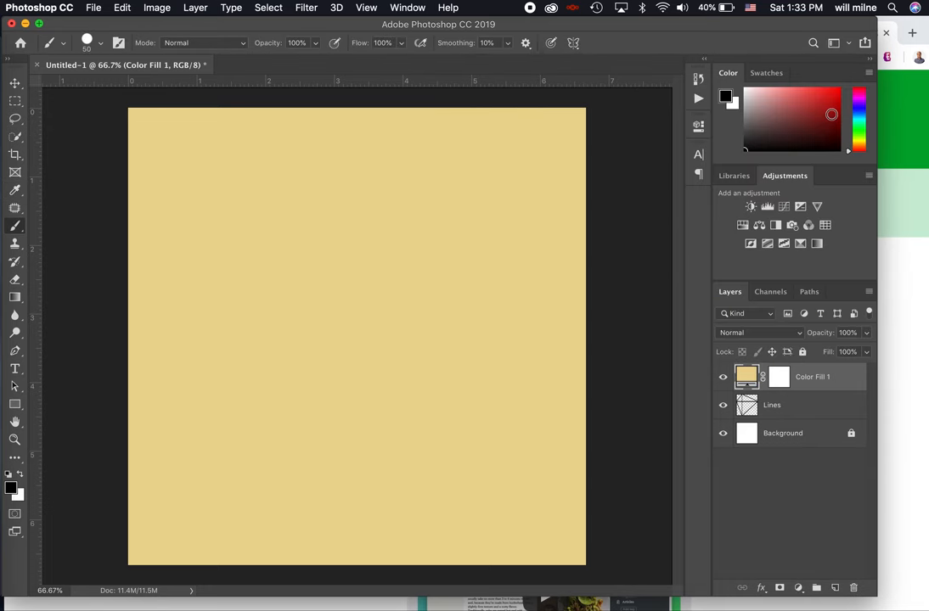
pyautogui.moveTo(772, 448)
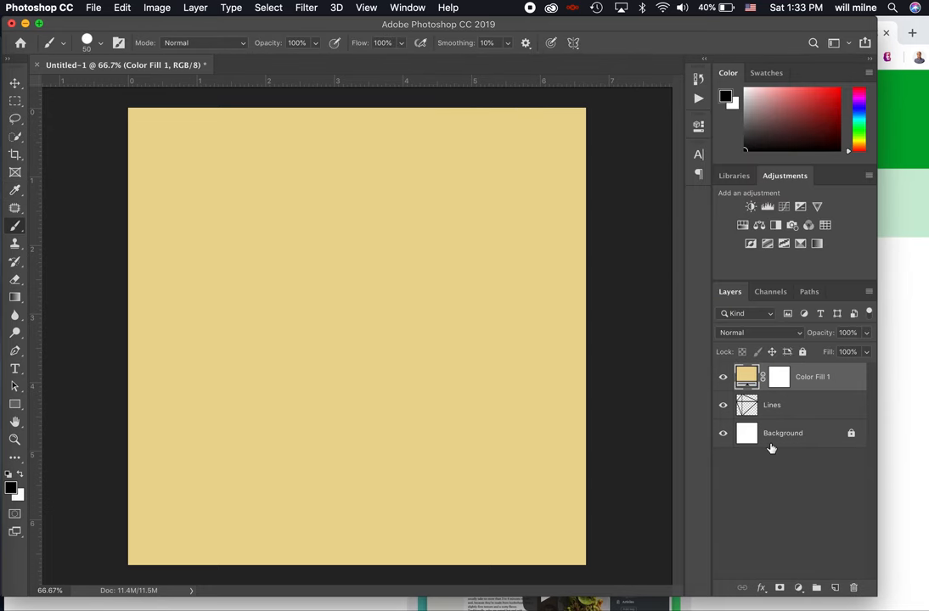
pyautogui.moveTo(441, 298)
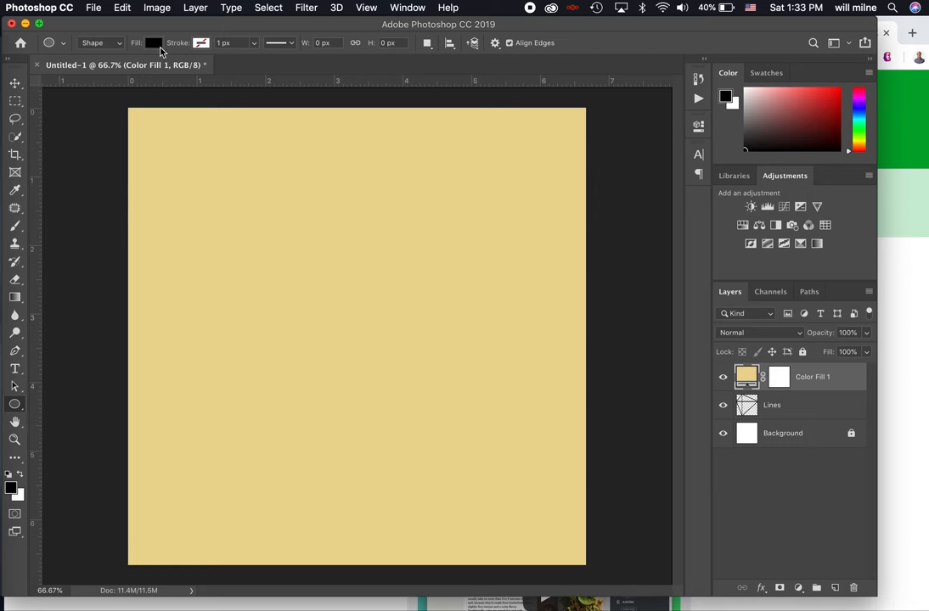
pyautogui.moveTo(153, 42)
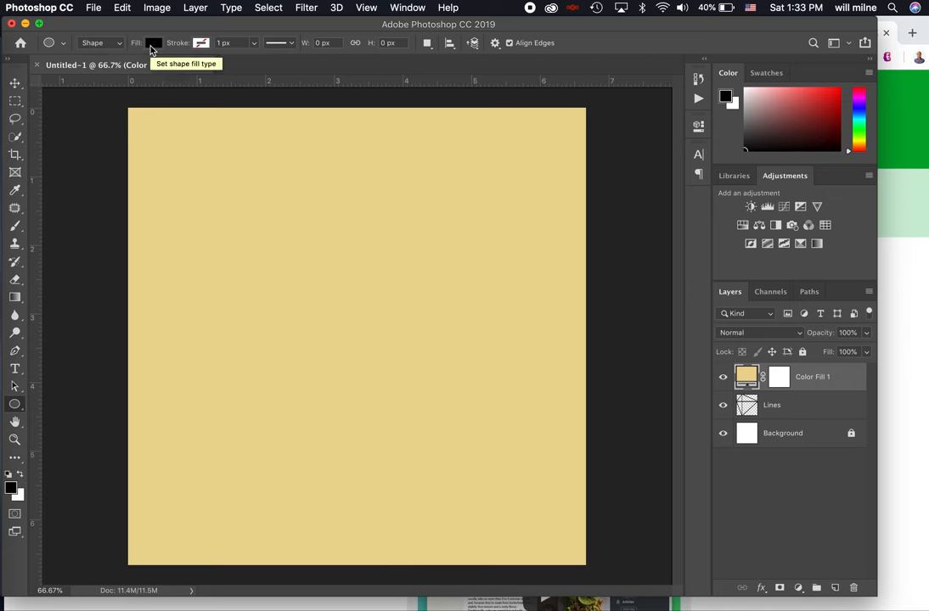
# Set the ellipse shape fill to light blue and start placing a 100 × 100 px ellipse.
pyautogui.click(153, 42)
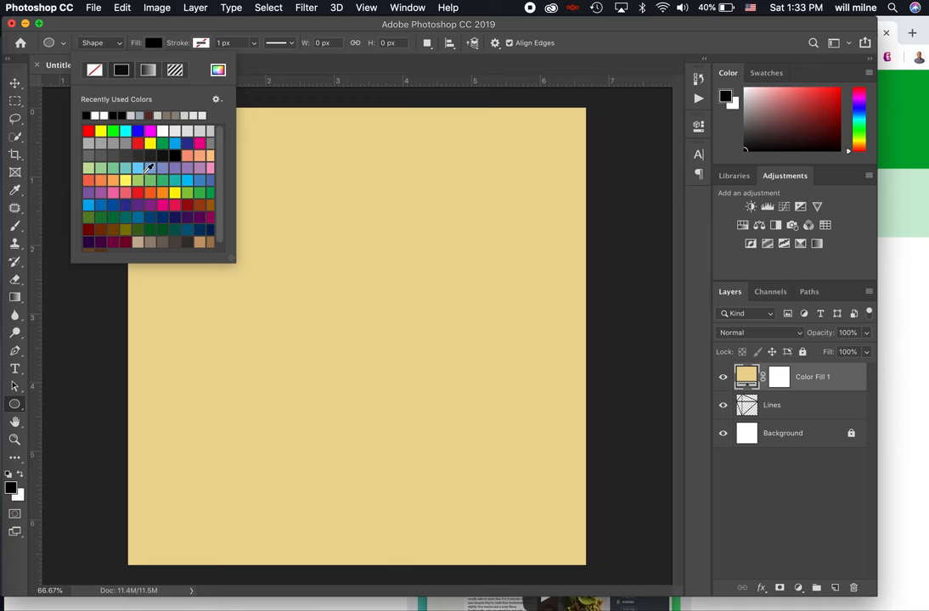
pyautogui.click(144, 166)
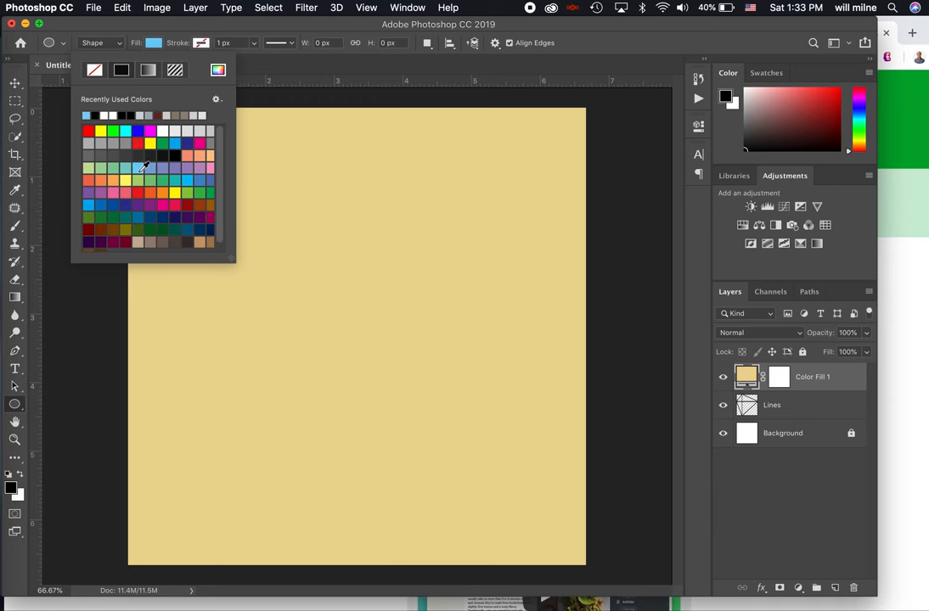
pyautogui.moveTo(143, 167)
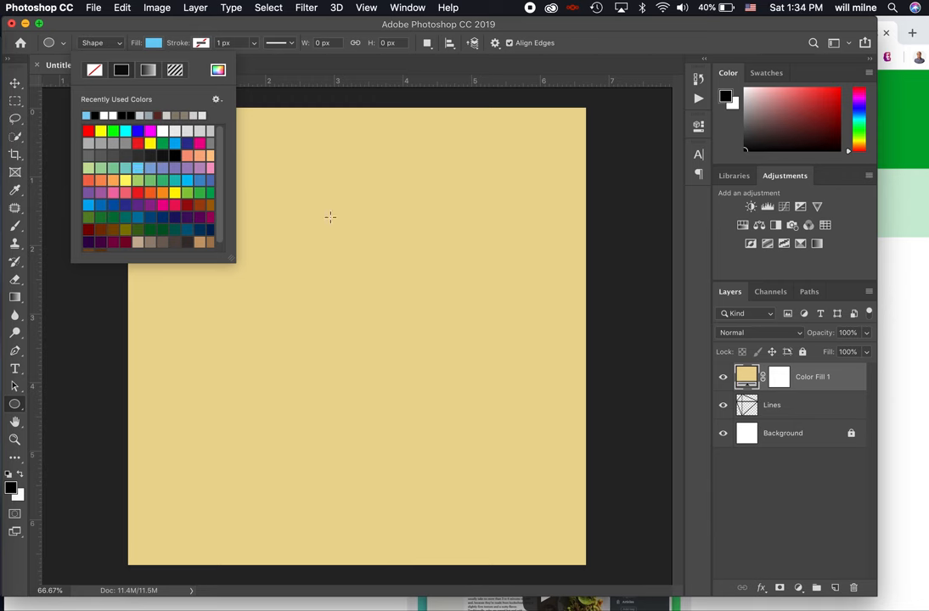
pyautogui.click(330, 218)
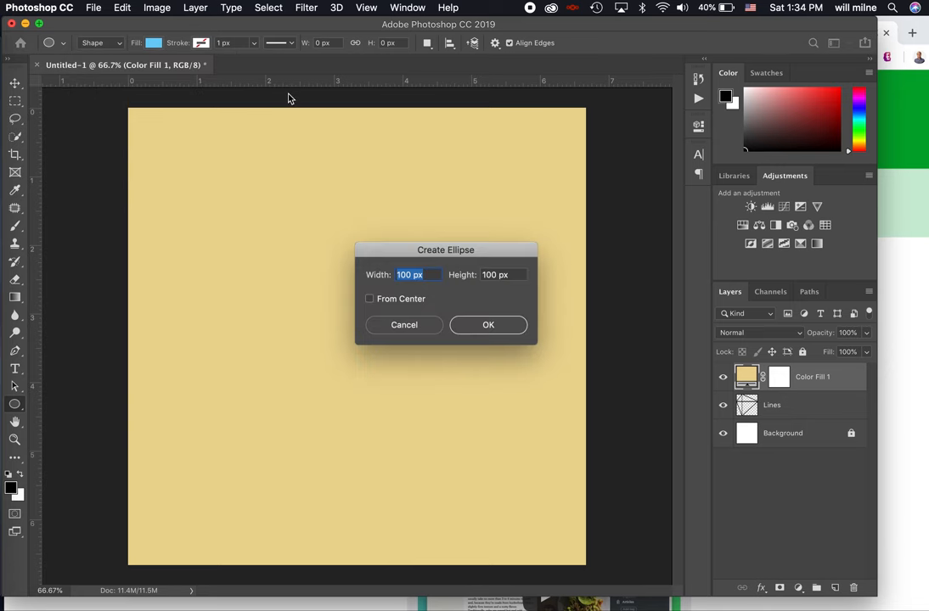
# Shift-drag a light blue circle about 1423 × 1423 px onto its own Ellipse 1 layer.
pyautogui.click(403, 324)
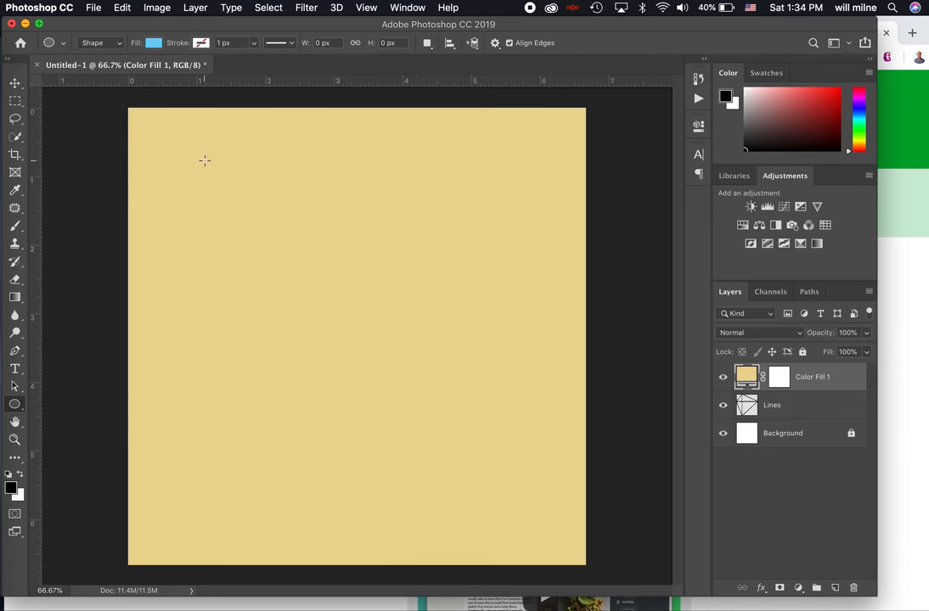
pyautogui.moveTo(204, 160); pyautogui.dragTo(412, 386)
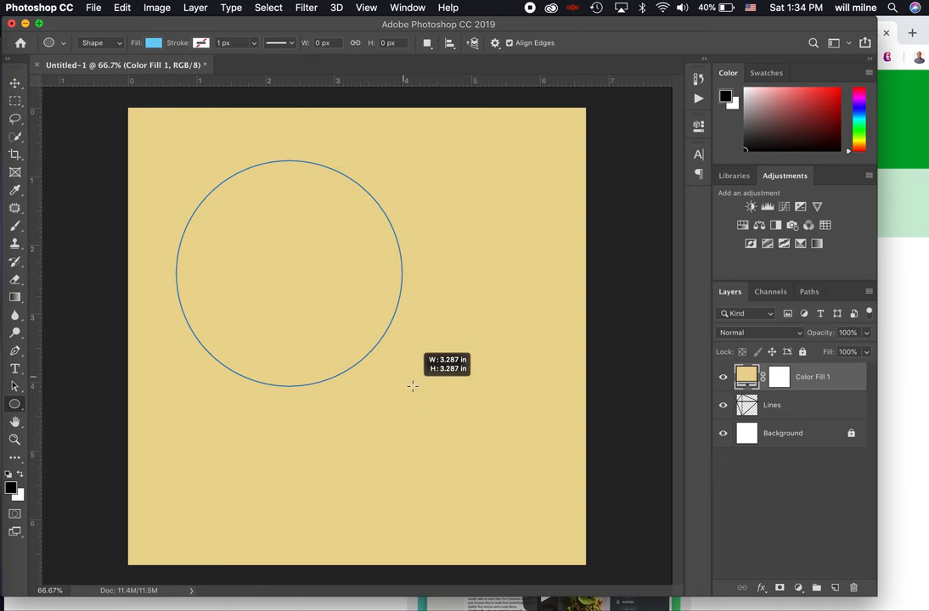
pyautogui.moveTo(412, 388); pyautogui.dragTo(577, 522)
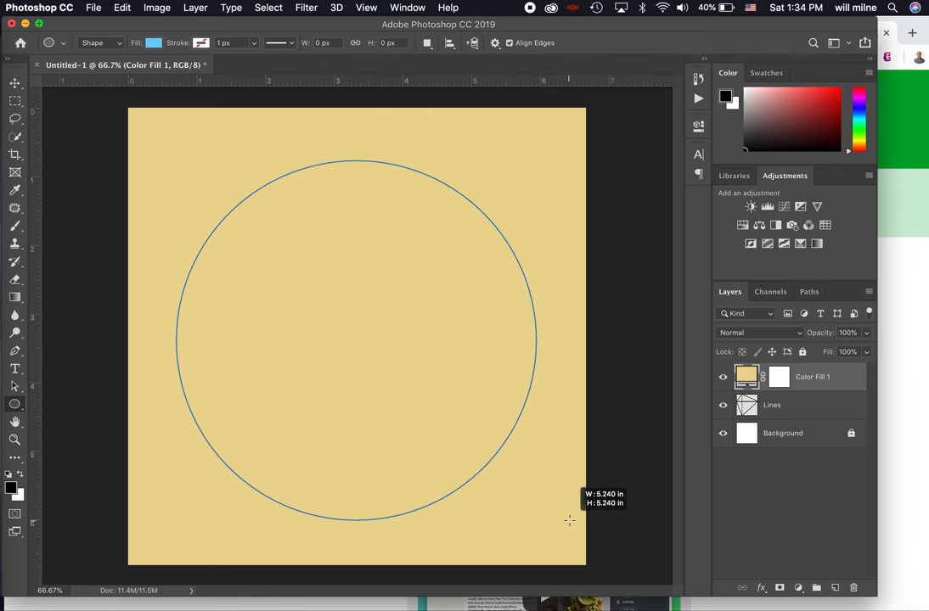
pyautogui.moveTo(569, 520); pyautogui.dragTo(533, 361)
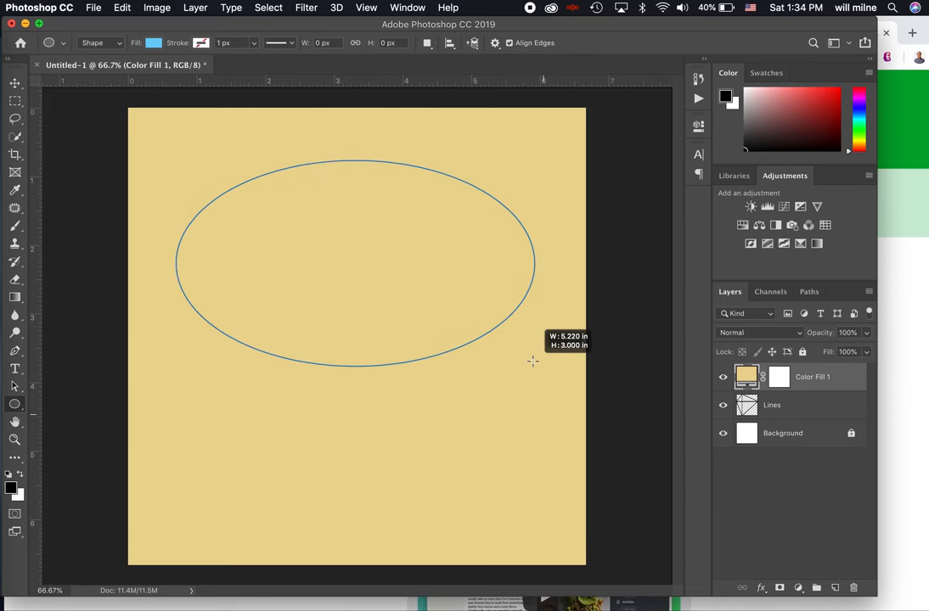
pyautogui.moveTo(532, 363); pyautogui.dragTo(566, 439)
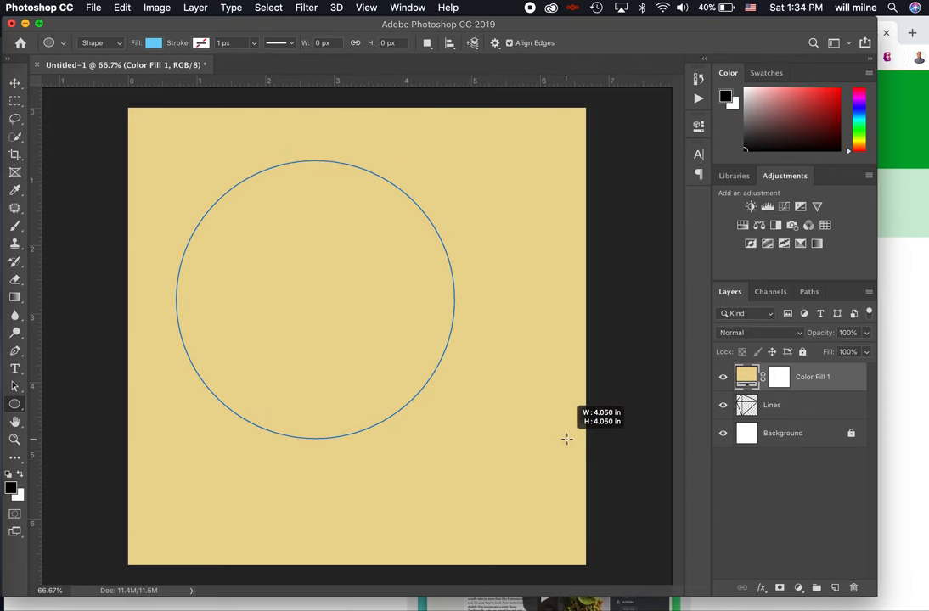
pyautogui.moveTo(566, 439); pyautogui.dragTo(597, 486)
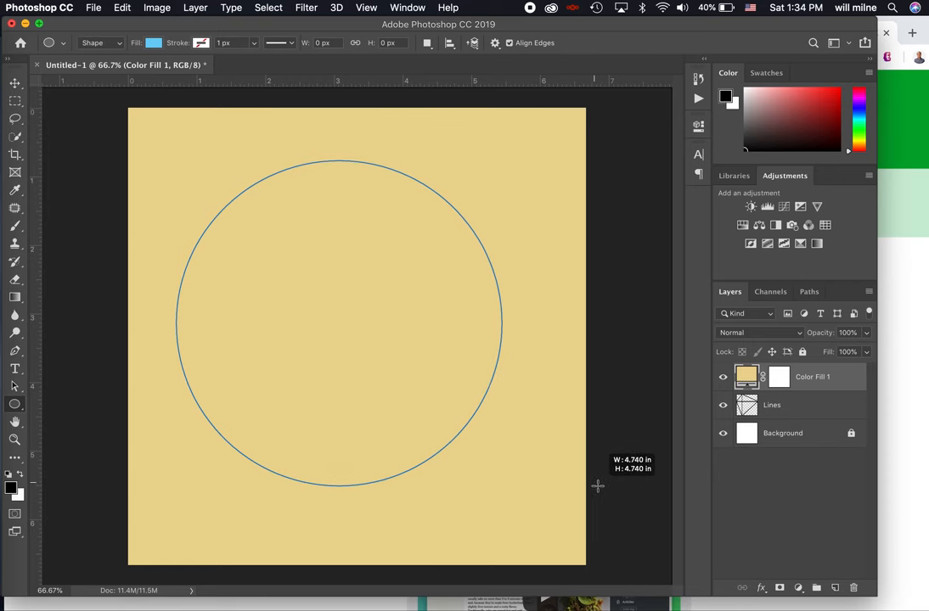
pyautogui.moveTo(338, 161); pyautogui.dragTo(338, 485)
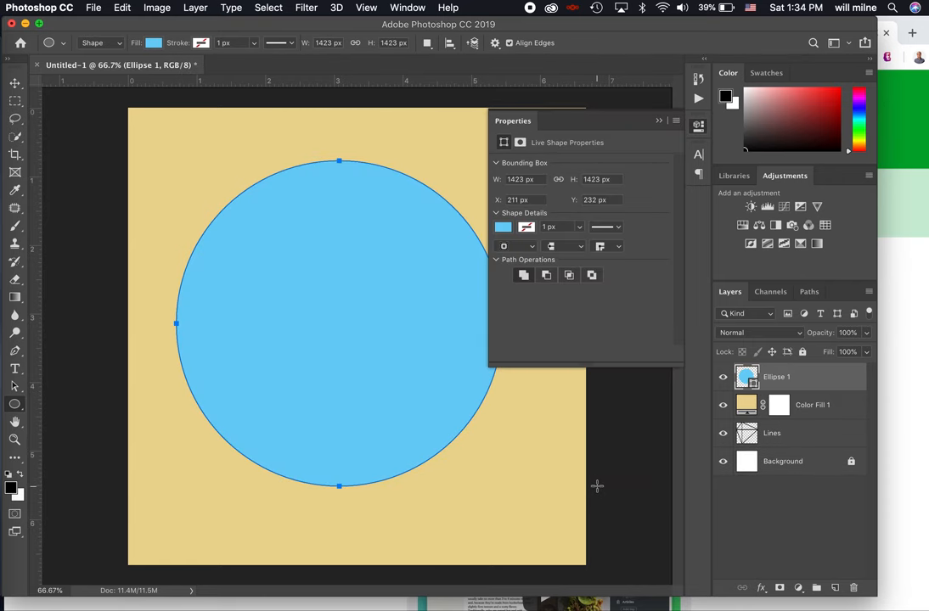
pyautogui.moveTo(635, 212)
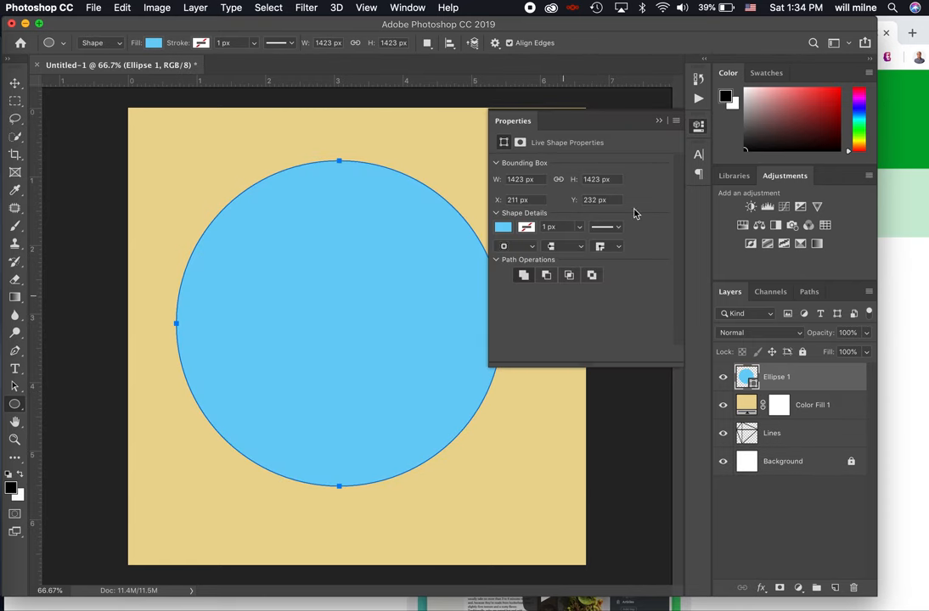
# With the Move Tool, shift the blue circle to the center of the yellow page.
pyautogui.click(659, 120)
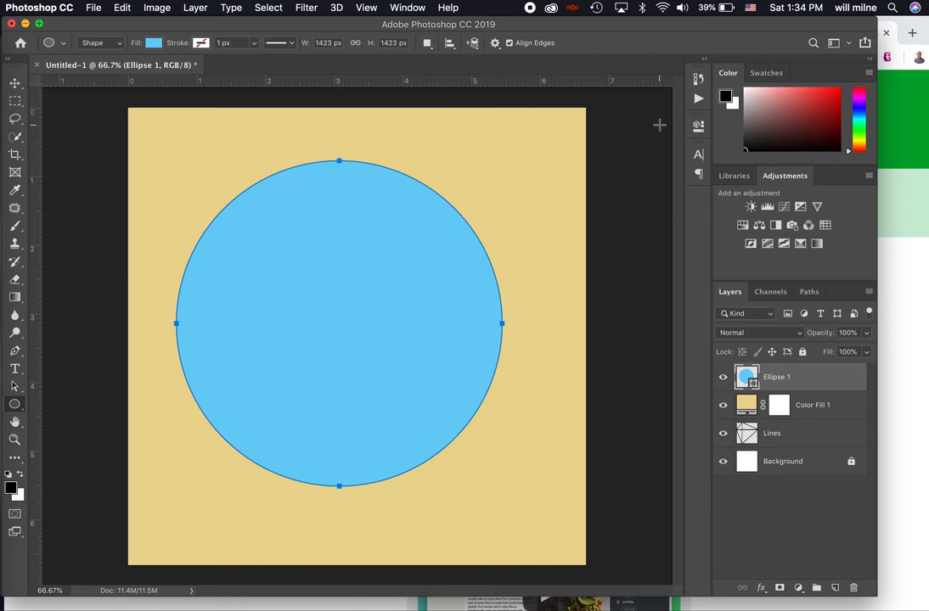
pyautogui.click(14, 83)
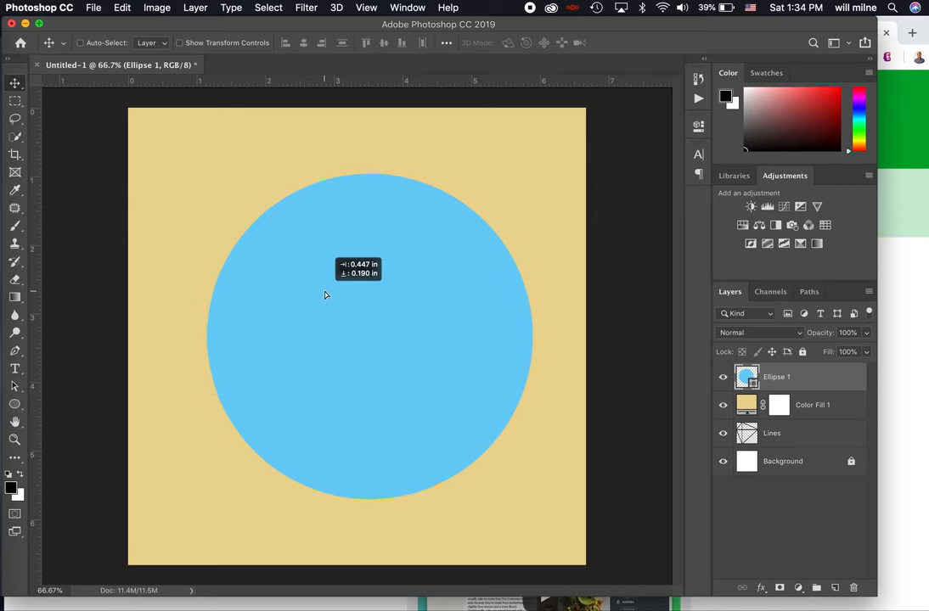
pyautogui.moveTo(325, 295); pyautogui.dragTo(318, 290)
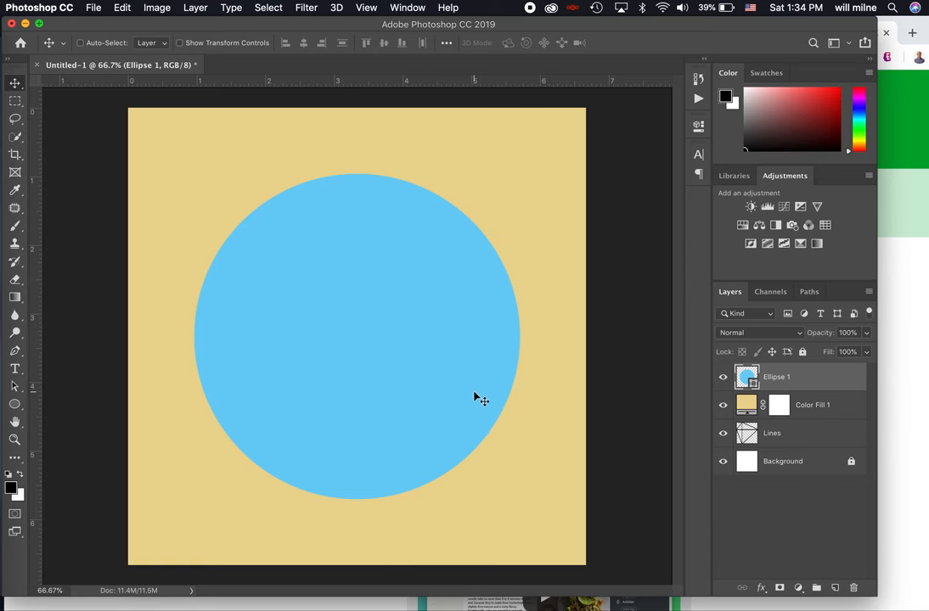
pyautogui.moveTo(798, 390)
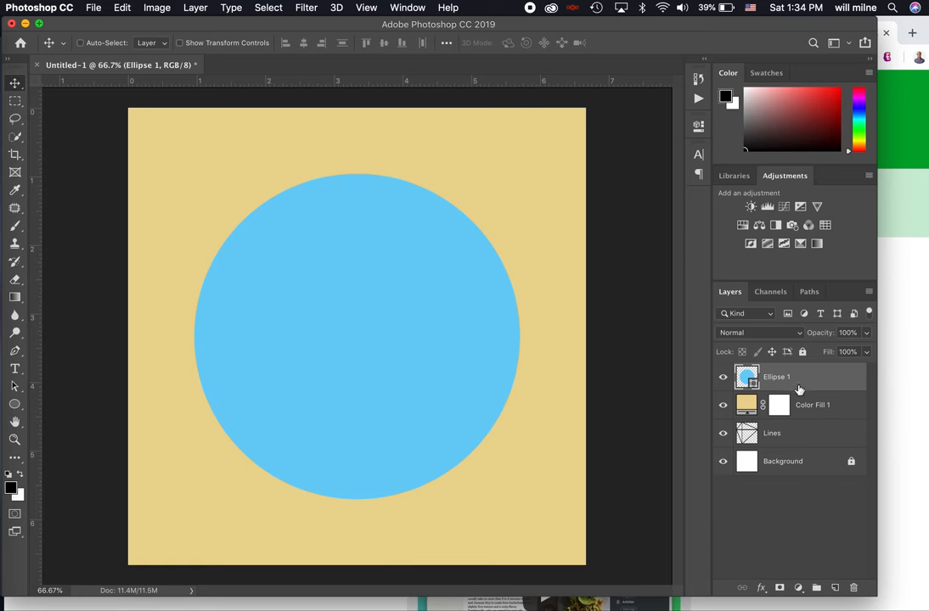
pyautogui.moveTo(795, 380)
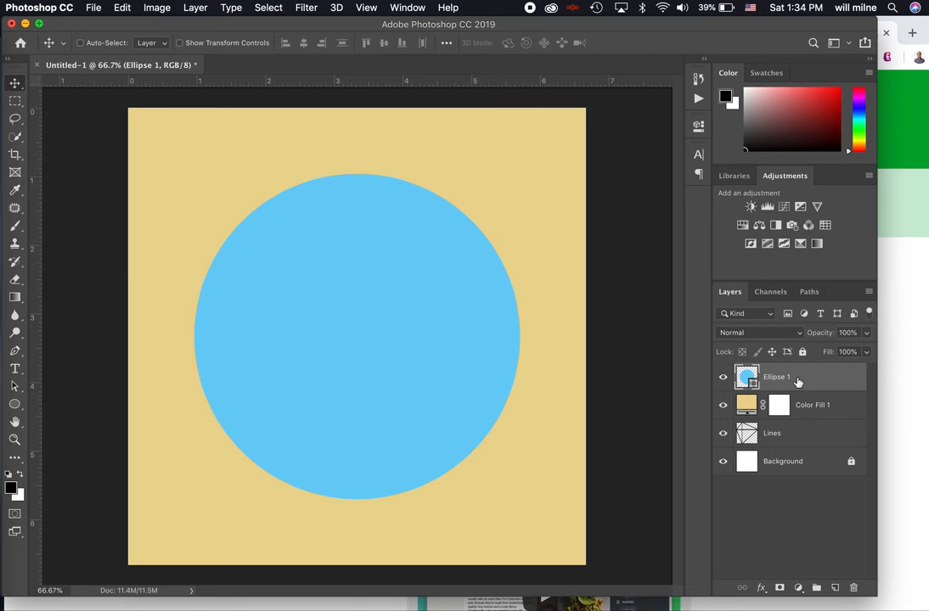
pyautogui.moveTo(767, 405)
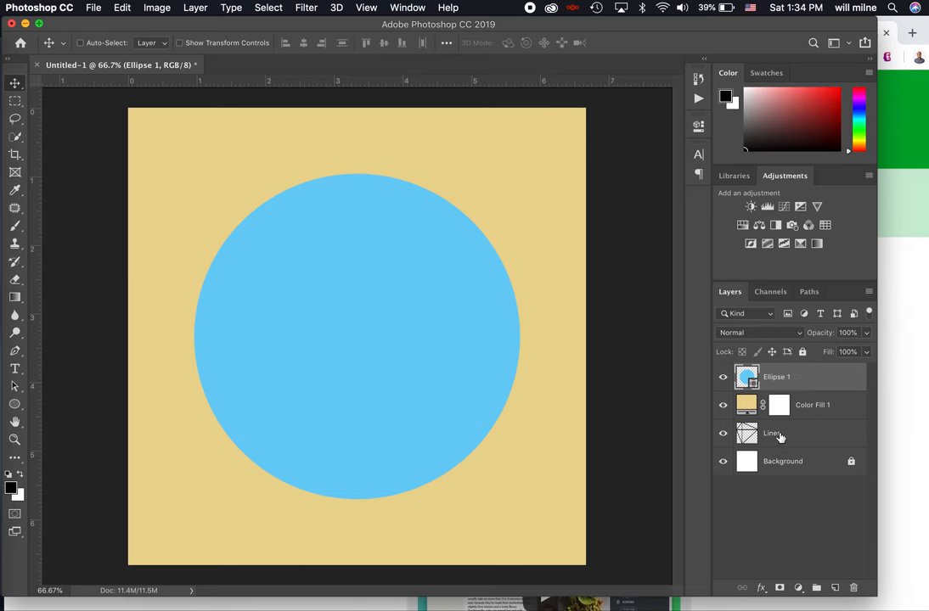
pyautogui.moveTo(790, 467)
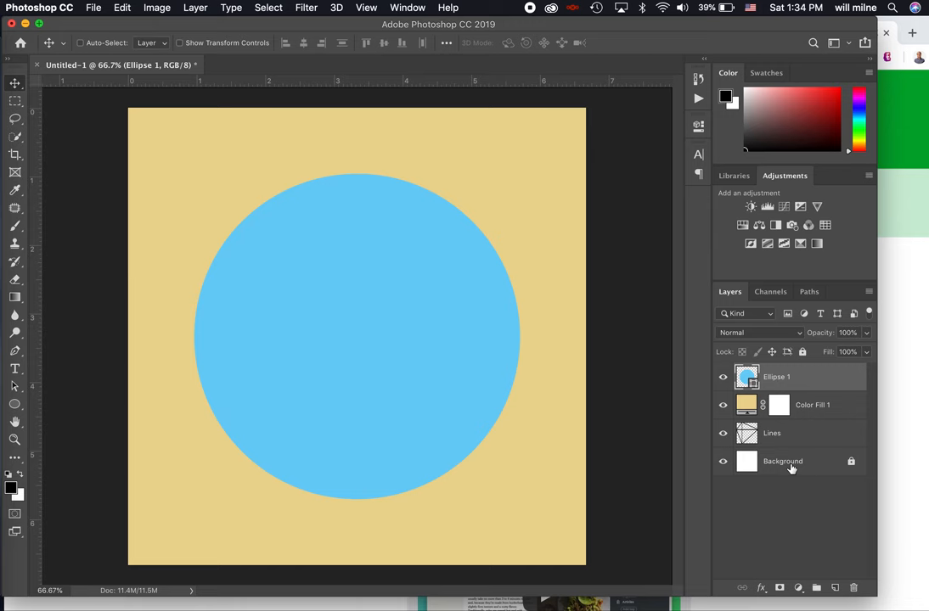
pyautogui.moveTo(790, 467)
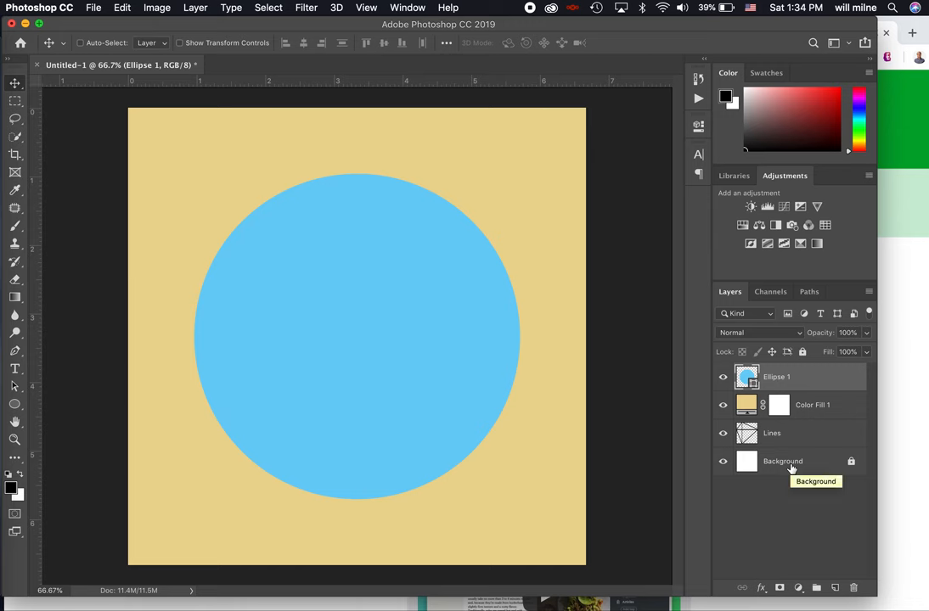
pyautogui.moveTo(446, 417)
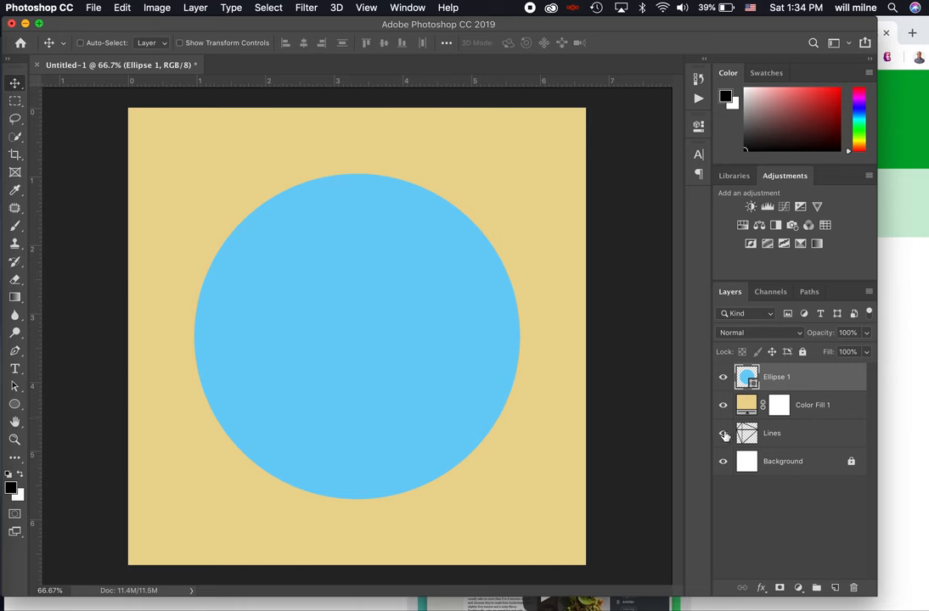
pyautogui.moveTo(723, 433)
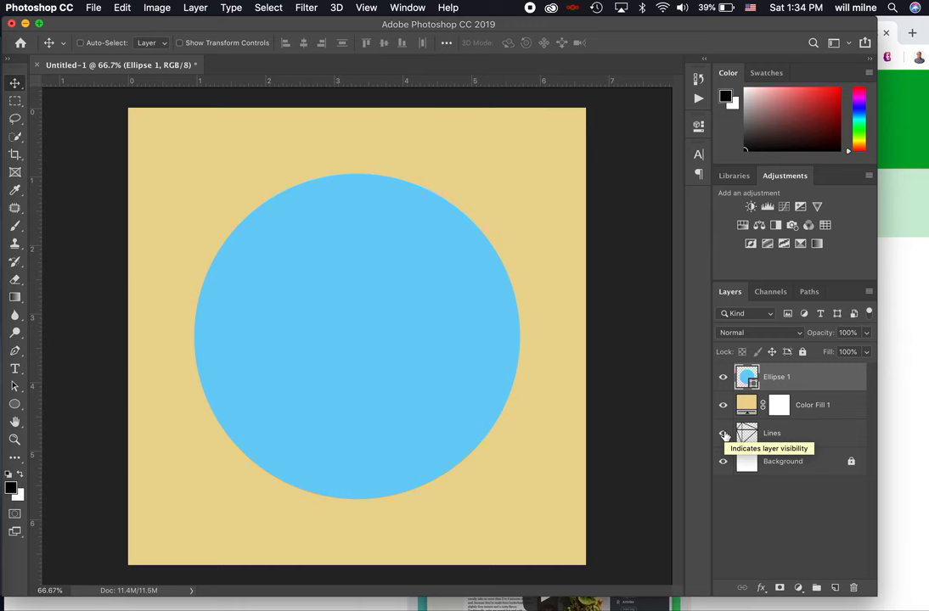
pyautogui.moveTo(807, 415)
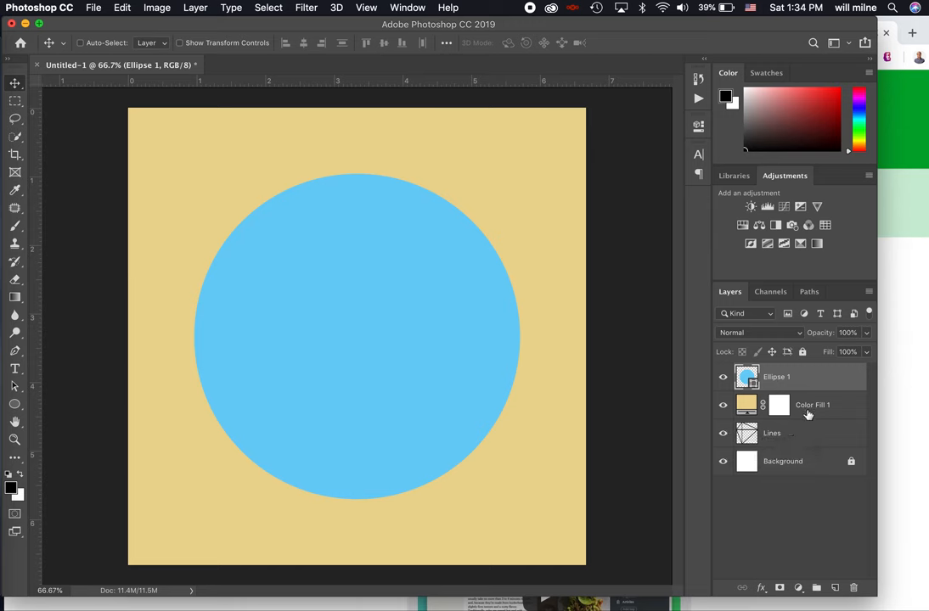
pyautogui.moveTo(801, 377)
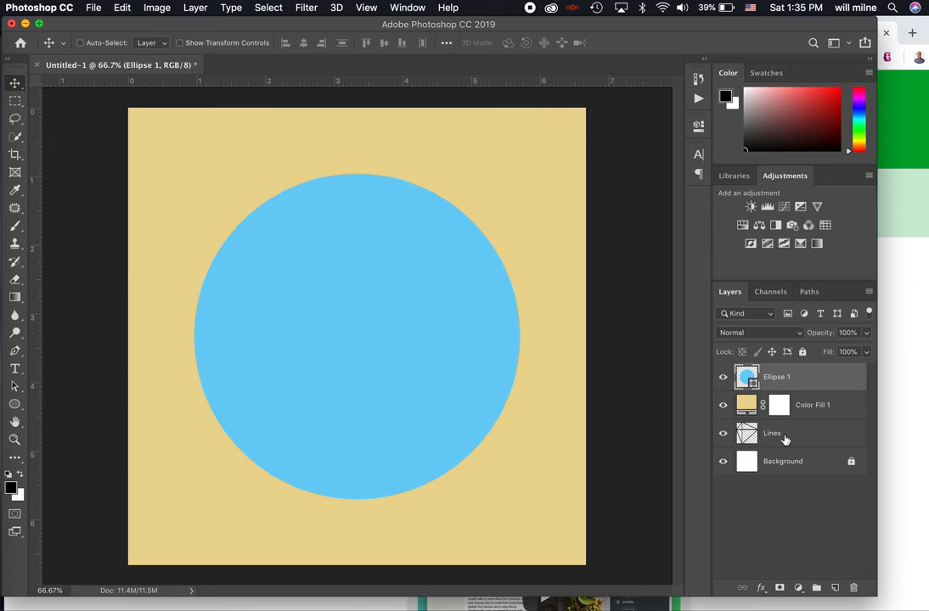
# Reorder Ellipse 1 below Lines and then below Color Fill 1, hiding the circle.
pyautogui.click(772, 434)
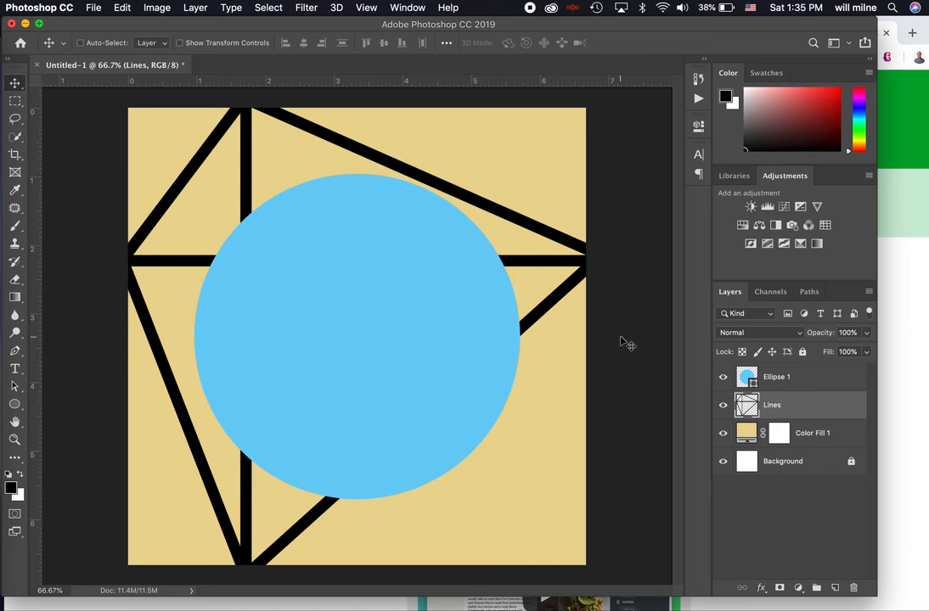
pyautogui.moveTo(789, 387)
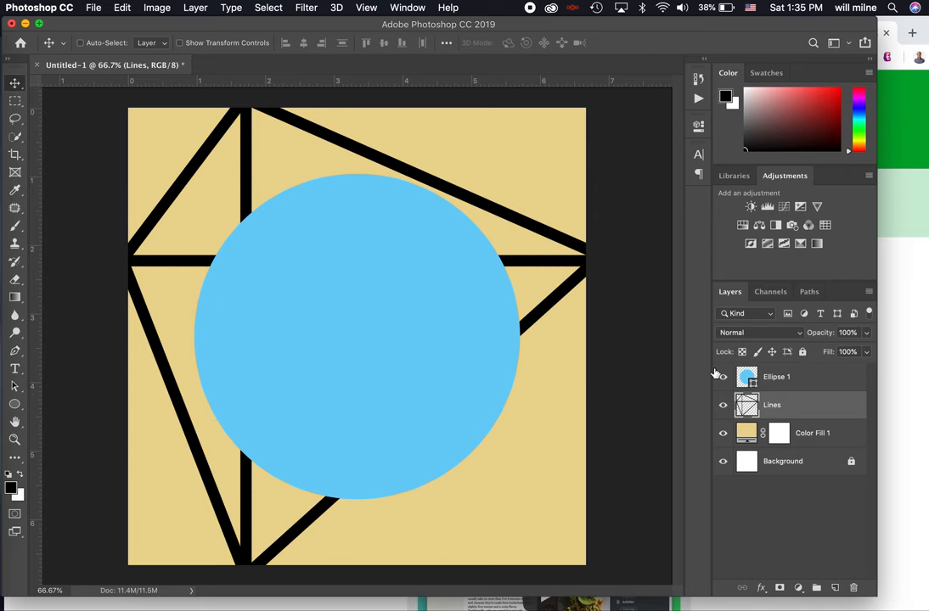
pyautogui.click(777, 377)
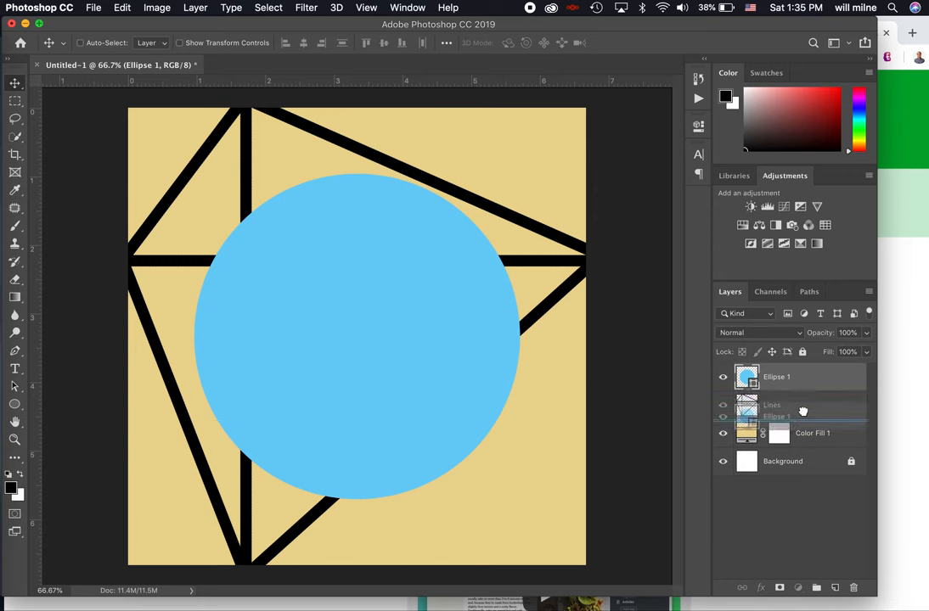
pyautogui.moveTo(772, 416); pyautogui.dragTo(772, 376)
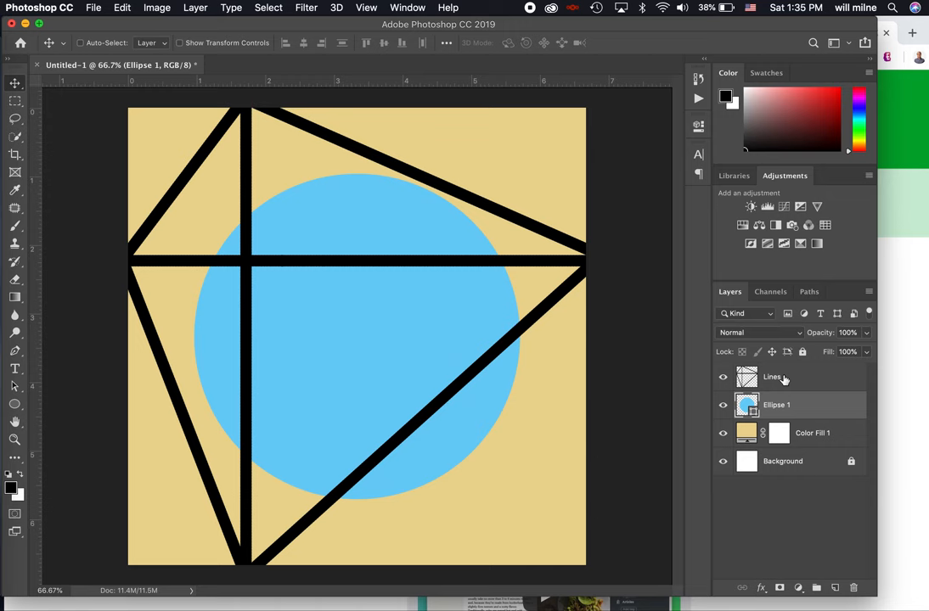
pyautogui.moveTo(772, 377)
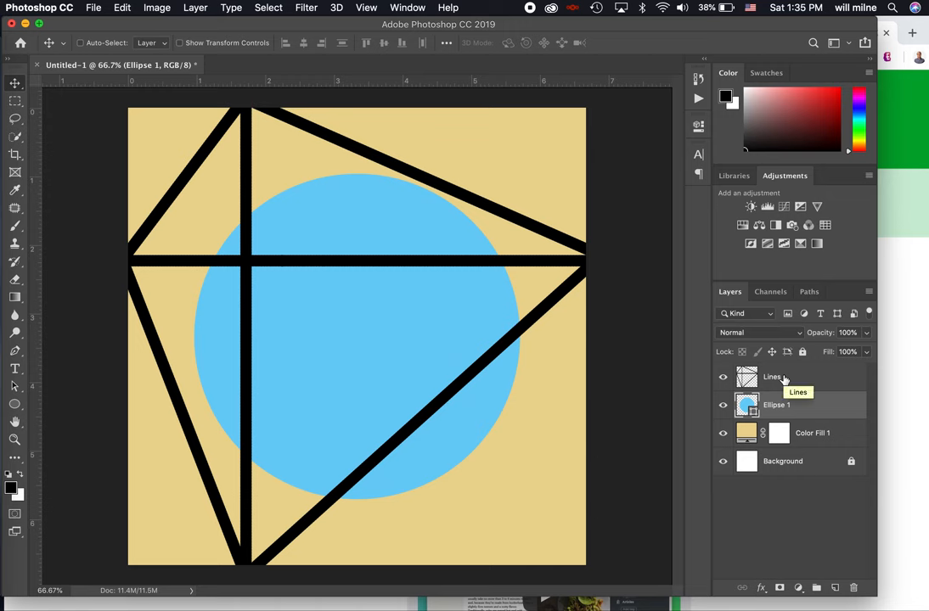
pyautogui.moveTo(773, 405); pyautogui.dragTo(773, 376)
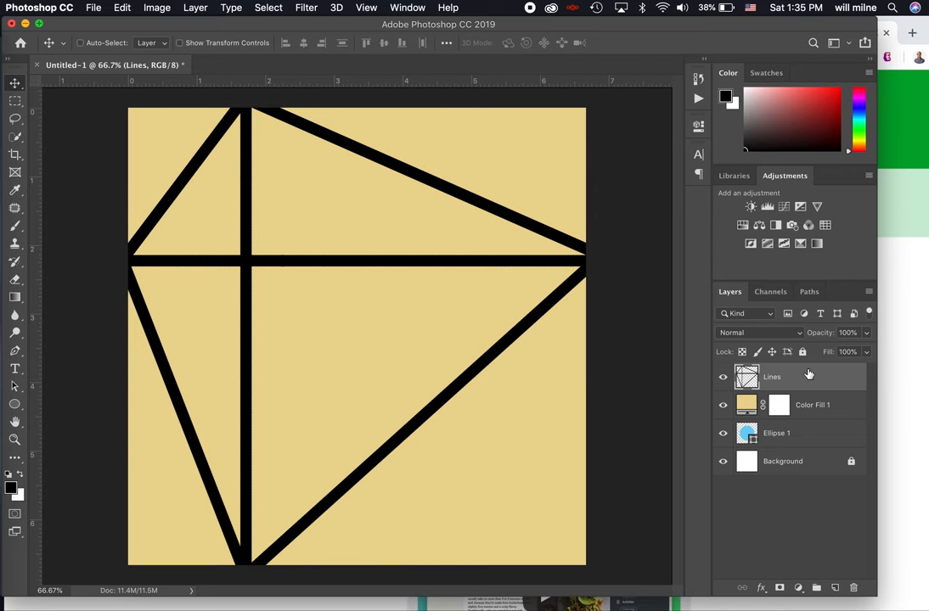
pyautogui.moveTo(770, 431)
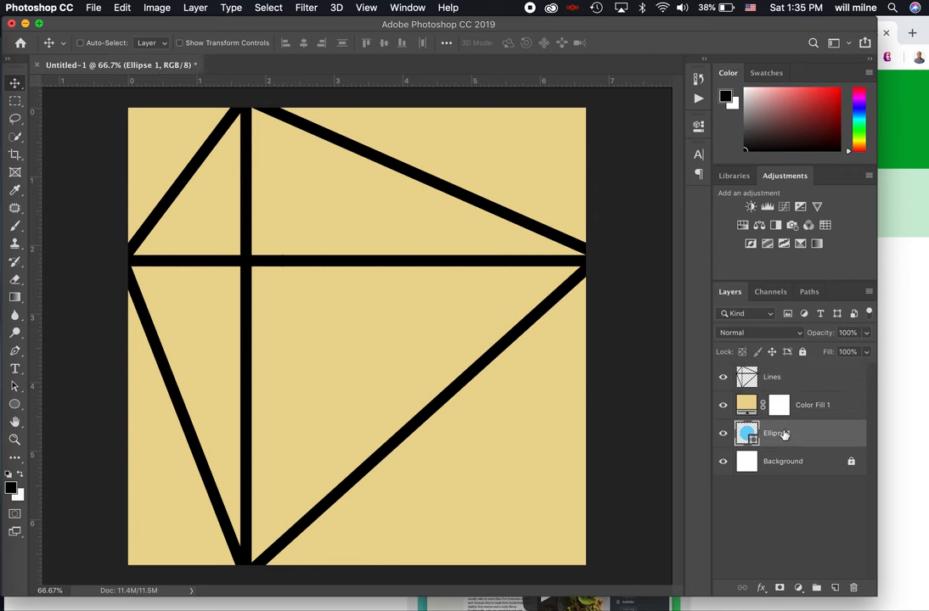
pyautogui.moveTo(775, 434)
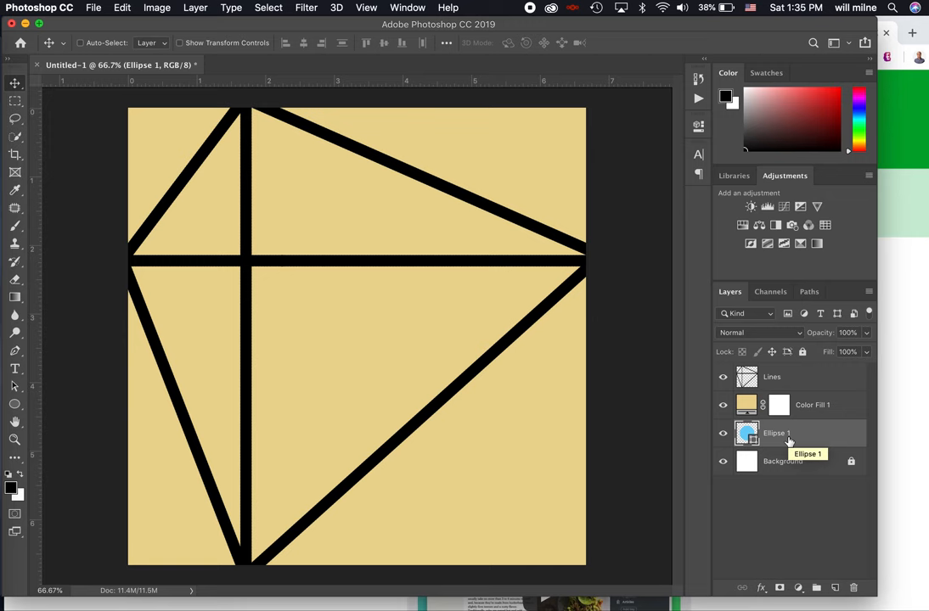
# Drag Ellipse 1 back to the top of the layer stack above Lines and the fill.
pyautogui.moveTo(776, 433); pyautogui.dragTo(776, 377)
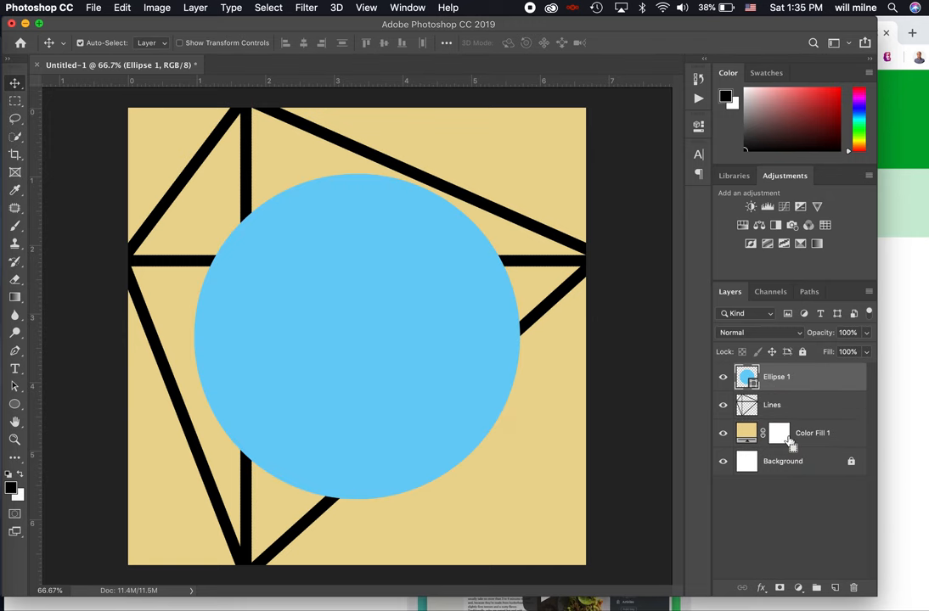
pyautogui.moveTo(775, 376); pyautogui.dragTo(775, 434)
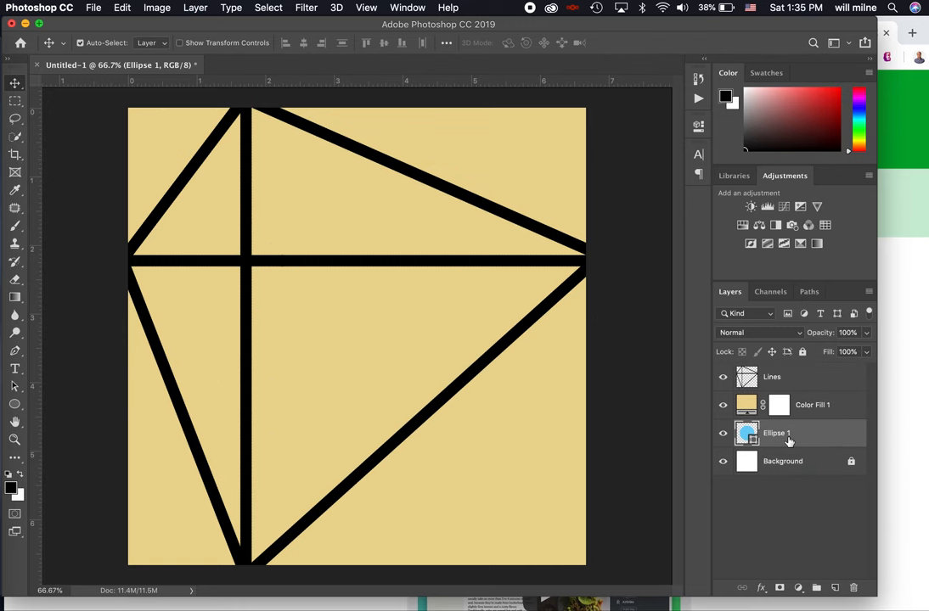
pyautogui.moveTo(777, 433); pyautogui.dragTo(776, 405)
pyautogui.write('Blue Cir')
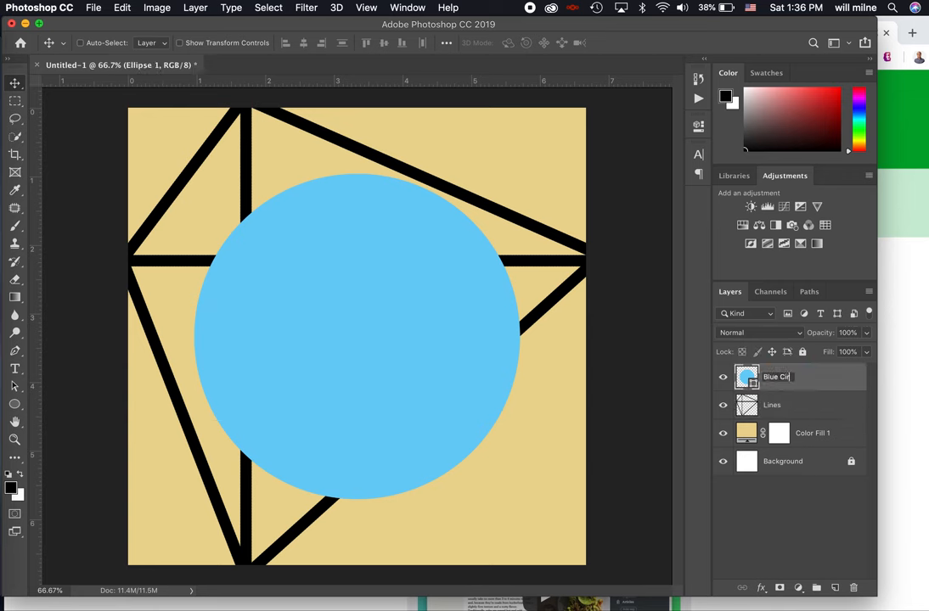
# Tag the Blue Circle layer red and Color Fill 1 yellow, then select Lines for a blue label.
pyautogui.rightClick(777, 378)
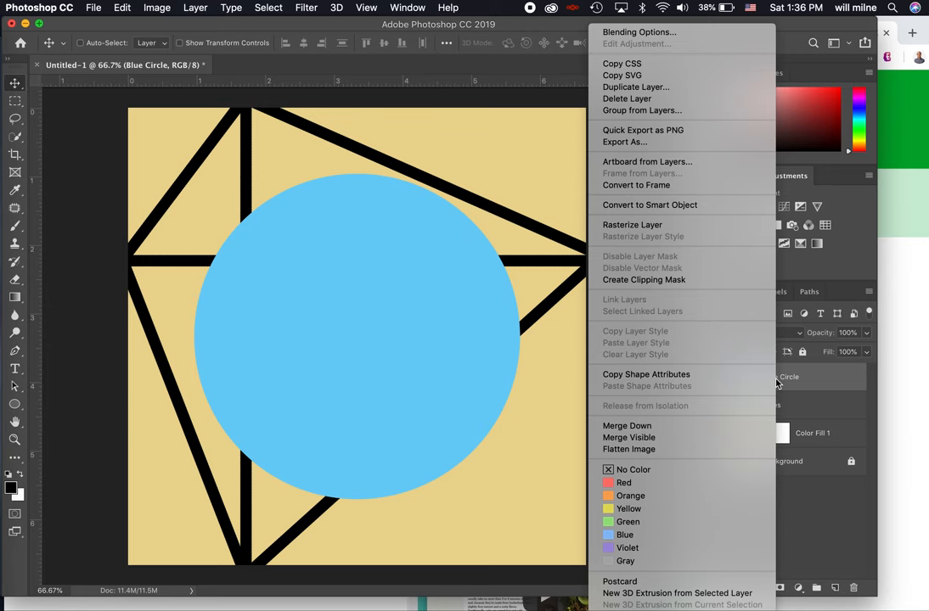
pyautogui.moveTo(654, 469)
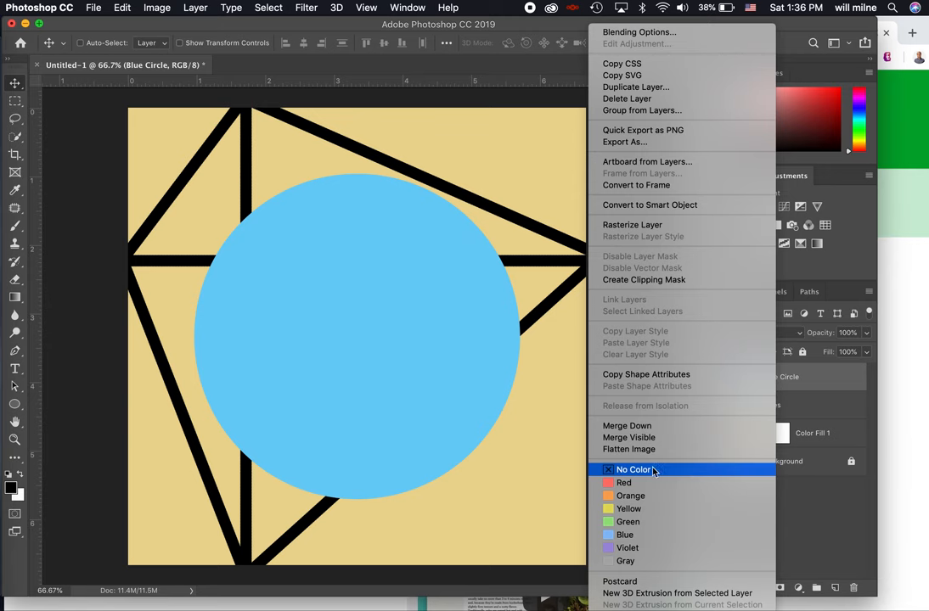
pyautogui.click(634, 469)
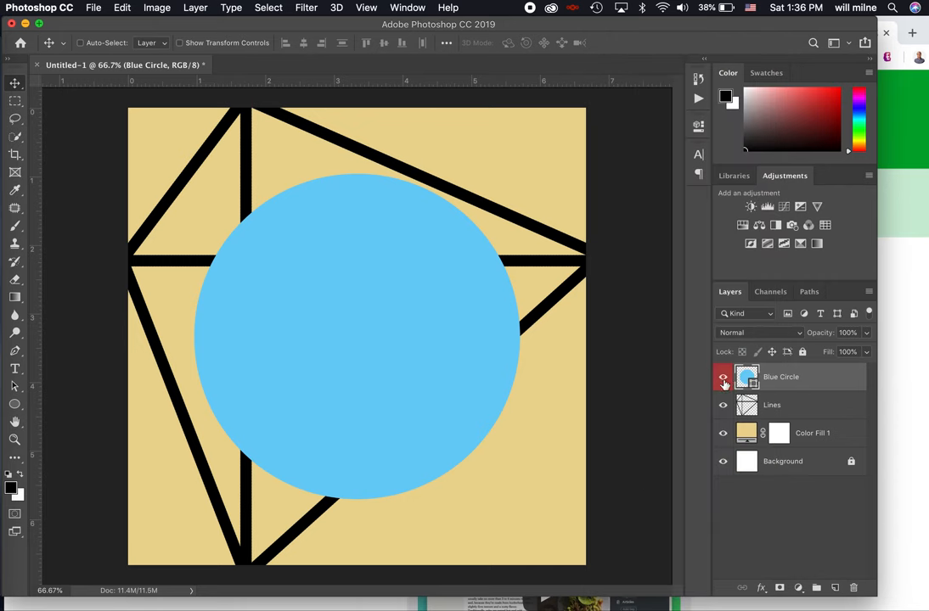
pyautogui.moveTo(722, 378)
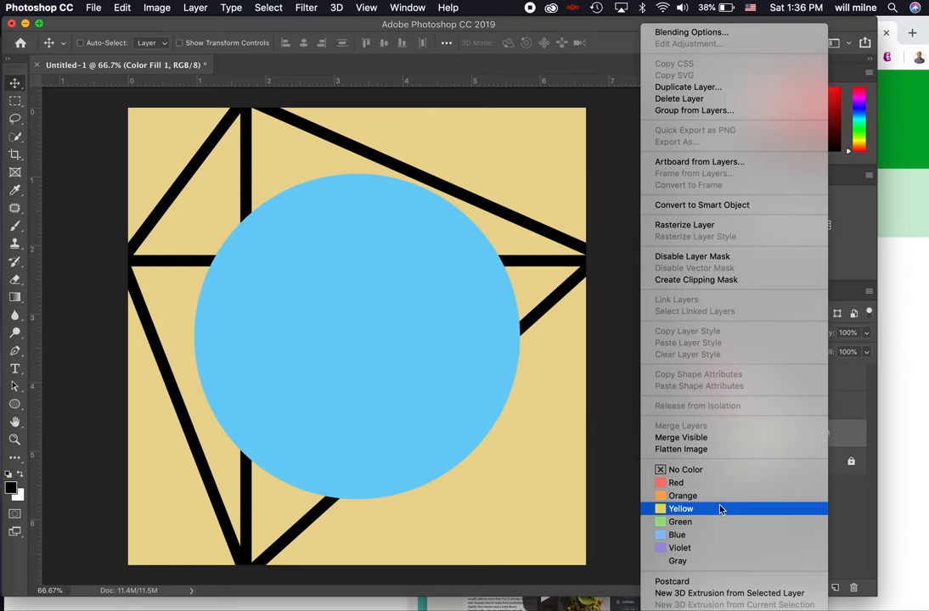
pyautogui.click(680, 509)
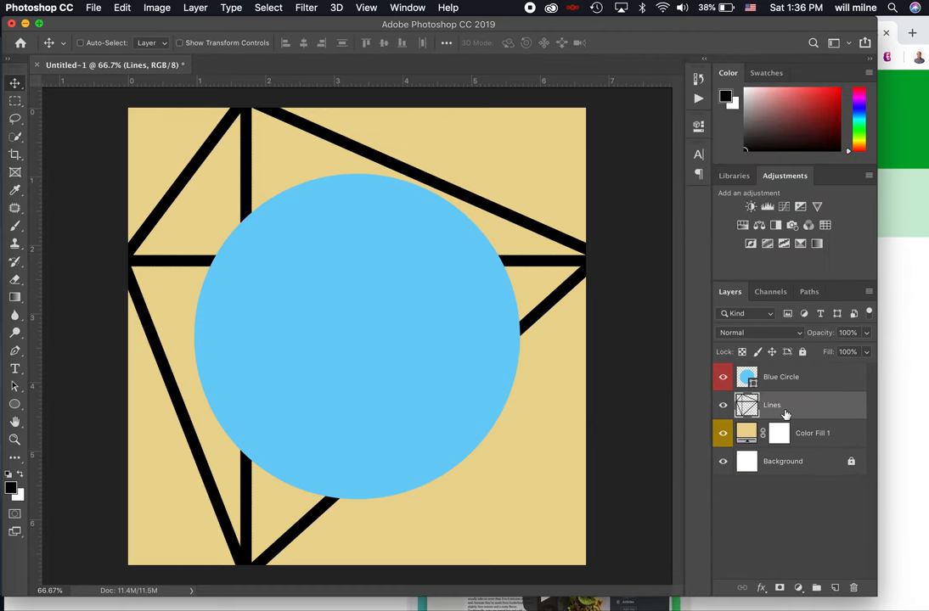
pyautogui.click(772, 405)
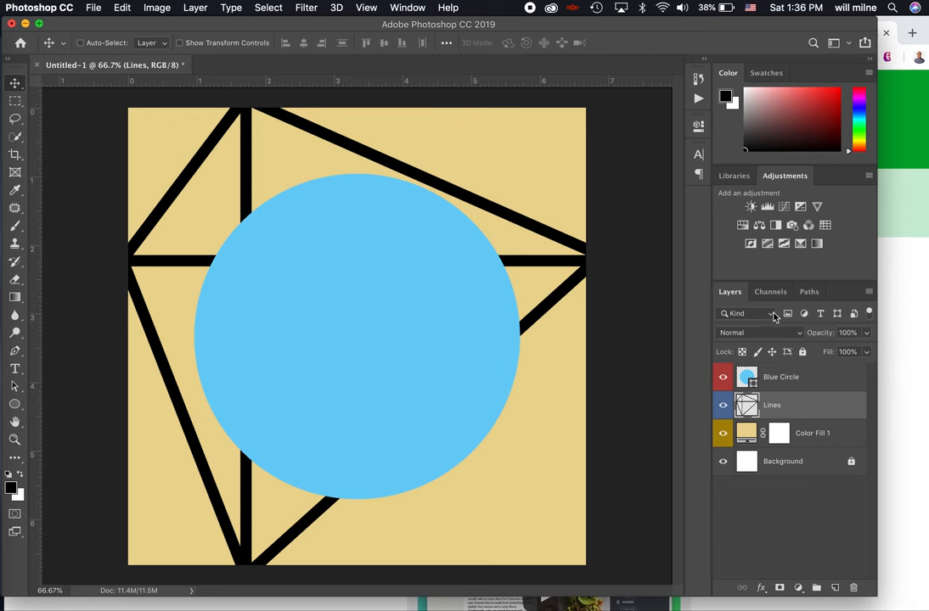
pyautogui.moveTo(762, 320)
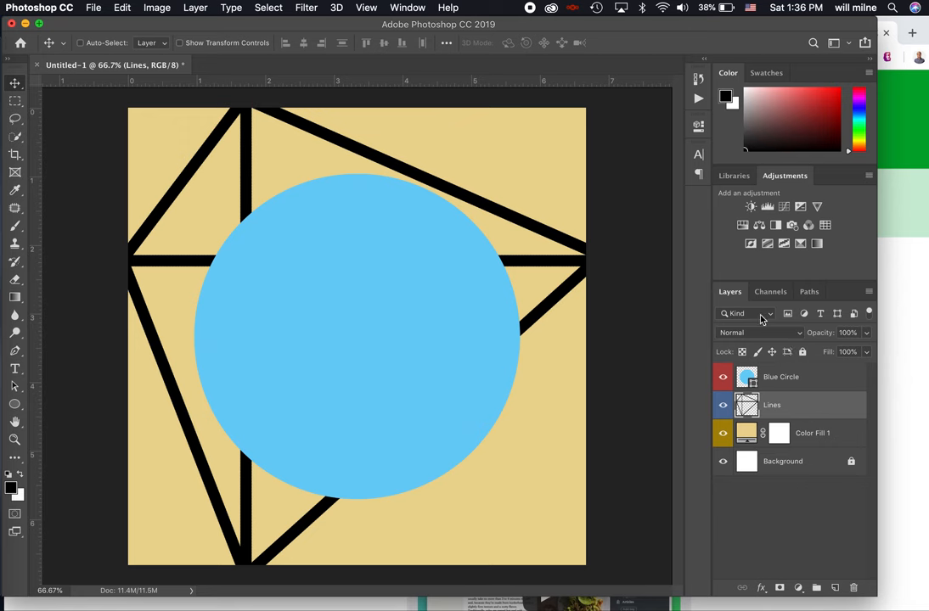
pyautogui.moveTo(777, 408)
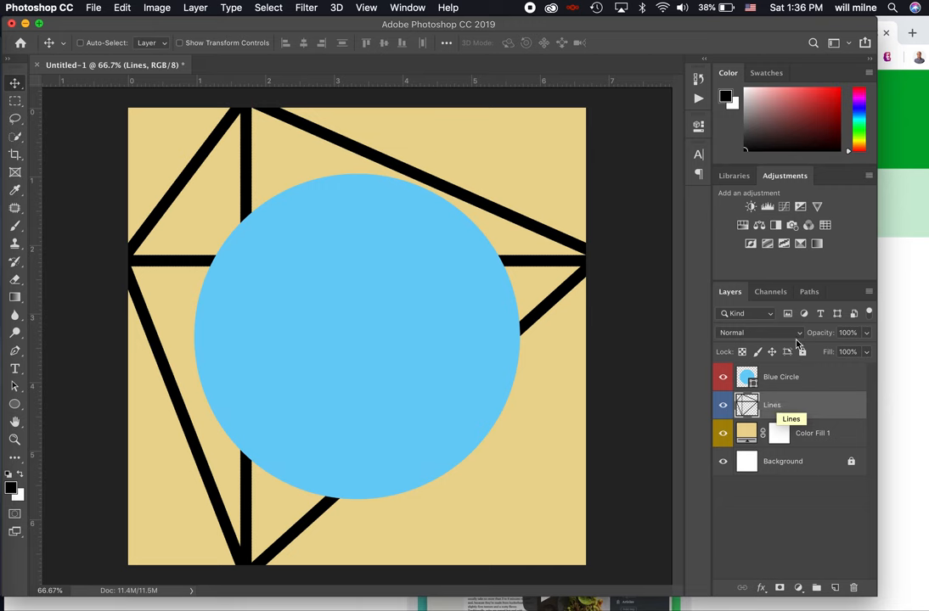
pyautogui.moveTo(788, 314)
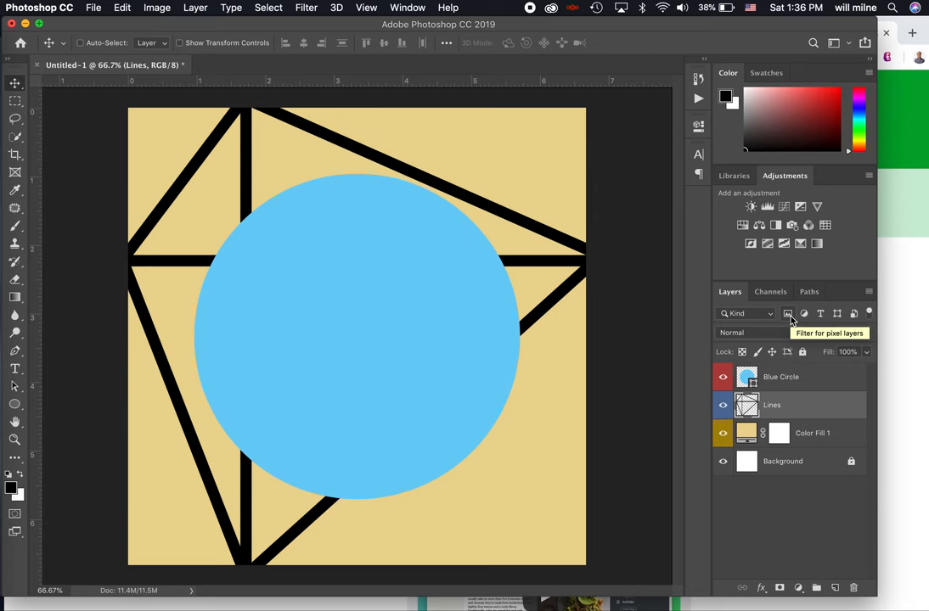
pyautogui.moveTo(788, 314)
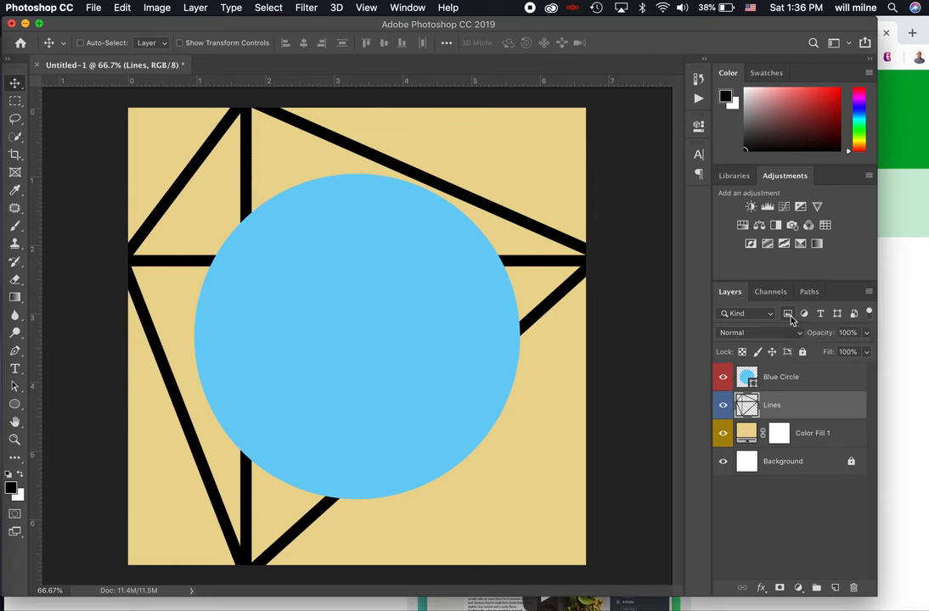
pyautogui.moveTo(828, 318)
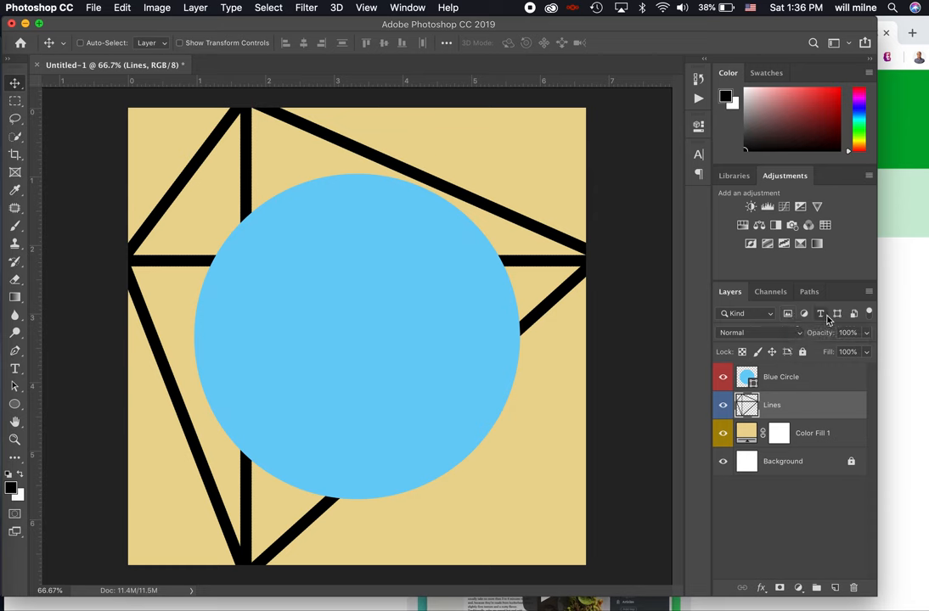
# Set the Kind filter to adjustment and pixel layers, listing only Lines and Background.
pyautogui.click(804, 314)
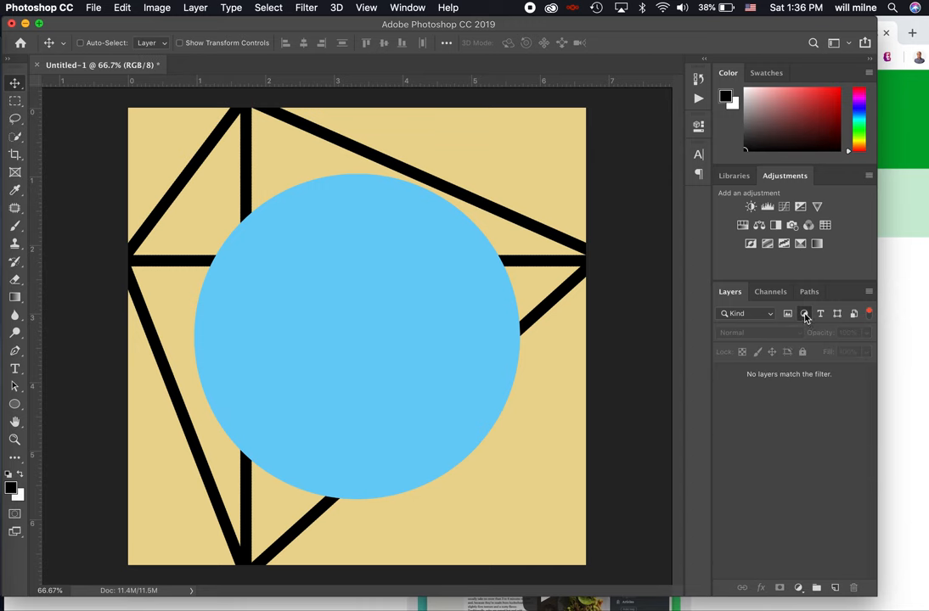
pyautogui.click(788, 313)
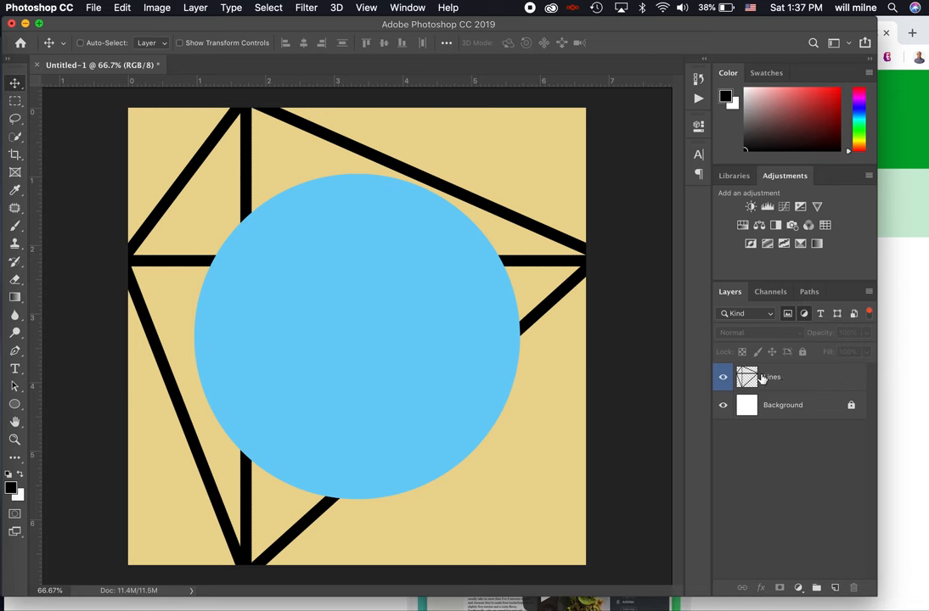